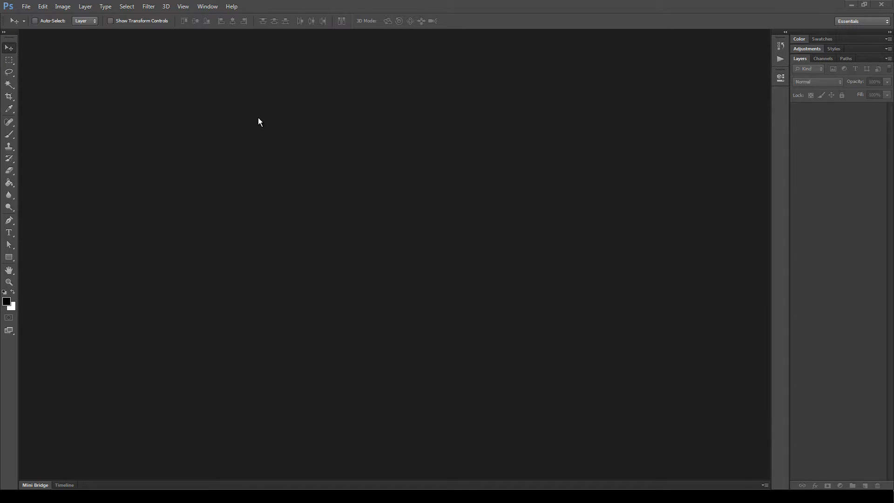
pyautogui.moveTo(248, 114)
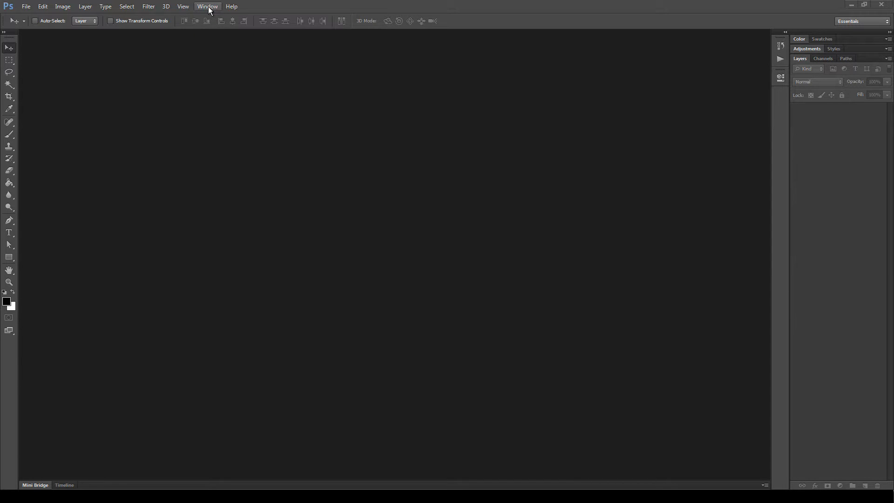
# Step: Load the 'Speed - Photoshop Actions' set through the Actions panel's Load Actions command
pyautogui.click(207, 7)
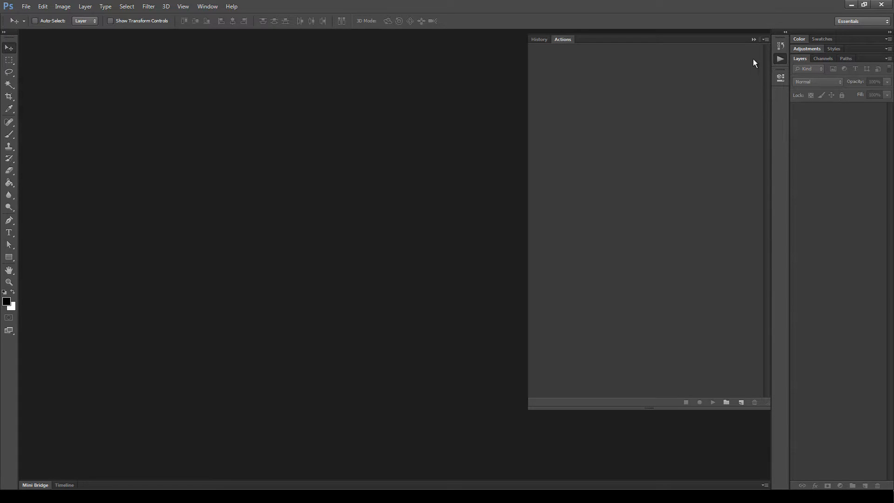
pyautogui.click(765, 39)
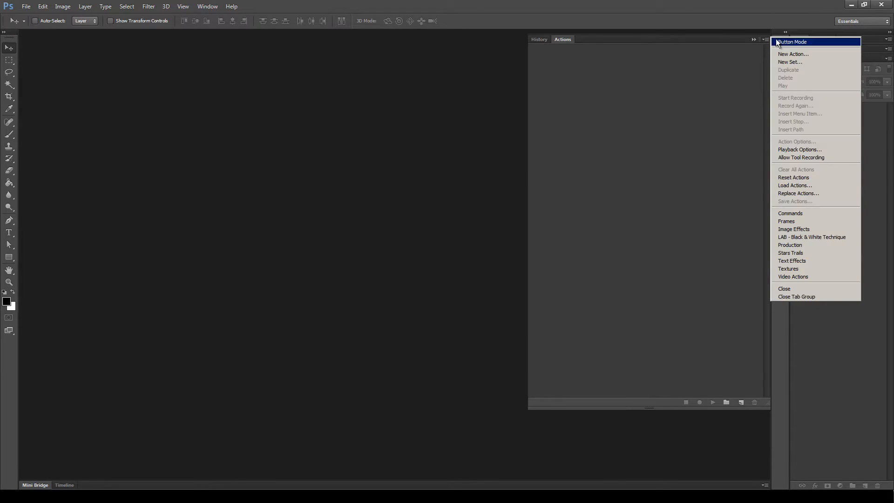
pyautogui.moveTo(807, 186)
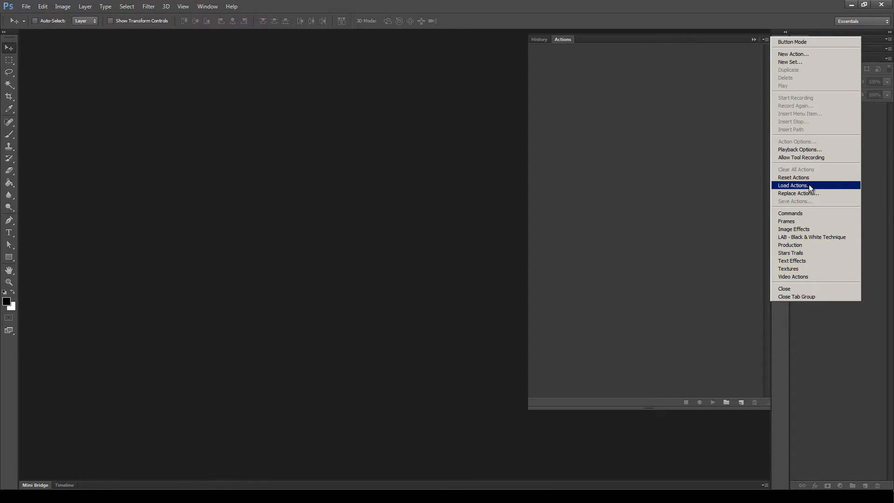
pyautogui.click(793, 186)
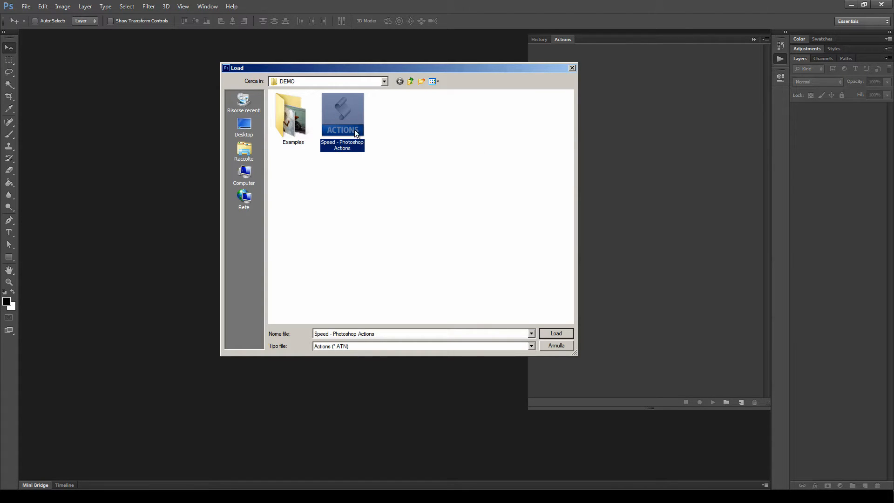
pyautogui.click(555, 334)
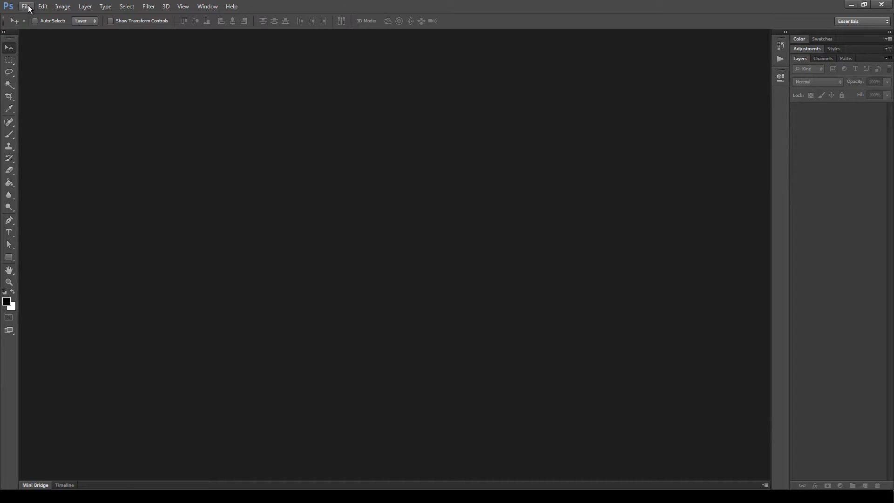
# Step: Open the dancer photo 01.jpg and confirm its mode is RGB Color, 8 Bits/Channel
pyautogui.click(26, 7)
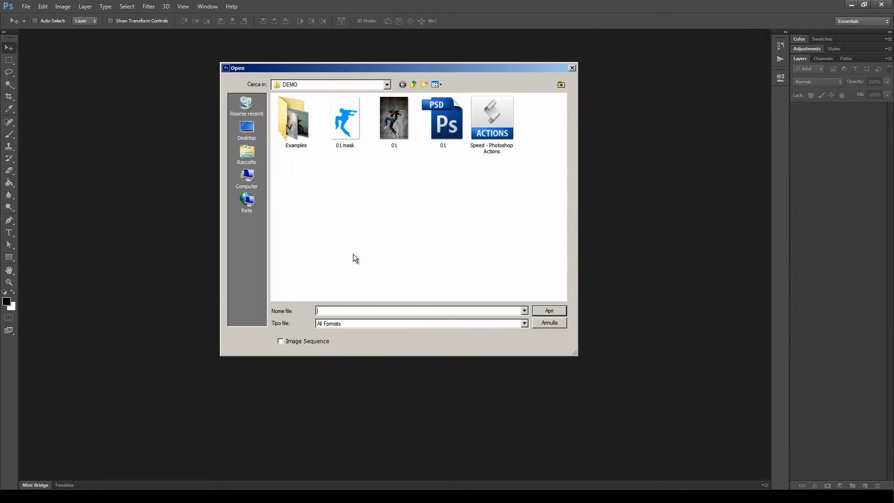
pyautogui.doubleClick(394, 118)
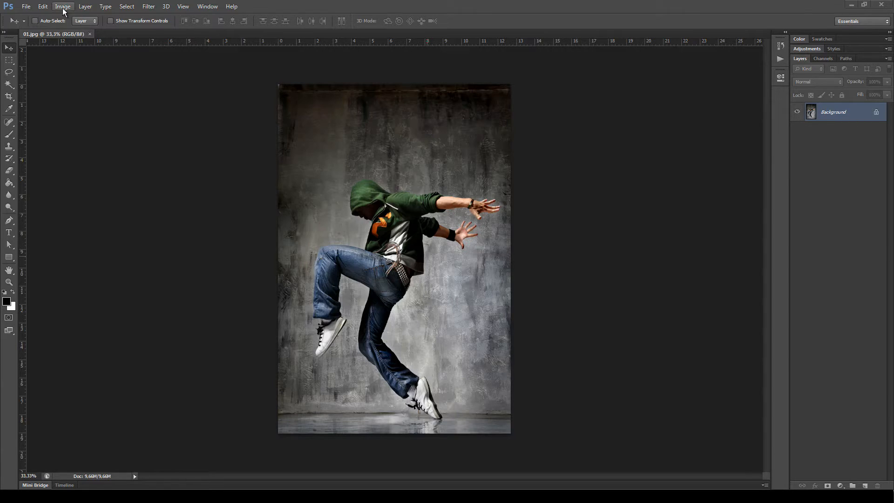
pyautogui.click(183, 6)
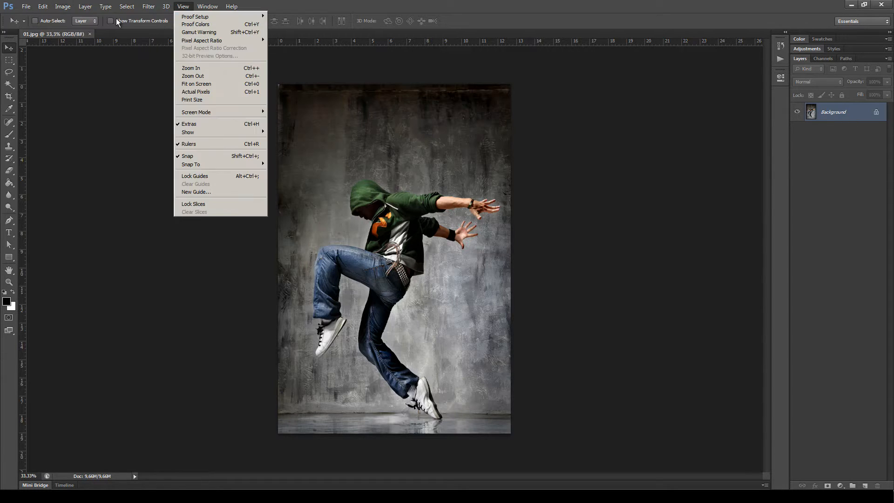
pyautogui.click(62, 6)
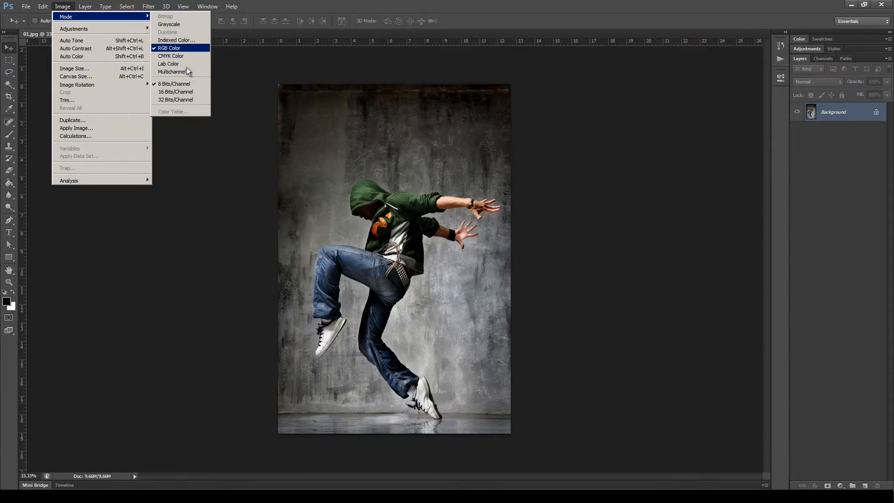
pyautogui.moveTo(175, 84)
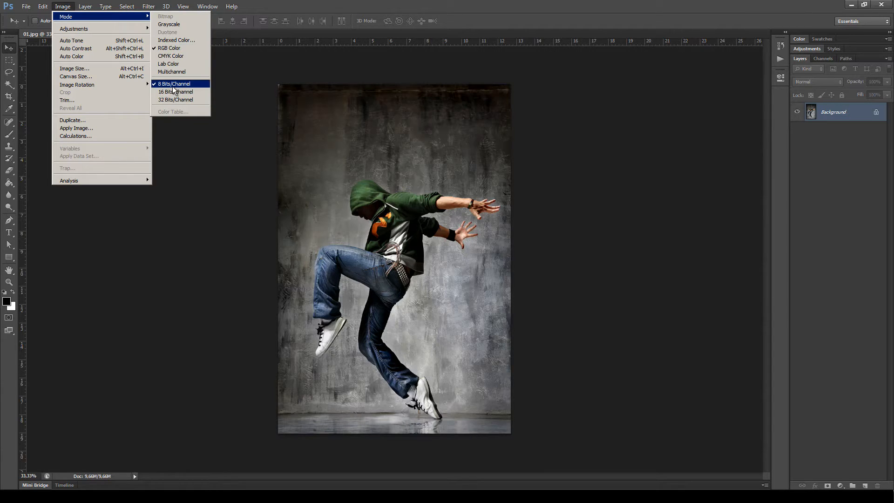
pyautogui.click(174, 84)
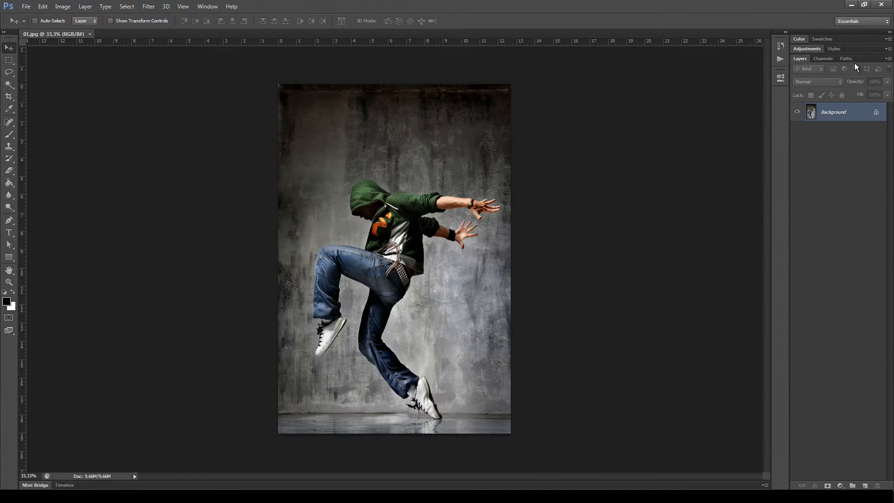
# Step: Review the Layers Panel Options and confirm them with OK
pyautogui.click(887, 59)
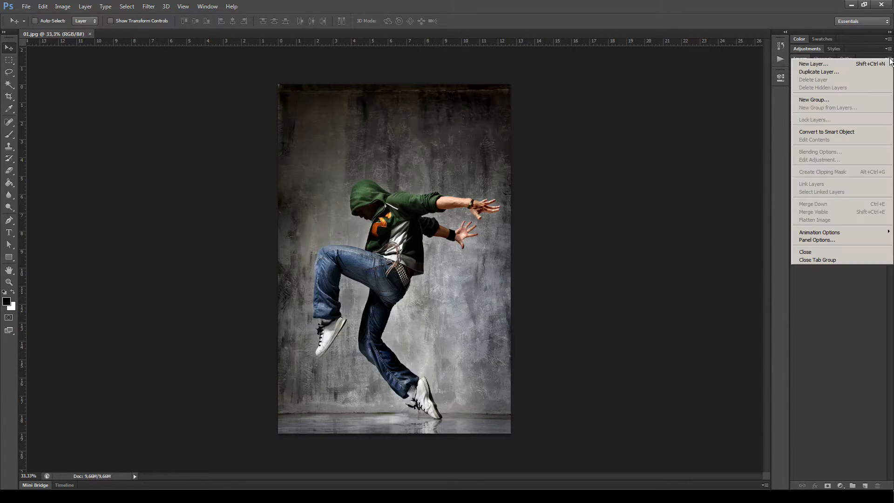
pyautogui.moveTo(826, 239)
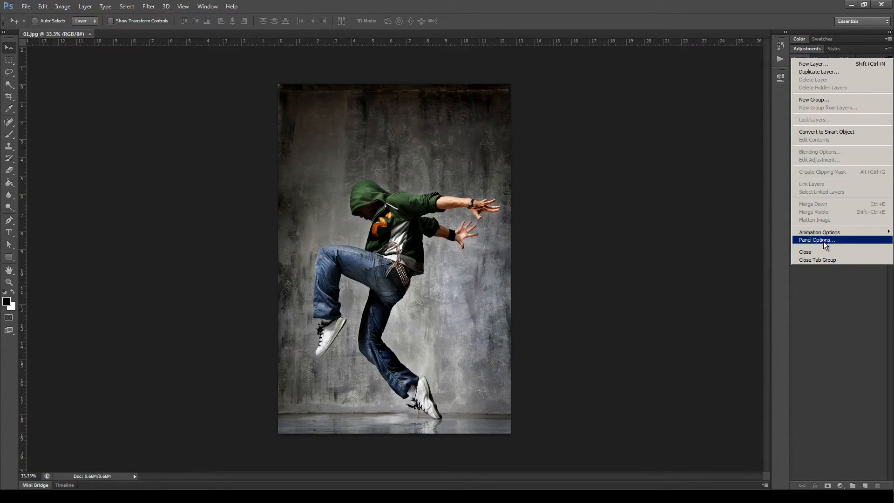
pyautogui.click(816, 239)
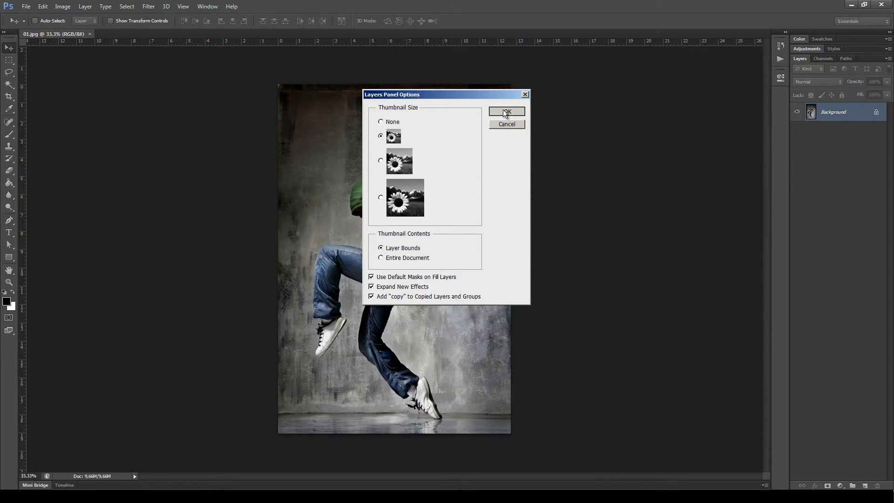
pyautogui.click(507, 111)
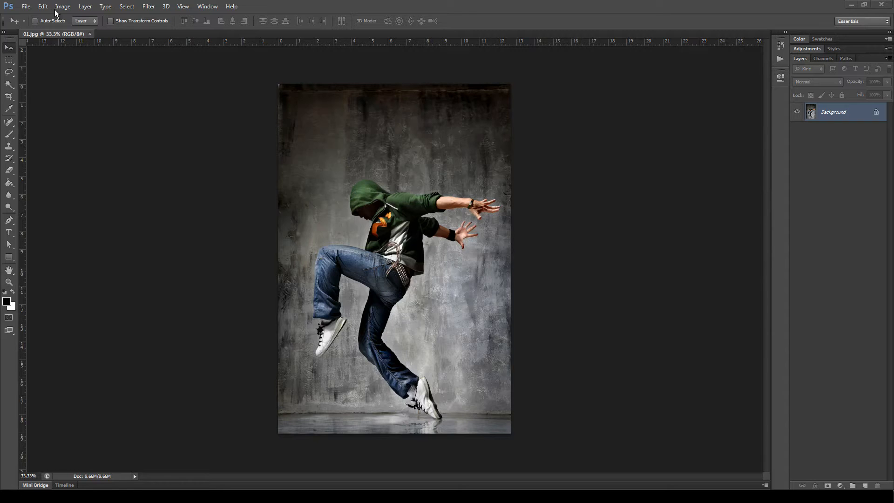
pyautogui.click(62, 6)
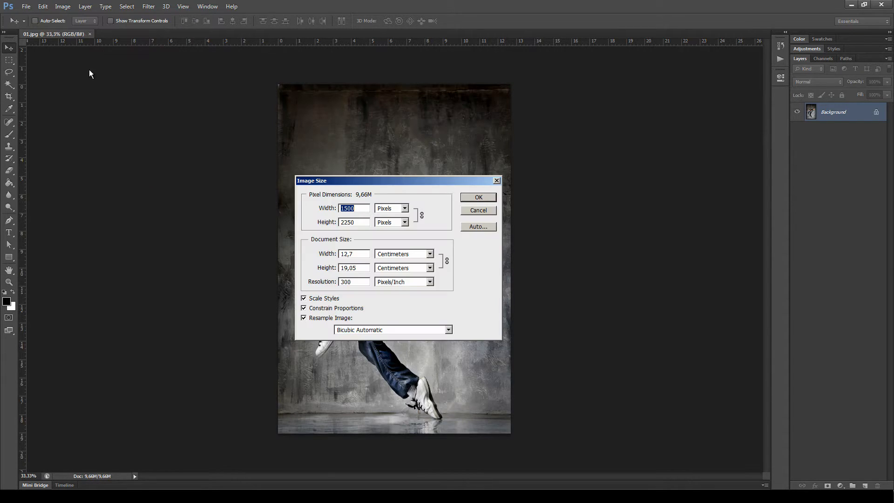
pyautogui.moveTo(405, 188)
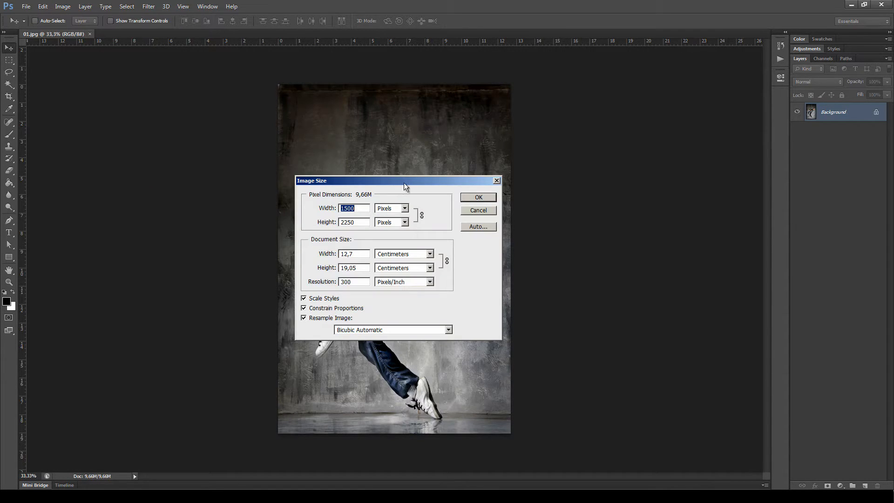
pyautogui.moveTo(400, 184)
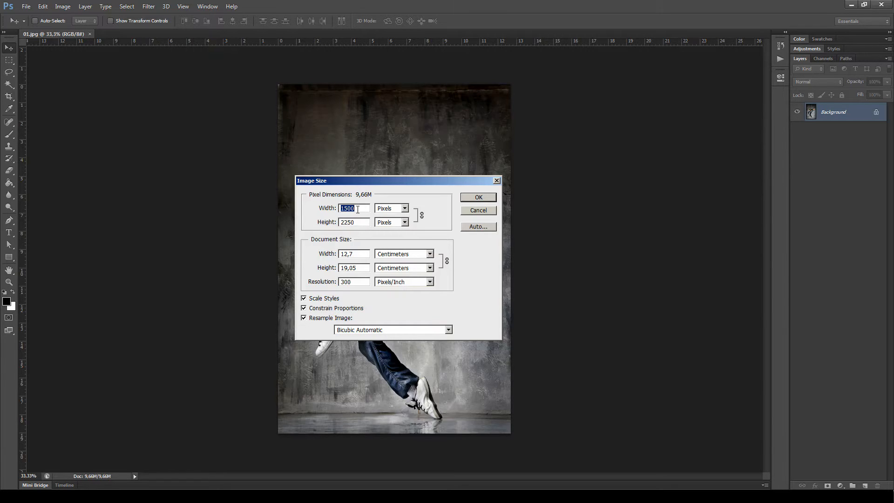
pyautogui.moveTo(369, 204)
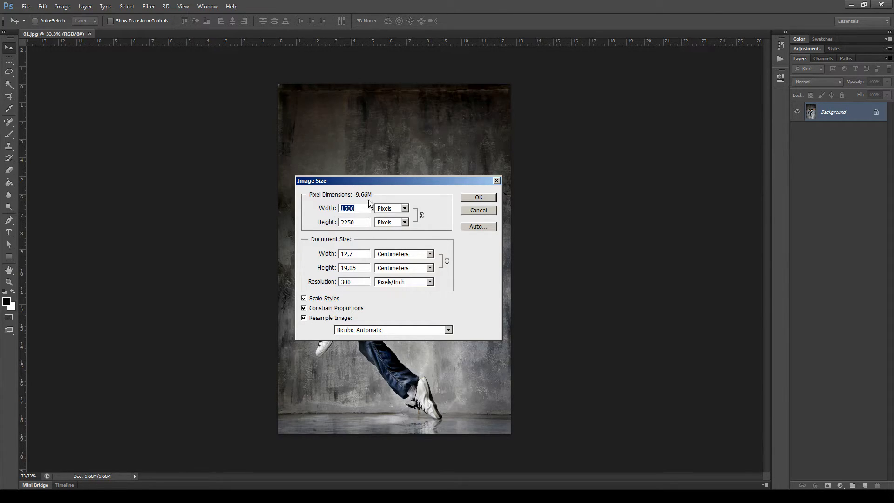
pyautogui.moveTo(330, 223)
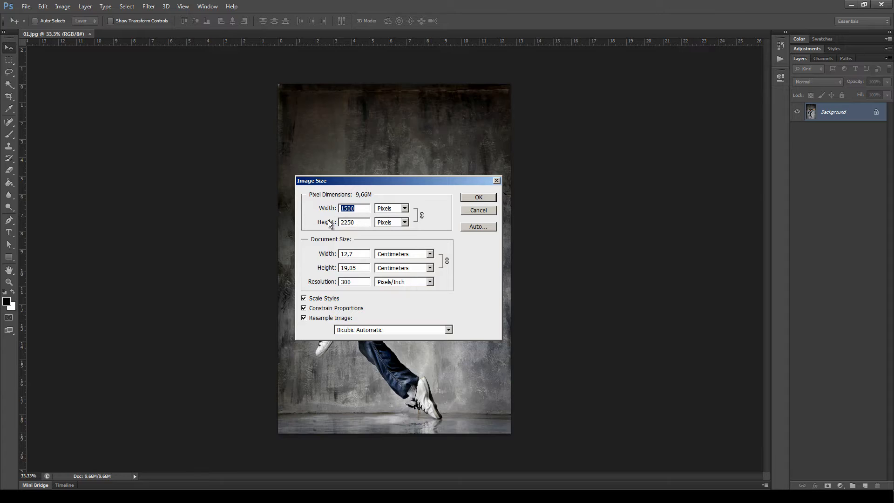
pyautogui.moveTo(370, 231)
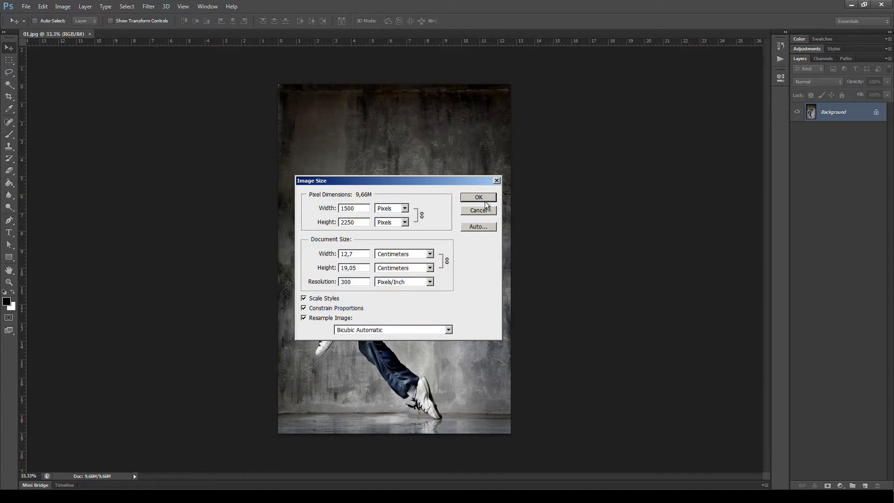
pyautogui.click(478, 196)
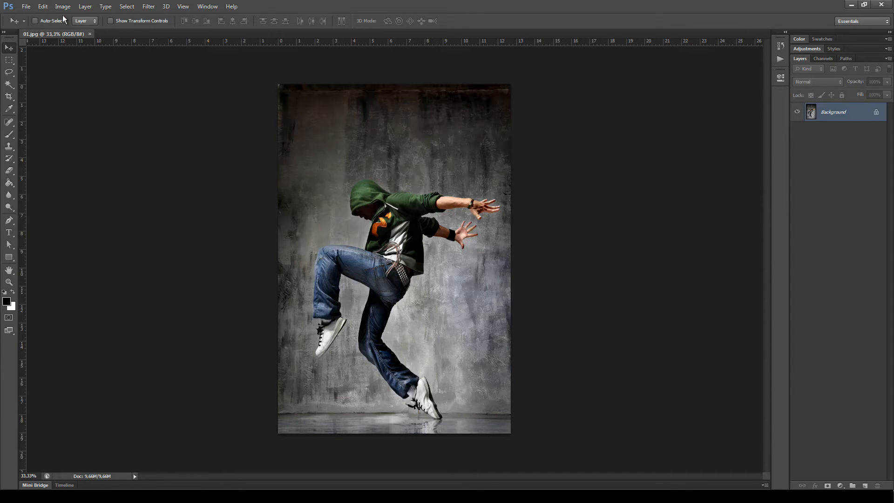
# Step: Review the photo's Levels histogram and cancel without changing any tones
pyautogui.click(63, 7)
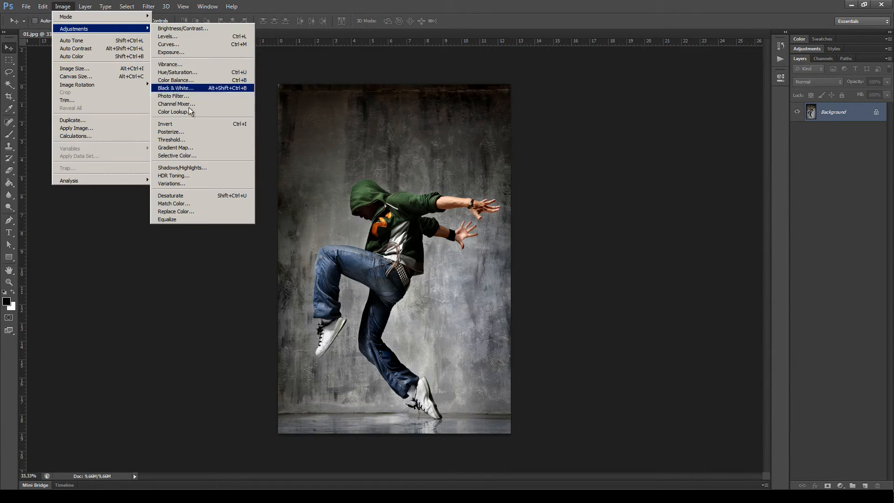
pyautogui.click(166, 37)
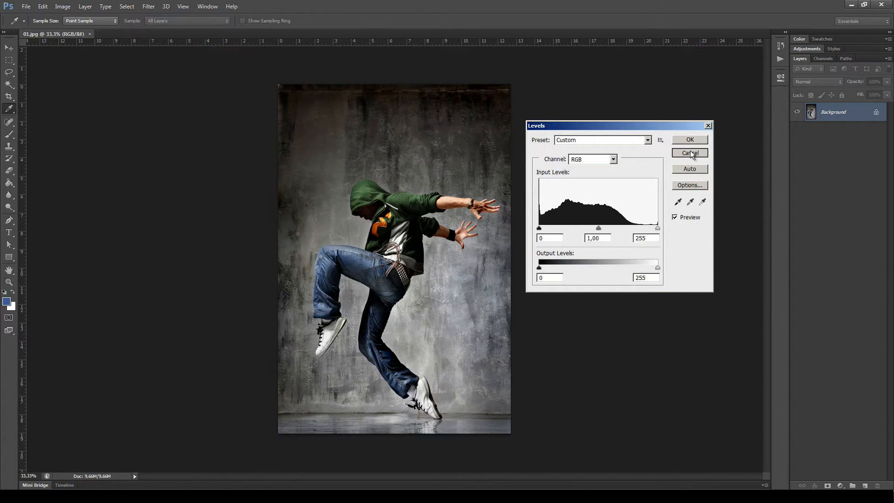
pyautogui.click(62, 6)
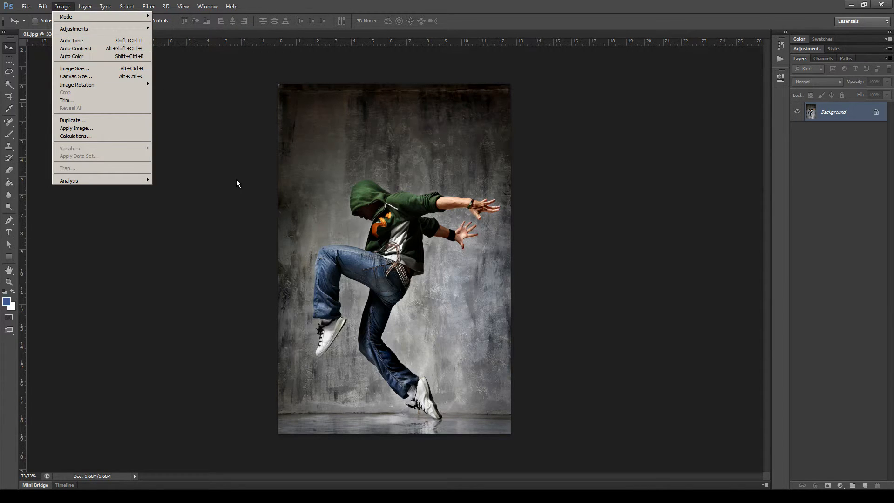
pyautogui.click(336, 167)
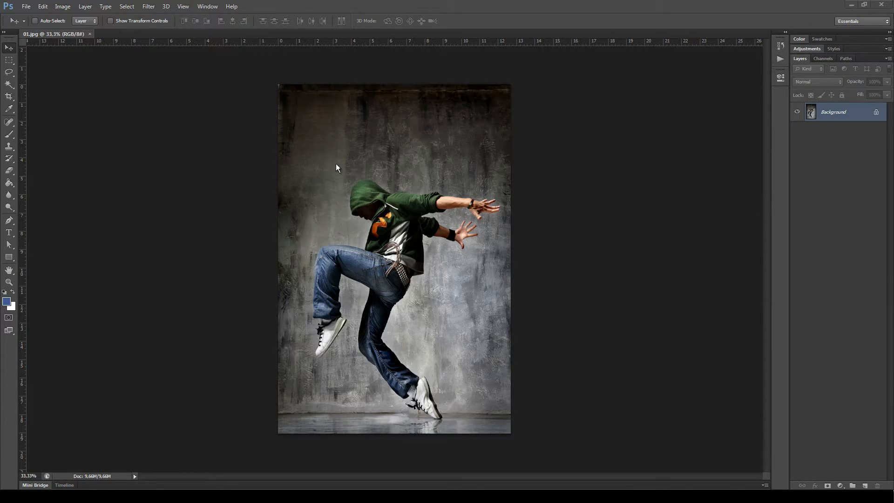
pyautogui.moveTo(323, 180)
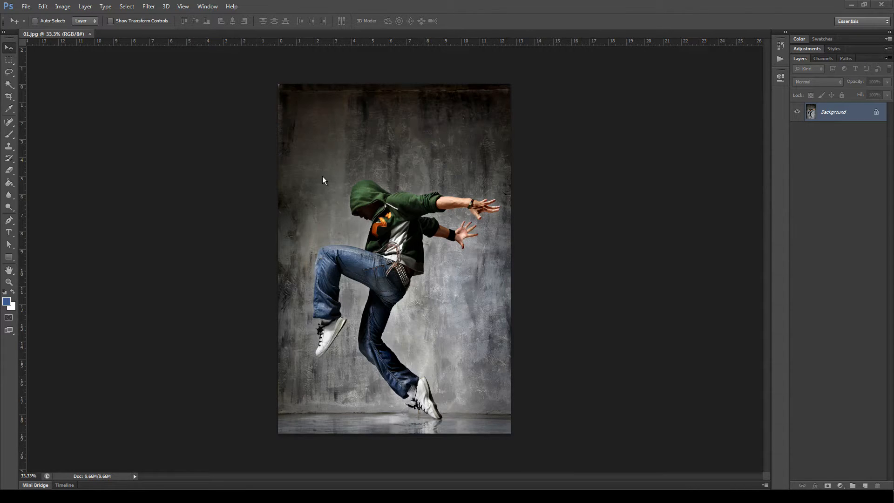
pyautogui.moveTo(343, 159)
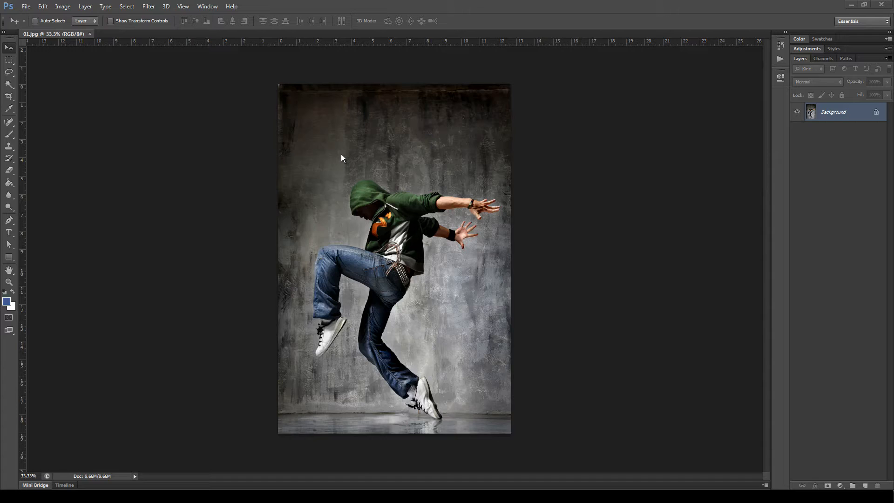
pyautogui.moveTo(341, 166)
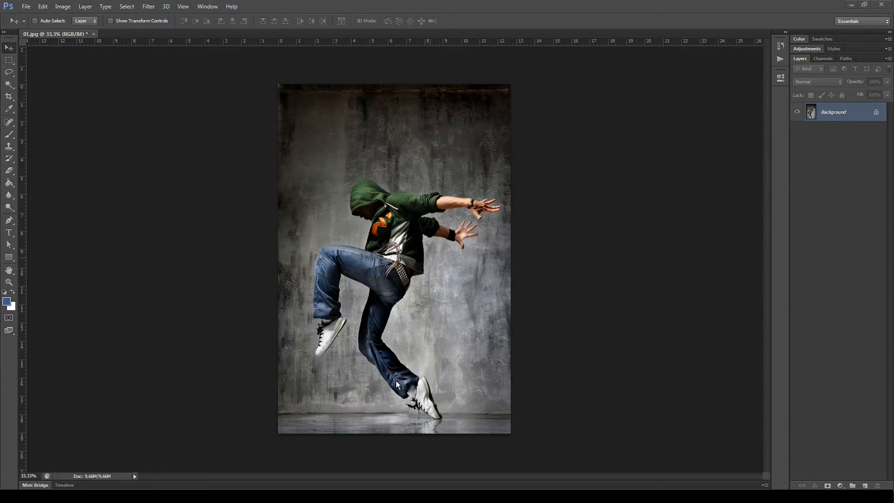
pyautogui.moveTo(857, 453)
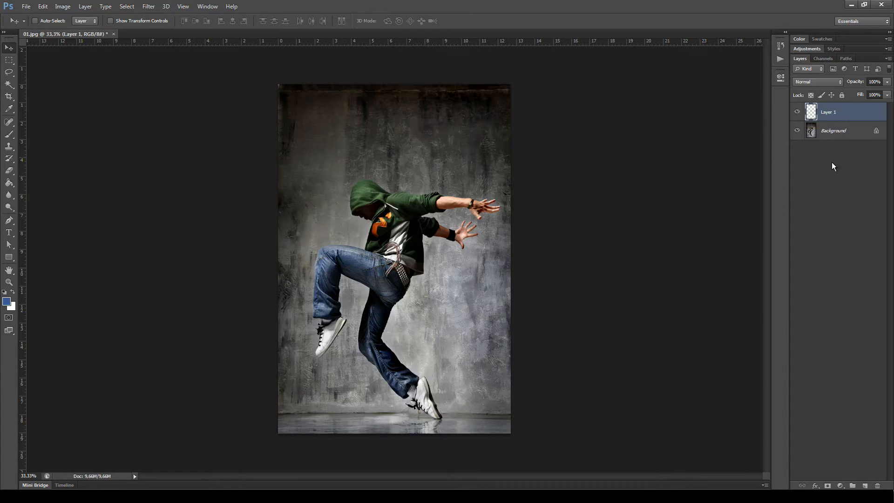
# Step: Rename Layer 1 to 'mask', set a bright saturated blue foreground and paint over the dancer's torso
pyautogui.doubleClick(828, 112)
pyautogui.write('mask')
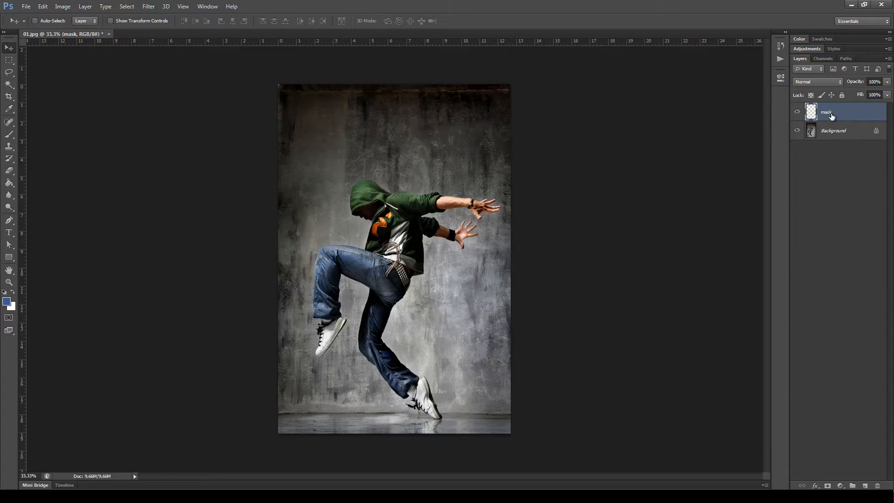
pyautogui.click(7, 302)
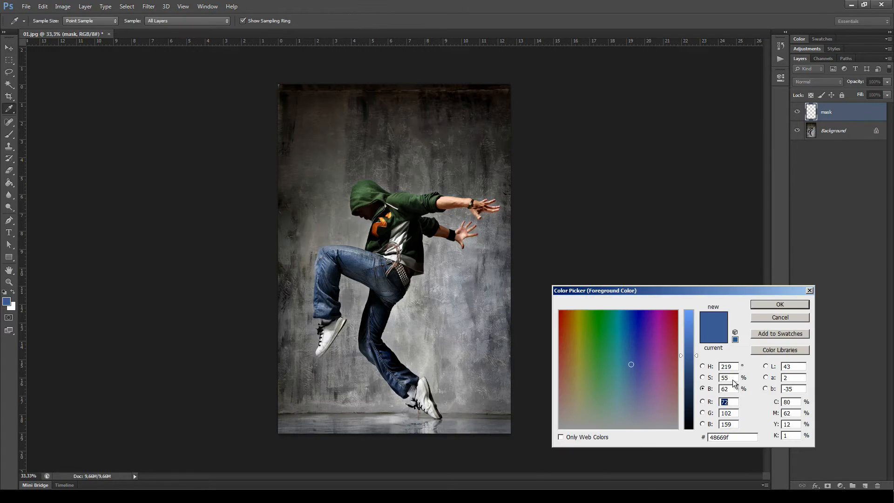
pyautogui.click(588, 370)
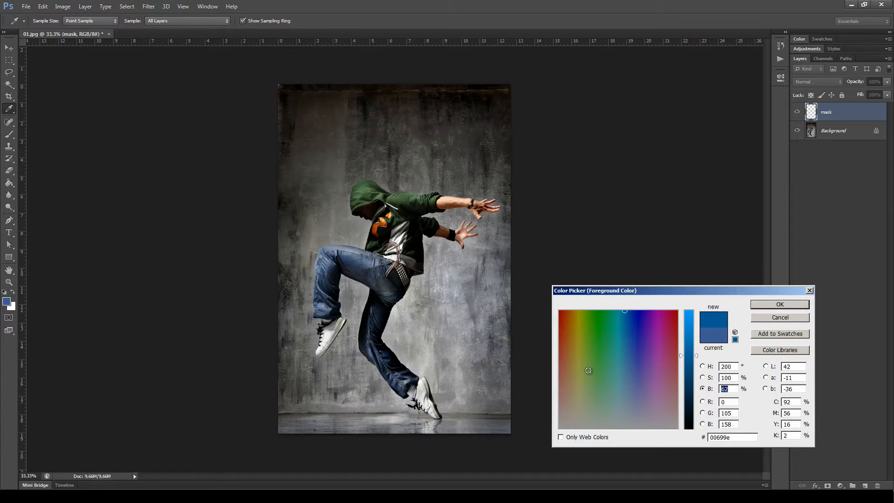
pyautogui.click(780, 304)
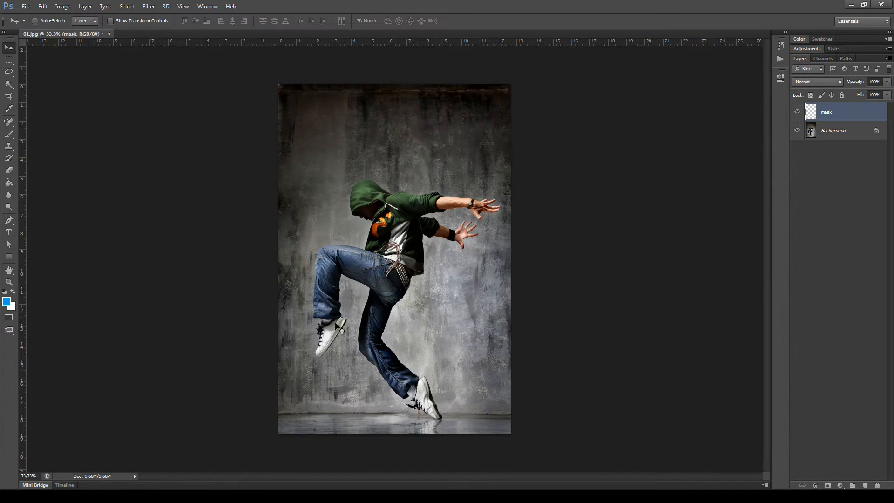
pyautogui.click(9, 137)
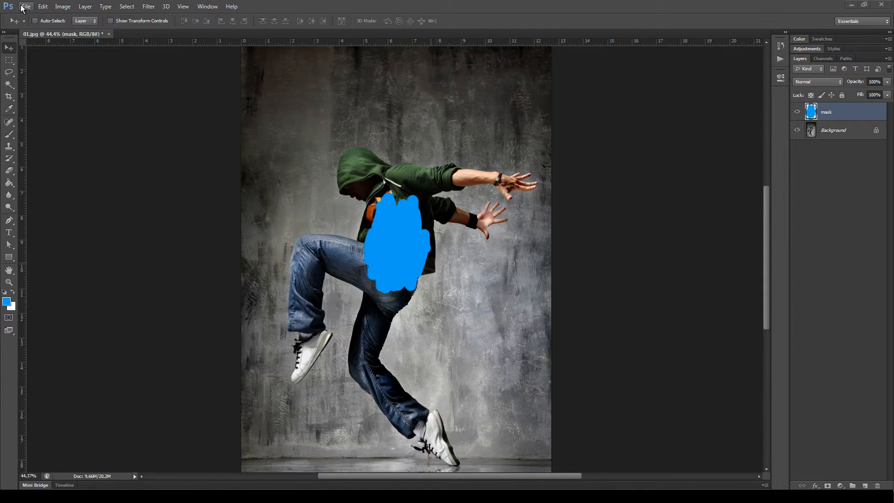
# Step: Place the 01 mask silhouette image, close its Layer Style dialog and rename the layer to 'mask'
pyautogui.click(26, 6)
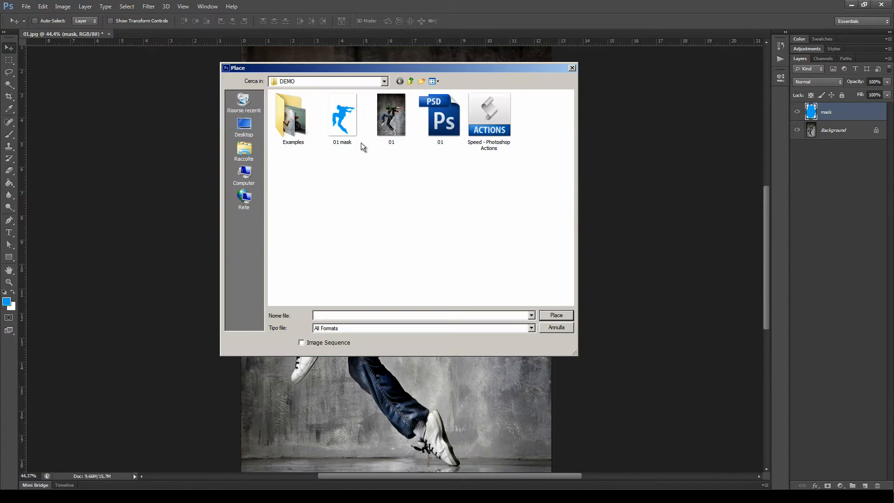
pyautogui.doubleClick(341, 114)
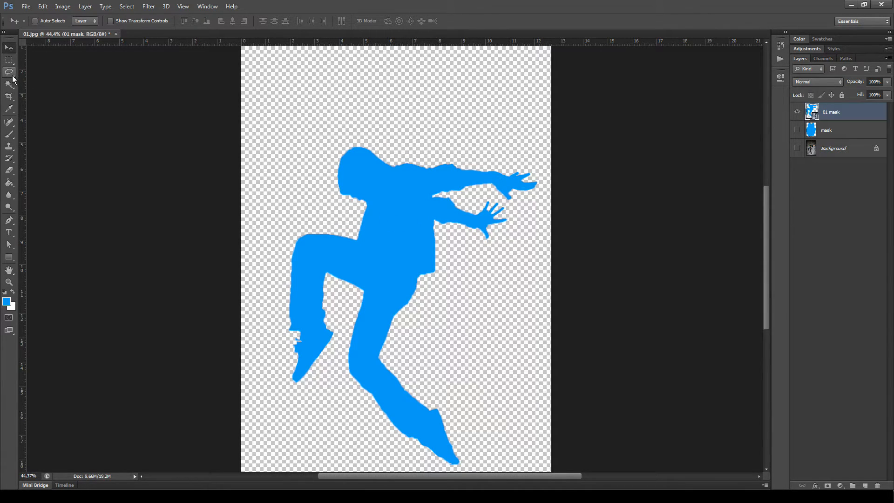
pyautogui.moveTo(509, 252)
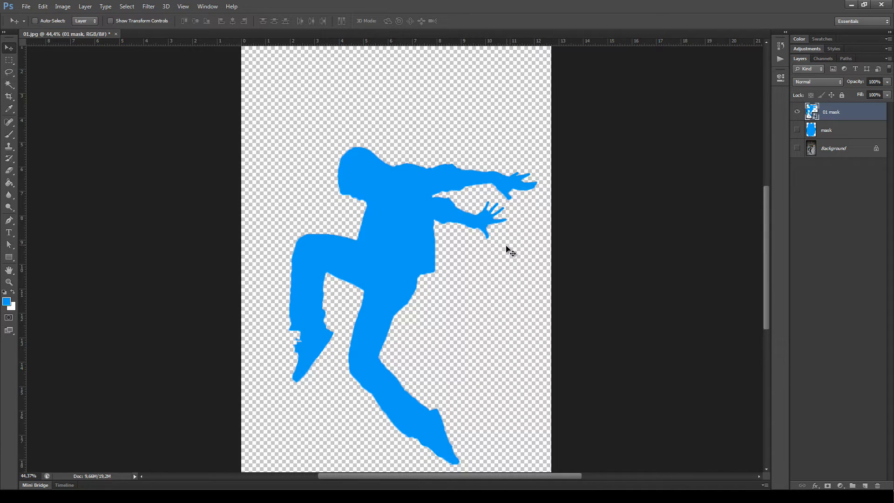
pyautogui.moveTo(759, 132)
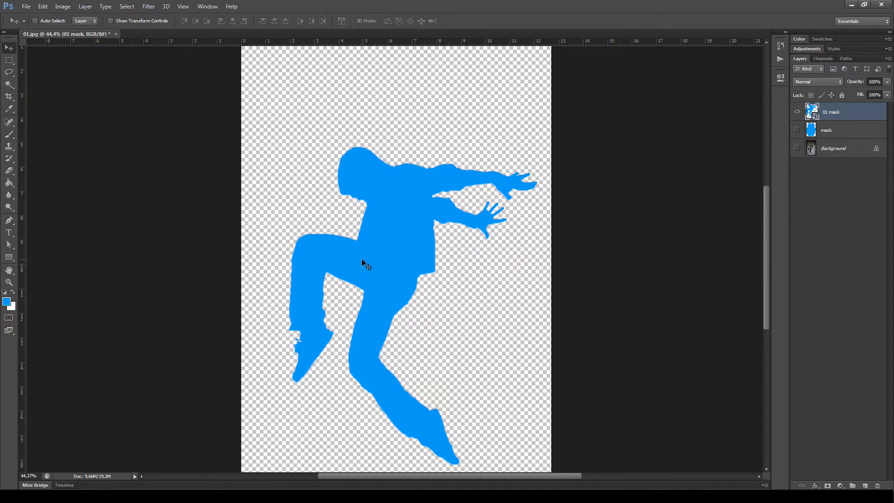
pyautogui.doubleClick(834, 112)
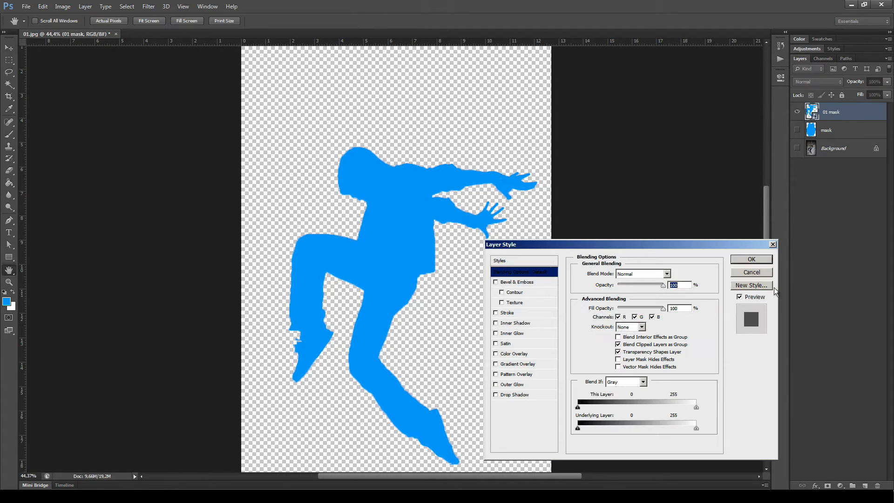
pyautogui.click(750, 271)
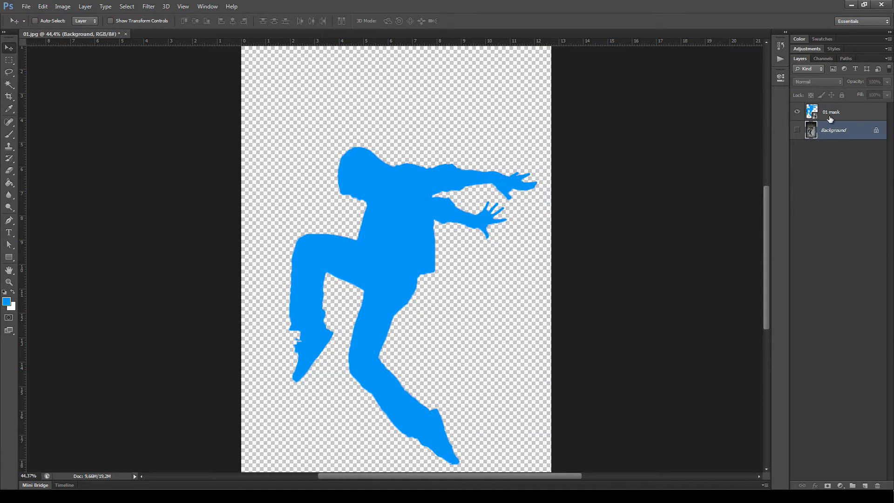
pyautogui.doubleClick(830, 111)
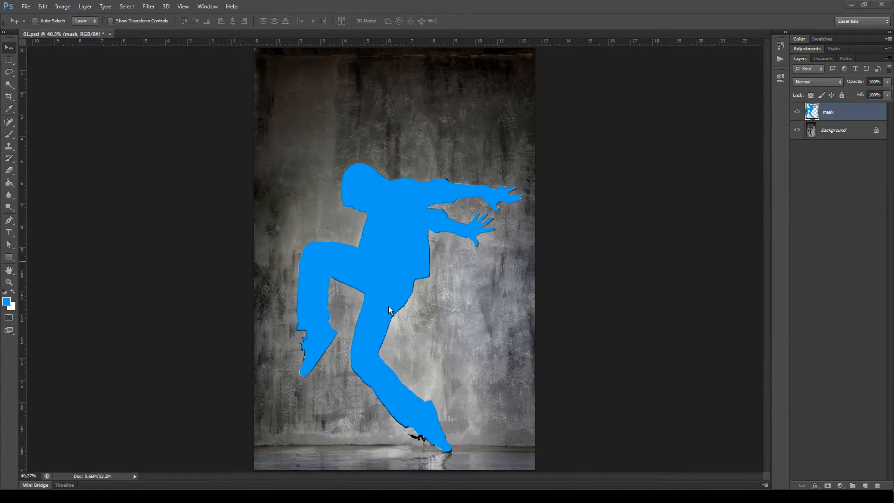
pyautogui.moveTo(525, 171)
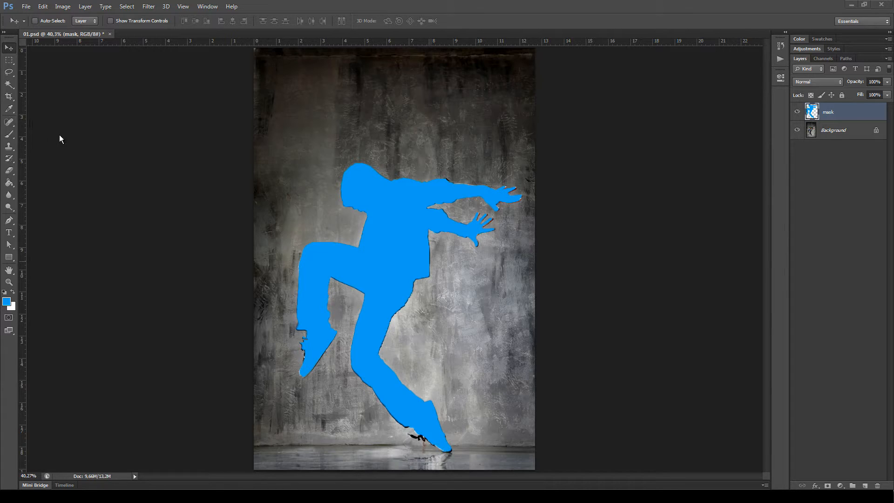
# Step: Crop with the right edge dragged far outward, widening the canvas into a landscape layout
pyautogui.click(9, 96)
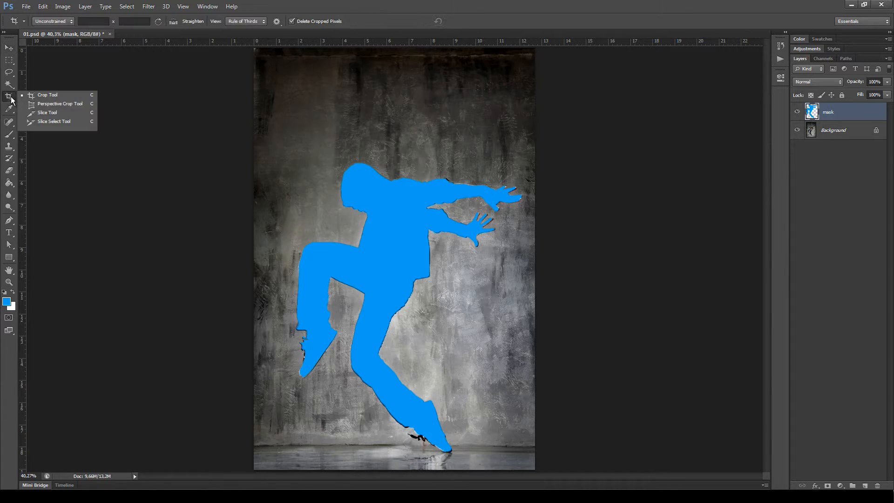
pyautogui.click(47, 95)
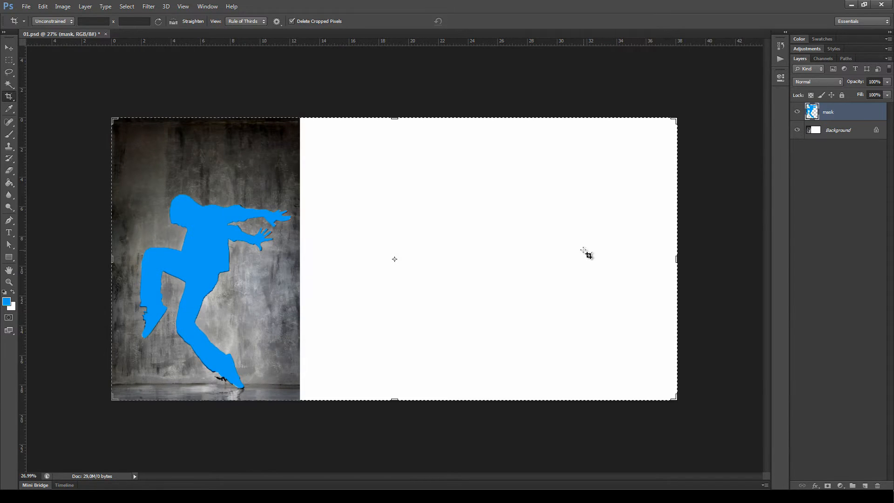
pyautogui.click(10, 48)
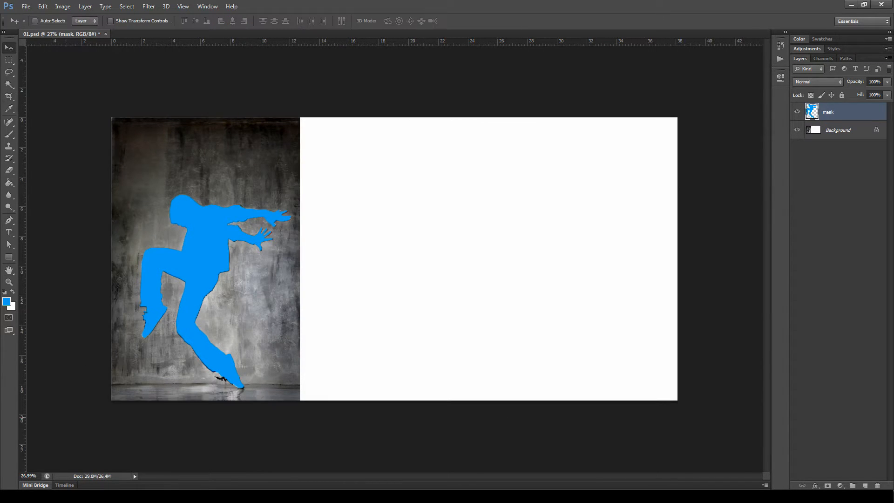
pyautogui.moveTo(415, 309)
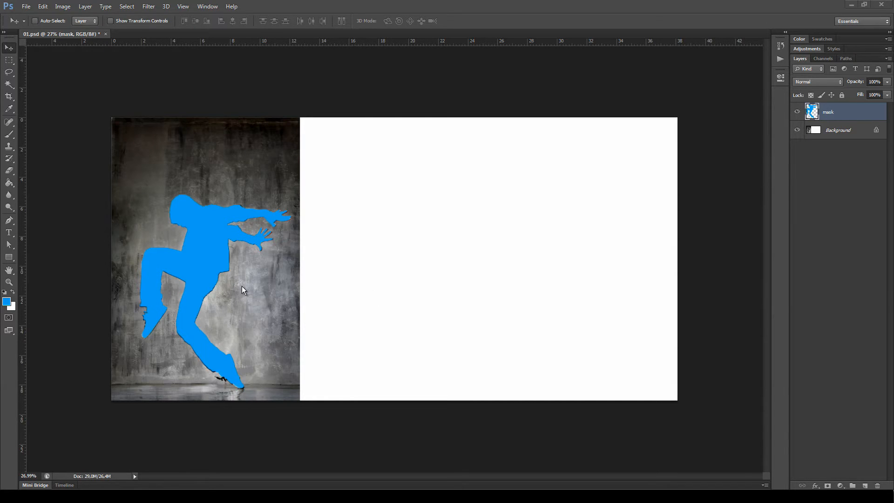
pyautogui.moveTo(700, 263)
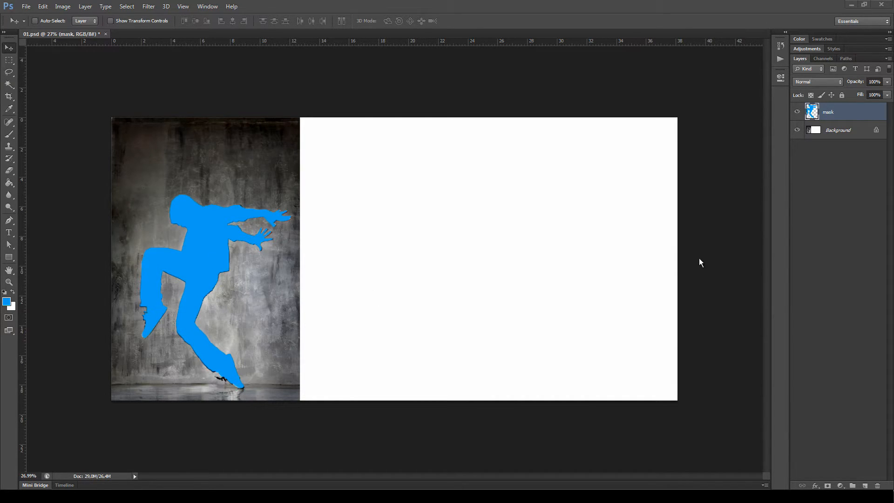
pyautogui.moveTo(147, 47)
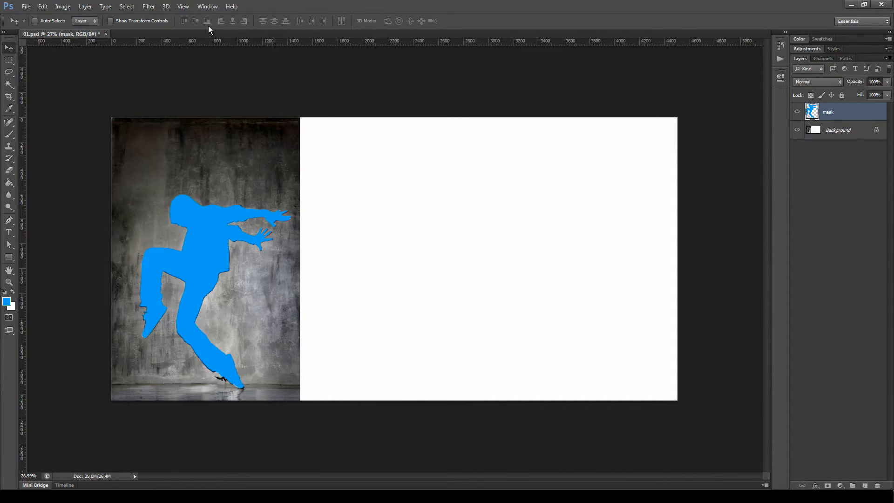
pyautogui.moveTo(227, 299)
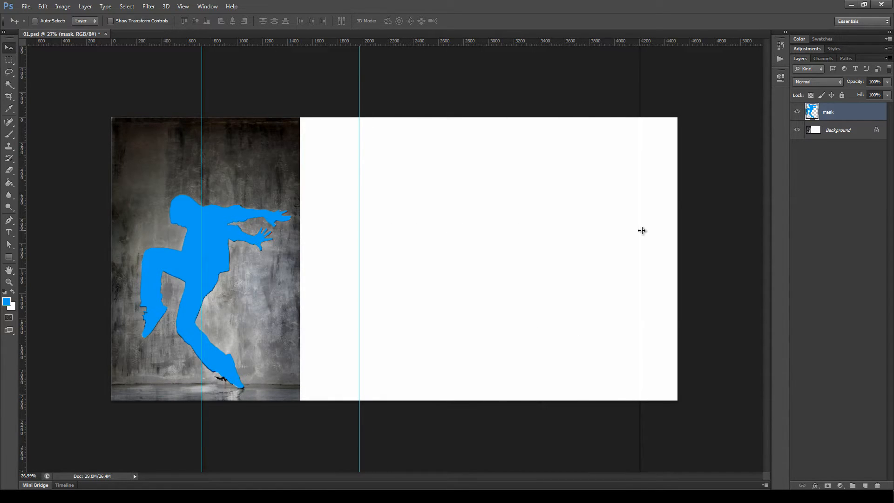
# Step: Position the rightmost of three vertical guides near the canvas's right edge
pyautogui.moveTo(639, 231); pyautogui.dragTo(637, 231)
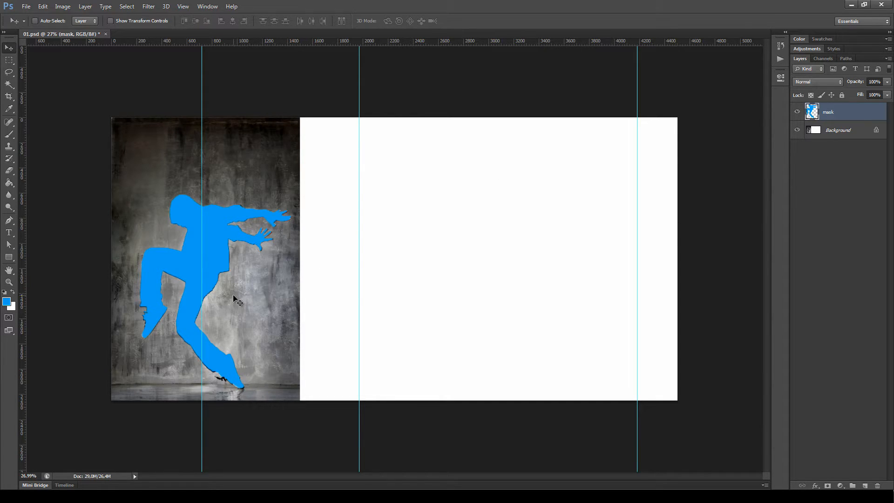
pyautogui.moveTo(472, 237)
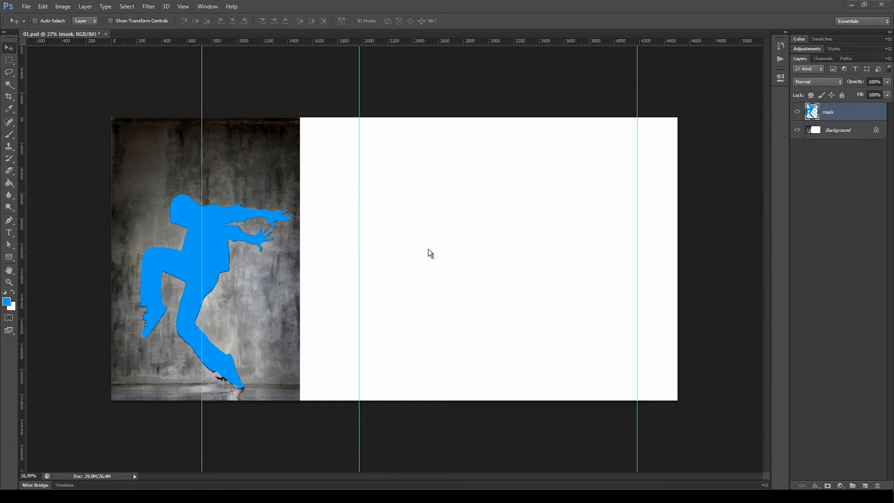
pyautogui.moveTo(274, 239)
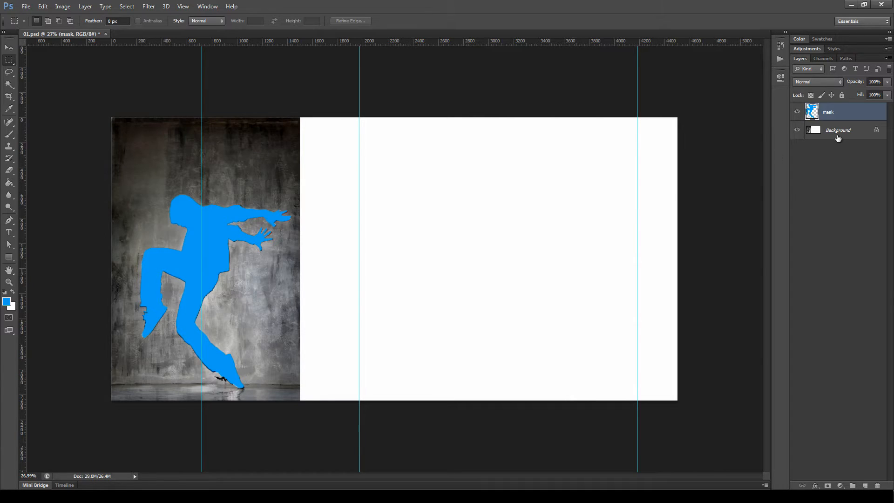
# Step: Copy a thin strip from the photo's edge on Background, stretch it across the white area and merge it down
pyautogui.click(838, 131)
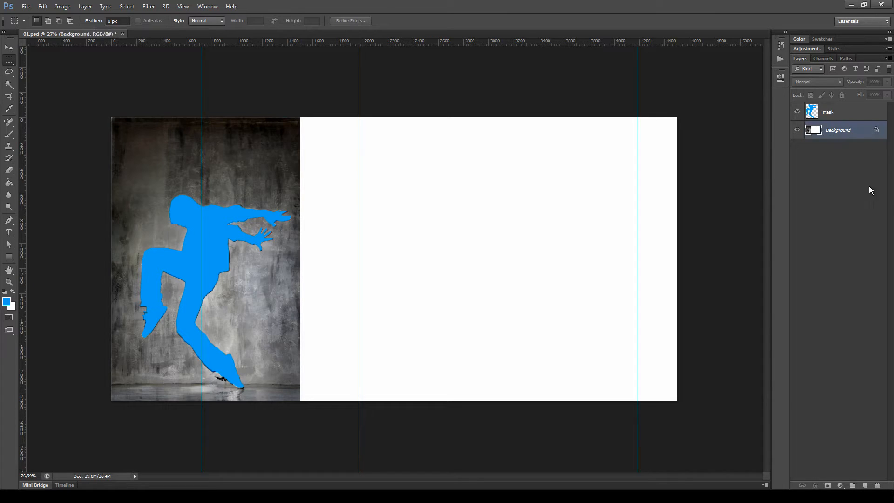
pyautogui.click(9, 48)
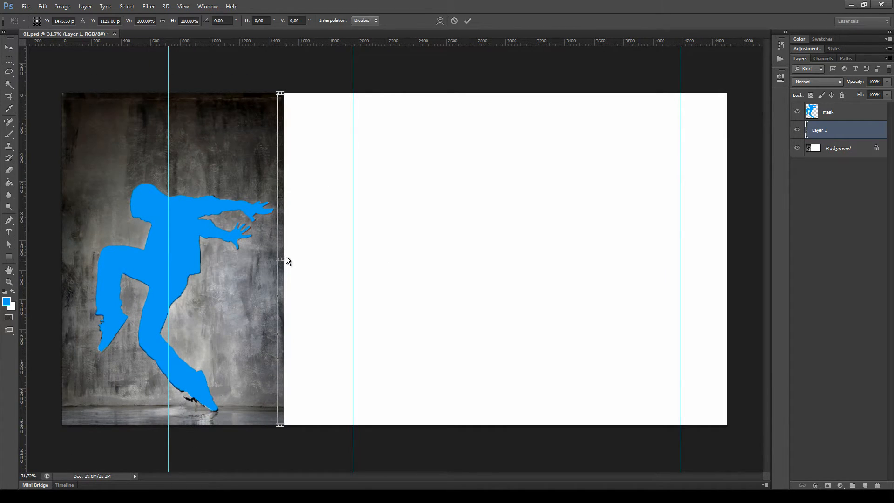
pyautogui.moveTo(279, 258); pyautogui.dragTo(550, 259)
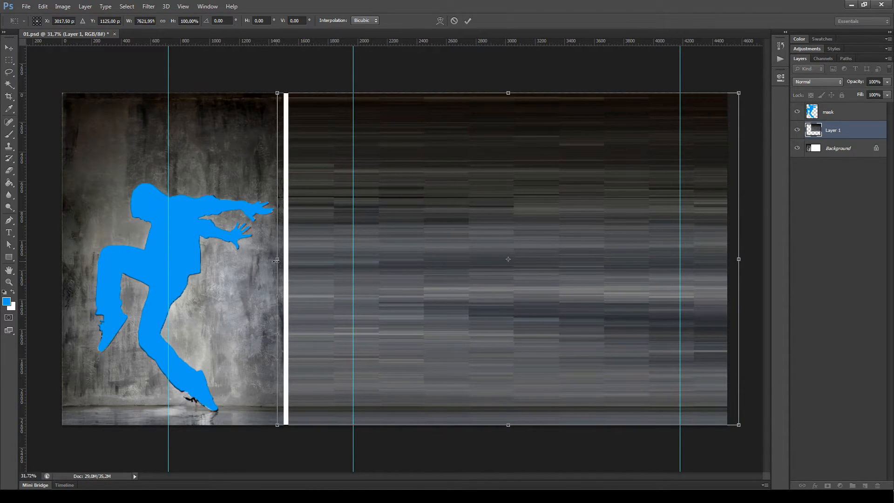
pyautogui.moveTo(277, 260); pyautogui.dragTo(270, 263)
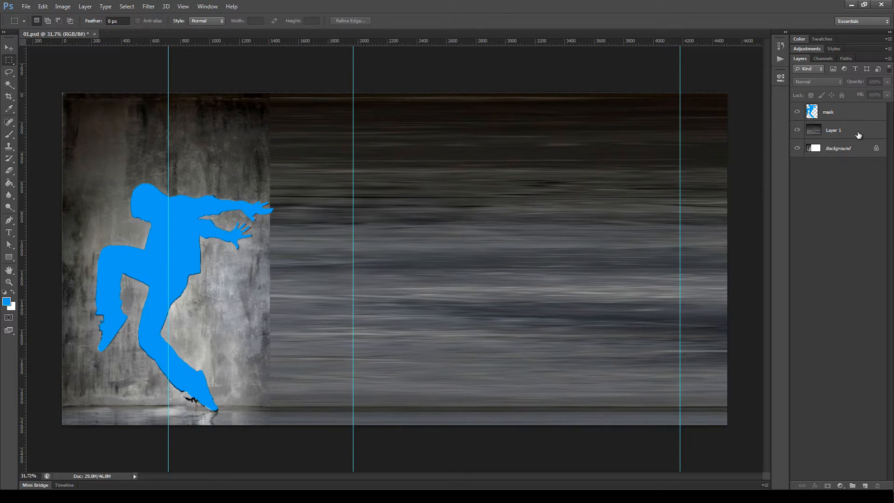
pyautogui.click(832, 130)
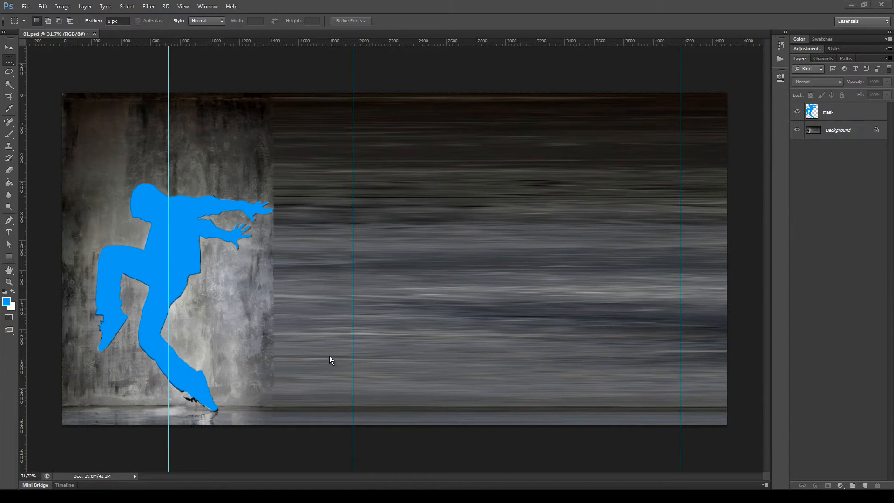
pyautogui.moveTo(336, 364)
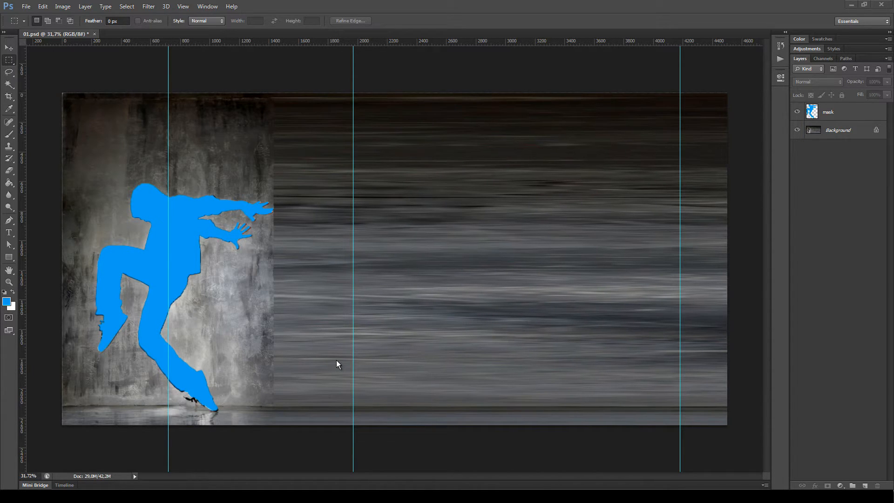
pyautogui.moveTo(476, 187)
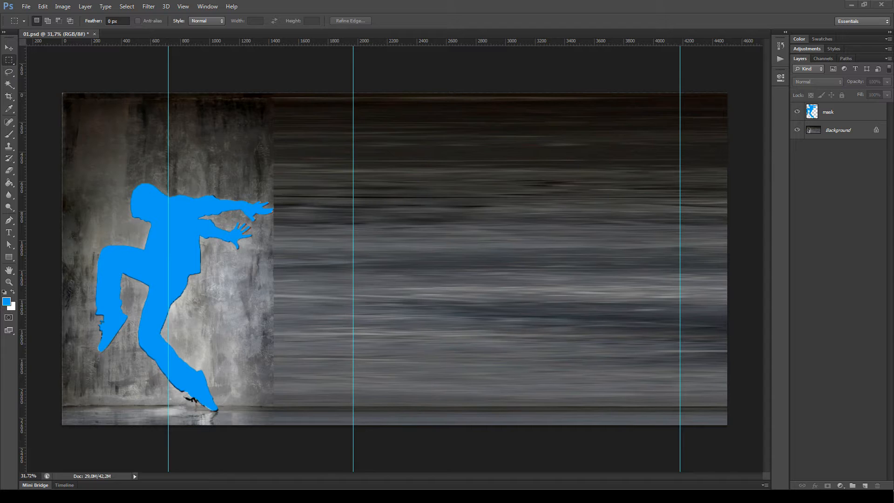
pyautogui.moveTo(412, 319)
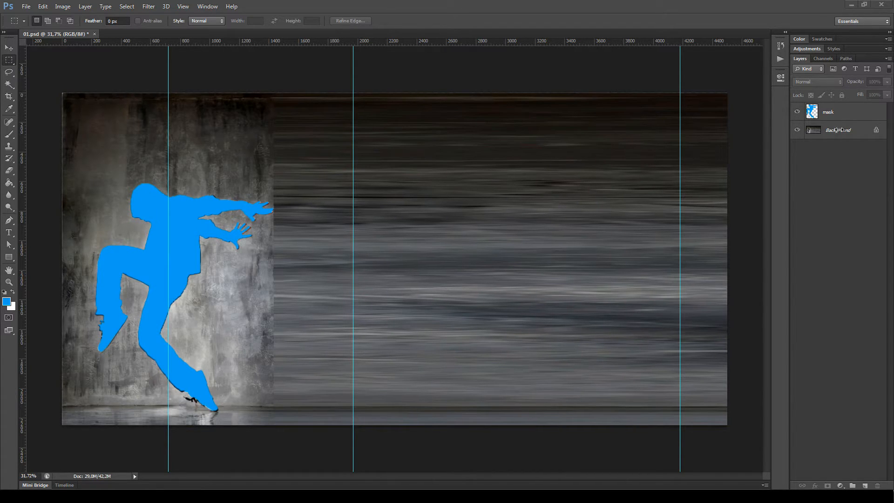
# Step: Convert the Background copy layer into a locked Background via Layer > New > Background from Layer
pyautogui.click(845, 111)
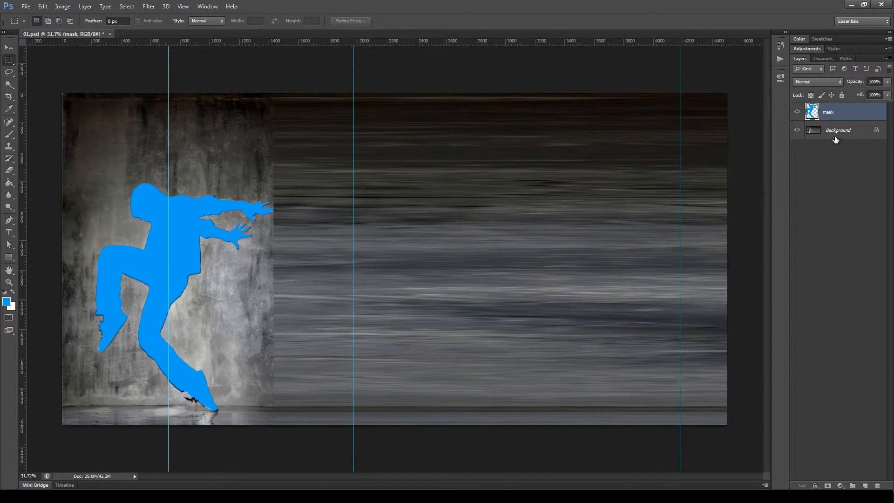
pyautogui.click(836, 130)
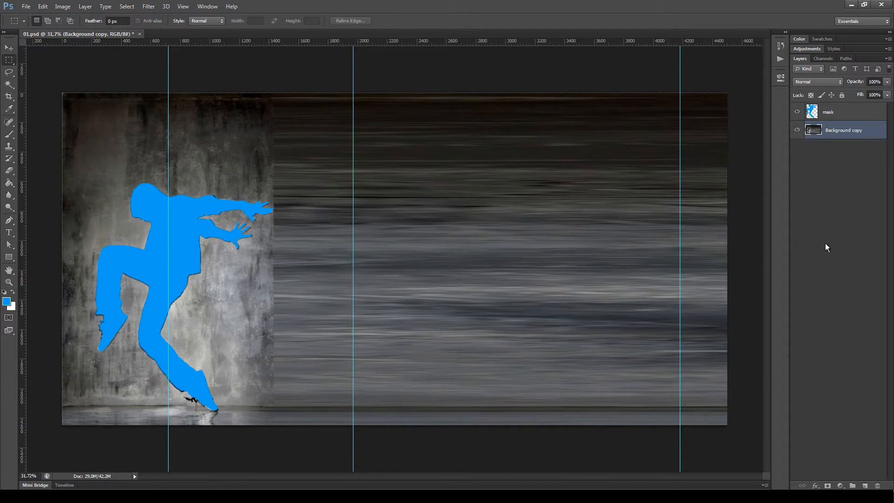
pyautogui.click(842, 131)
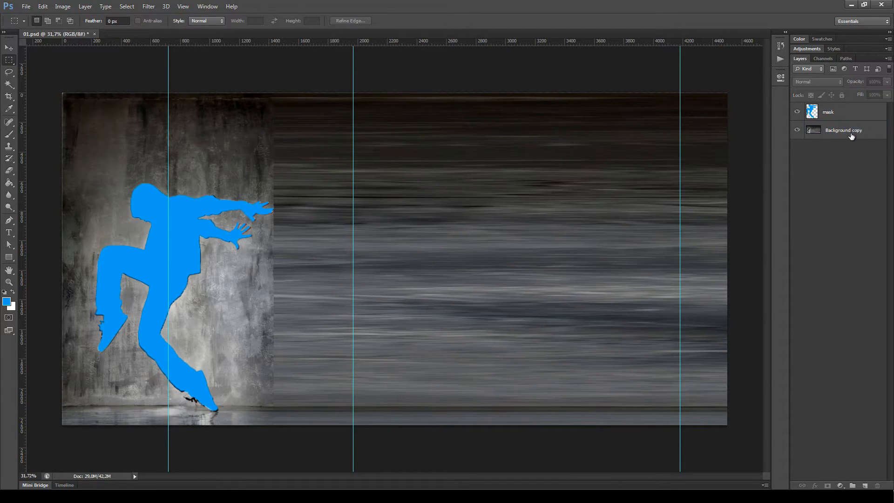
pyautogui.click(85, 7)
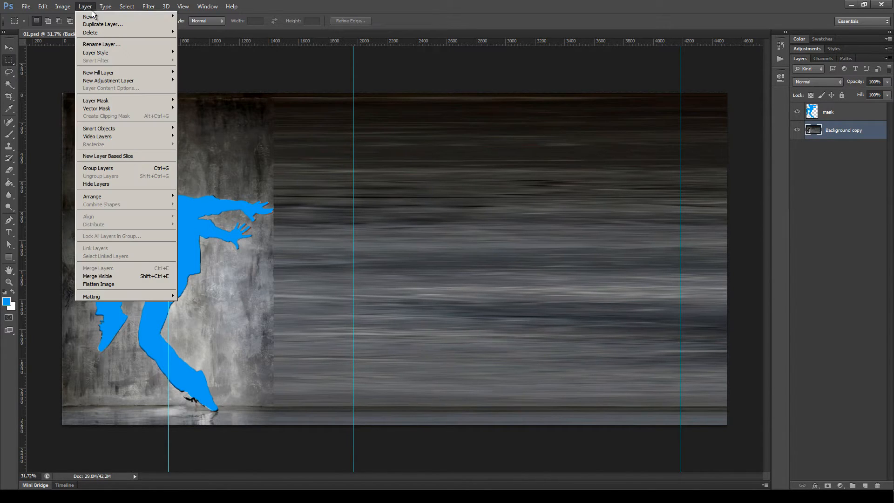
pyautogui.click(97, 284)
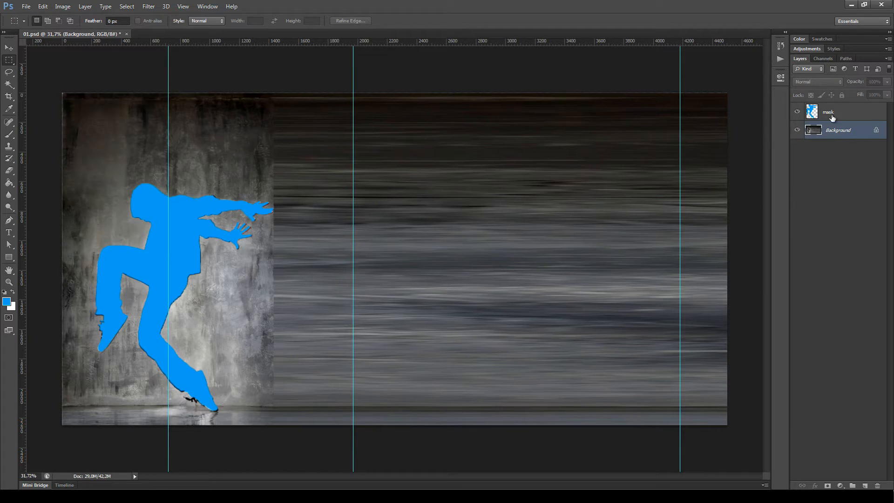
pyautogui.click(207, 7)
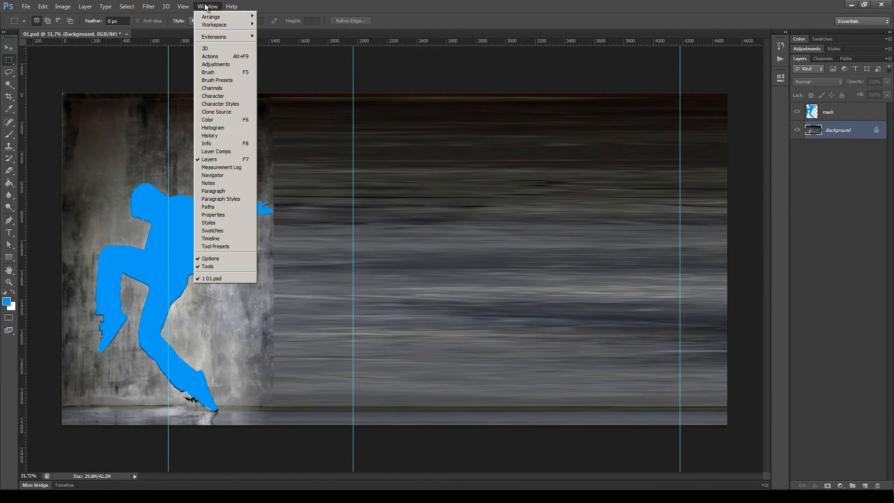
# Step: Show the Actions panel, expand the SPEED set's RIGHT action to list its steps and select it
pyautogui.click(183, 7)
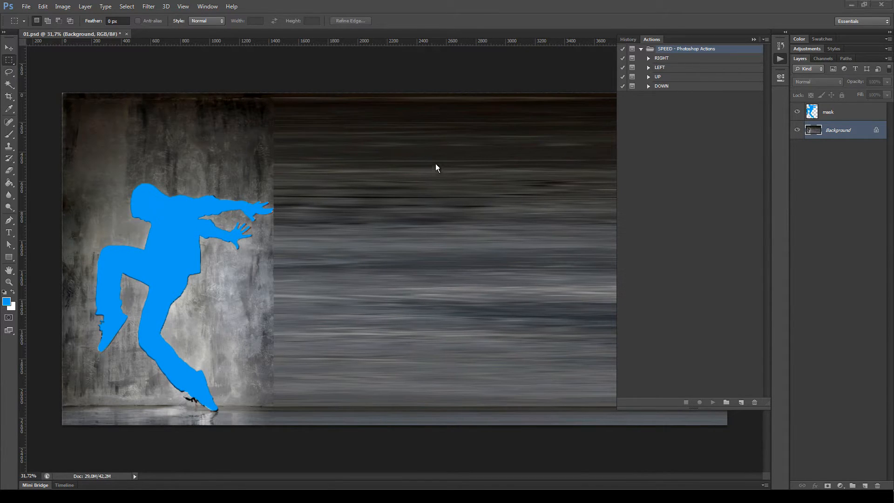
pyautogui.moveTo(248, 275)
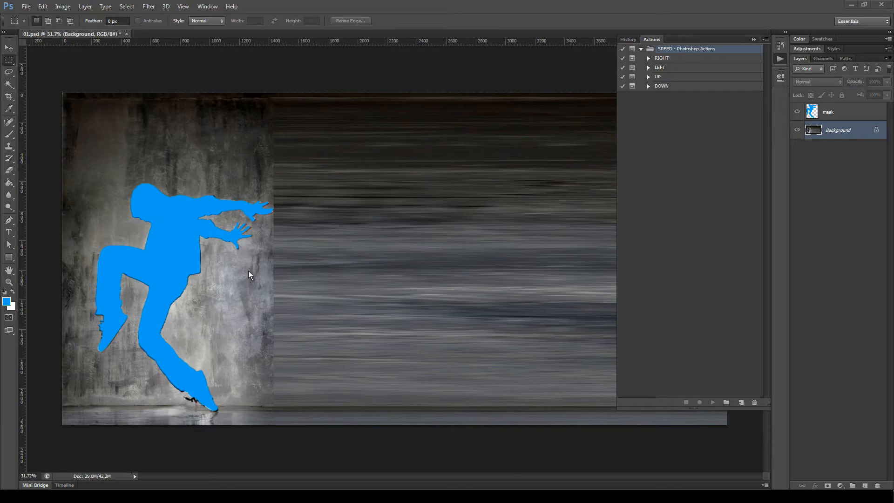
pyautogui.moveTo(679, 103)
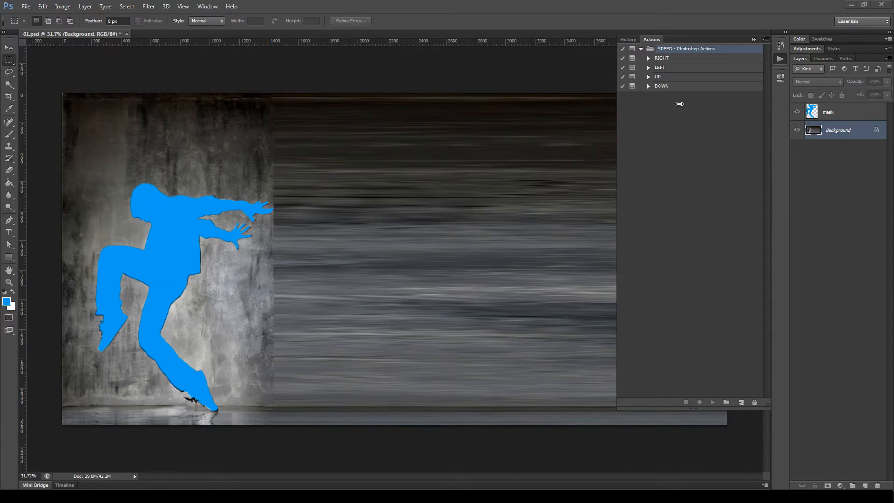
pyautogui.click(661, 58)
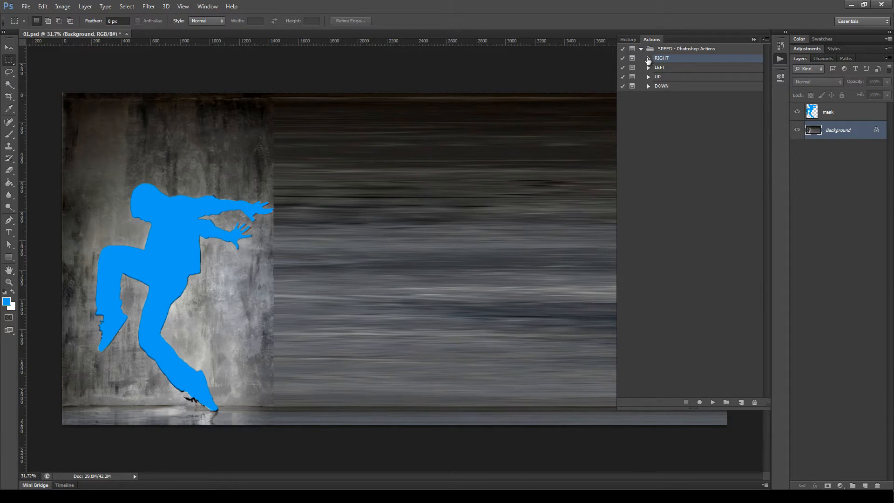
pyautogui.click(647, 58)
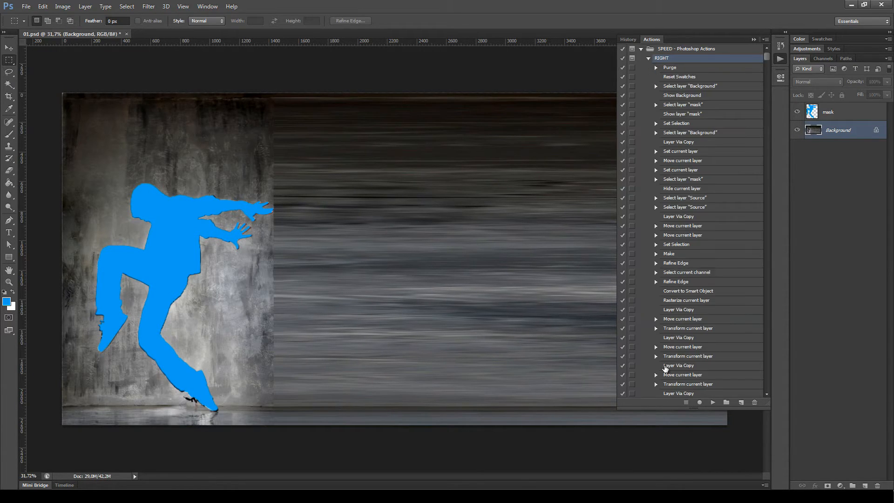
pyautogui.moveTo(747, 72)
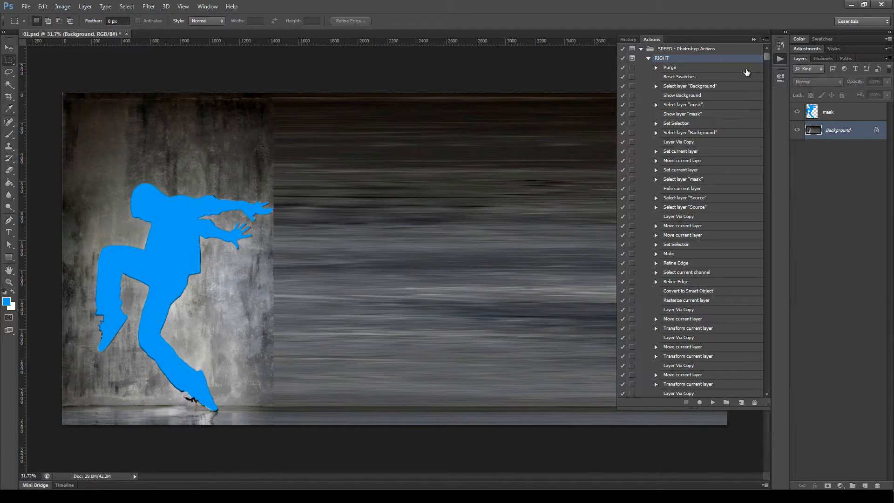
pyautogui.moveTo(768, 62)
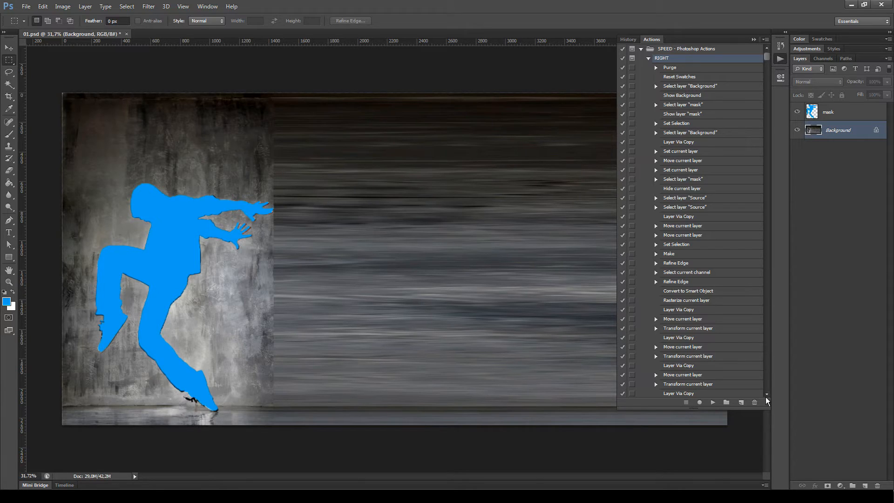
pyautogui.moveTo(838, 335)
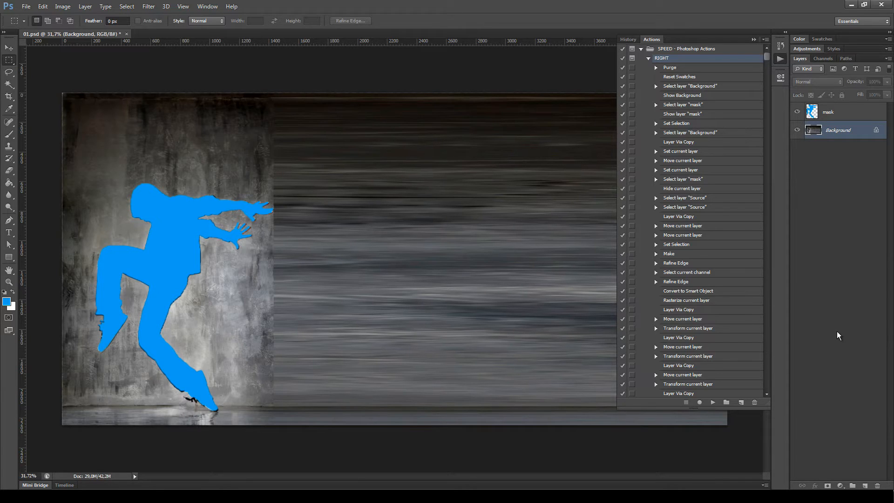
pyautogui.moveTo(242, 399)
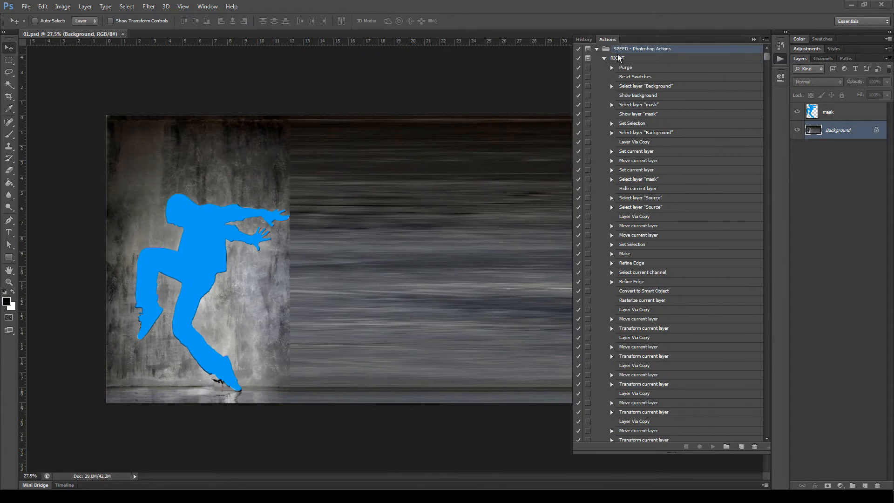
pyautogui.click(616, 57)
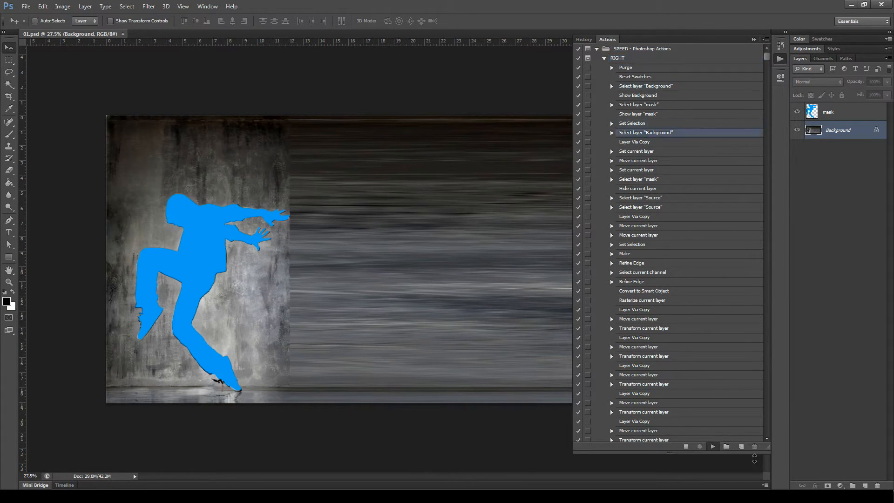
# Step: Run the RIGHT speed action so the dancer gains rightward motion-blur streaks in a SPEED - Output group
pyautogui.click(712, 446)
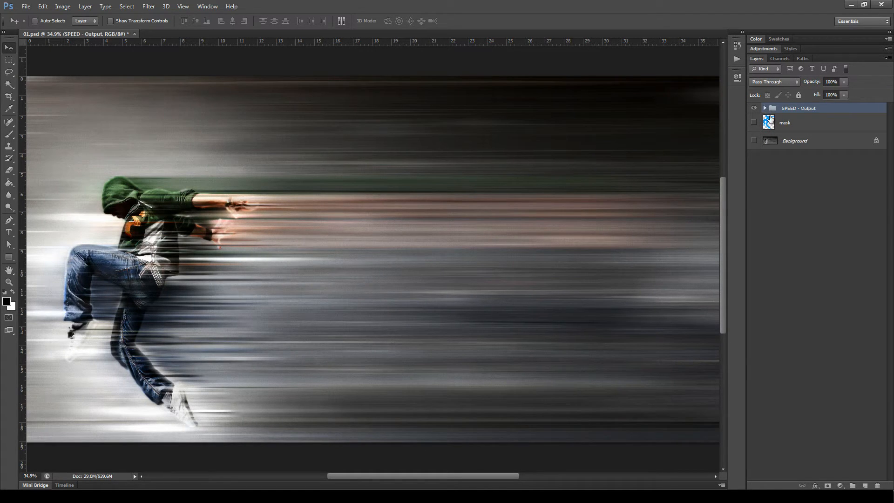
# Step: Expand SPEED - Output, scroll its contents, then reopen it showing only the eight subgroup folders
pyautogui.click(765, 108)
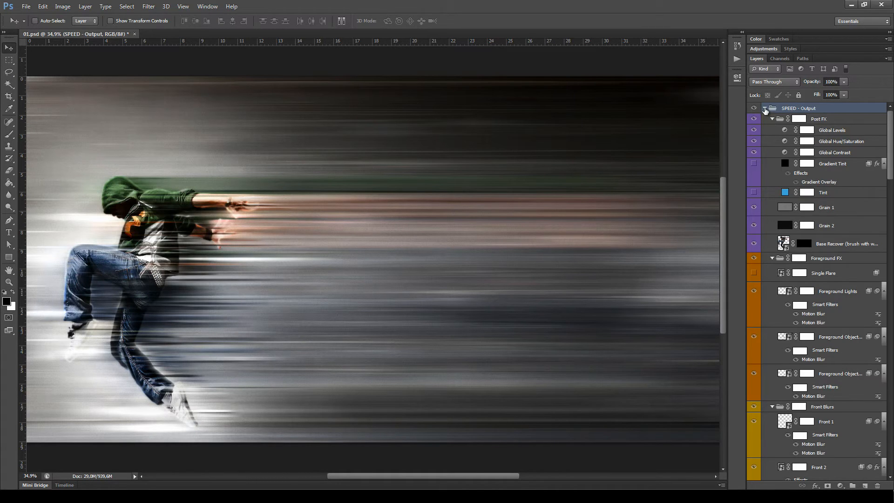
pyautogui.scroll(-3)
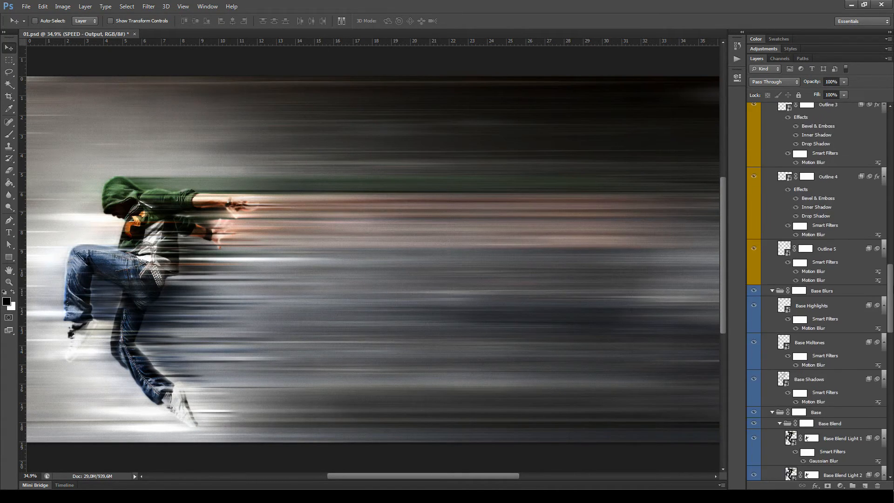
pyautogui.scroll(-3)
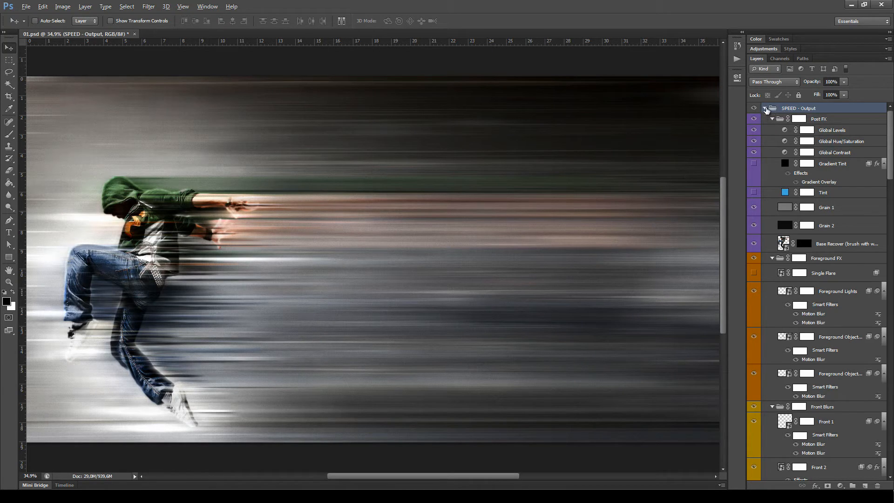
pyautogui.click(772, 108)
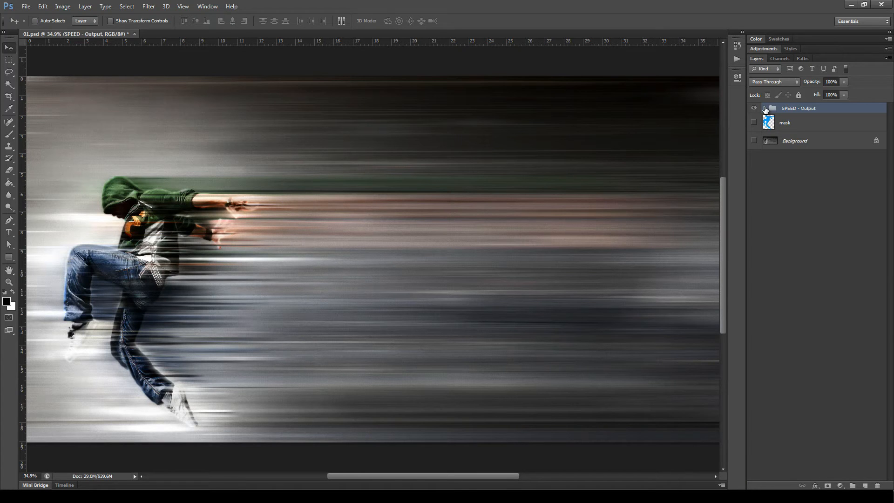
pyautogui.click(764, 108)
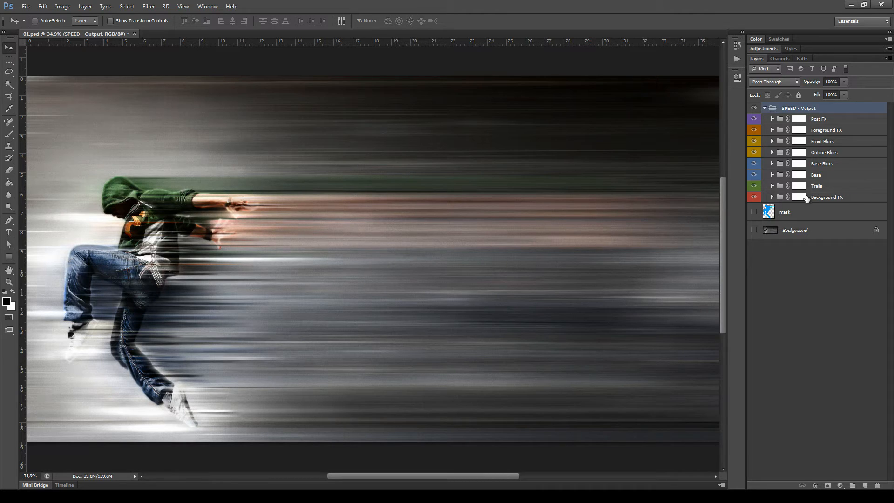
pyautogui.moveTo(574, 352)
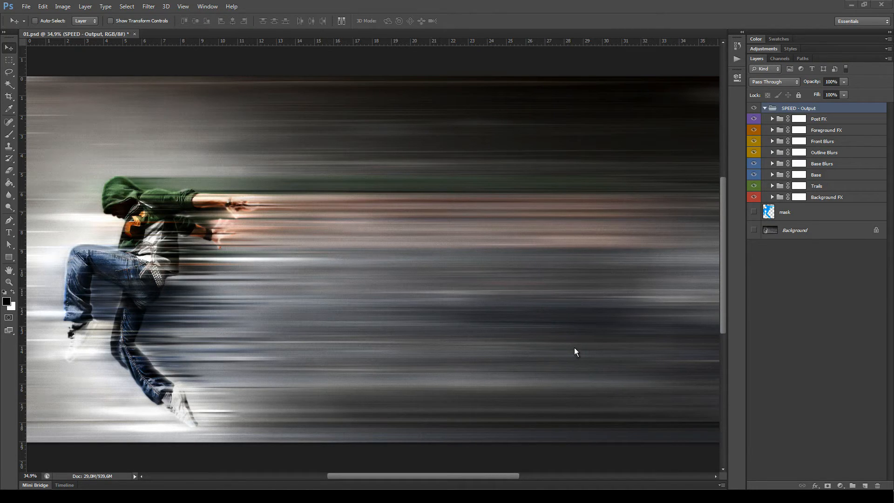
pyautogui.moveTo(743, 146)
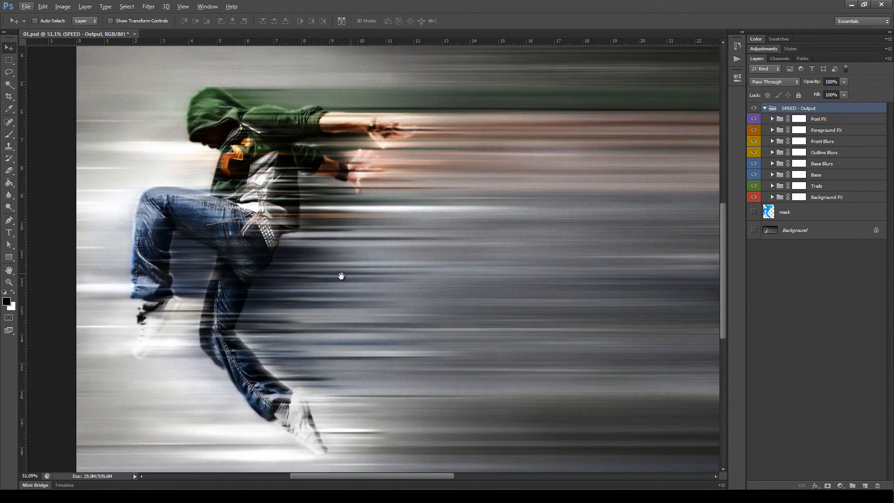
pyautogui.click(818, 118)
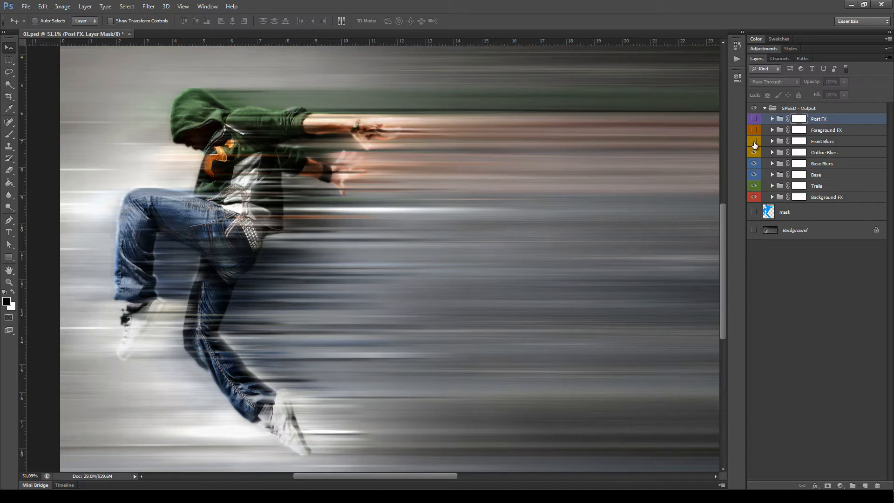
pyautogui.click(753, 142)
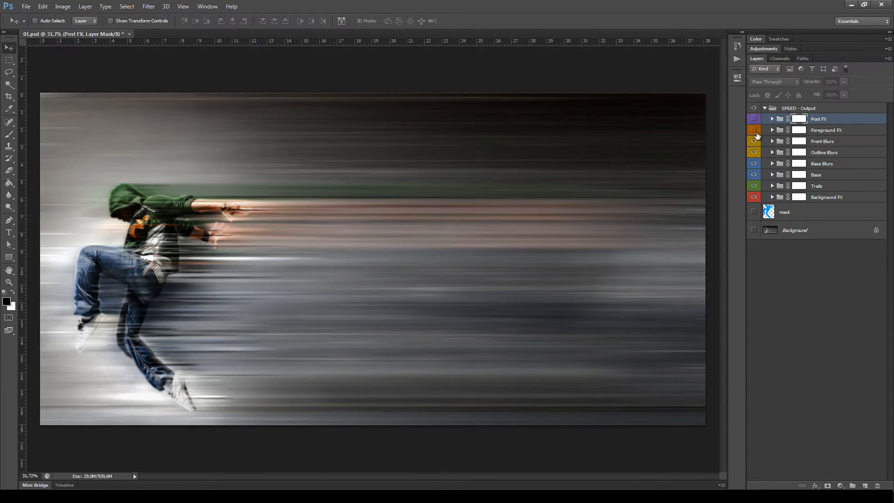
pyautogui.click(753, 119)
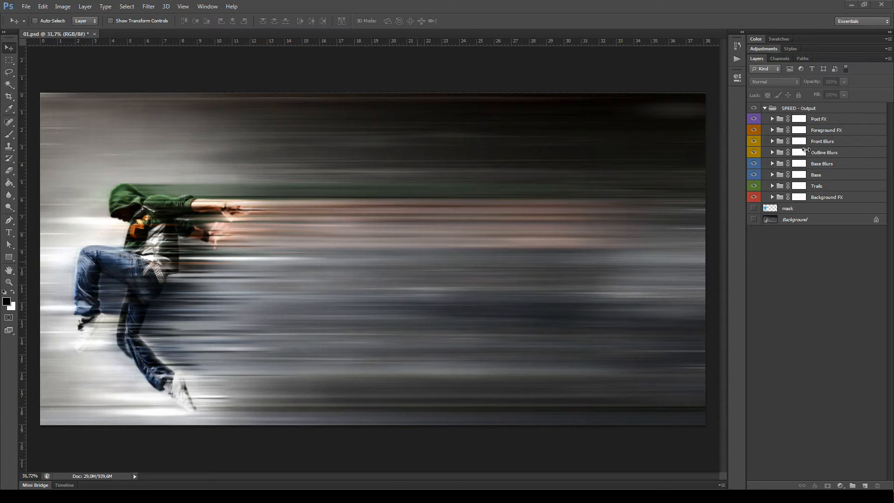
pyautogui.moveTo(837, 142)
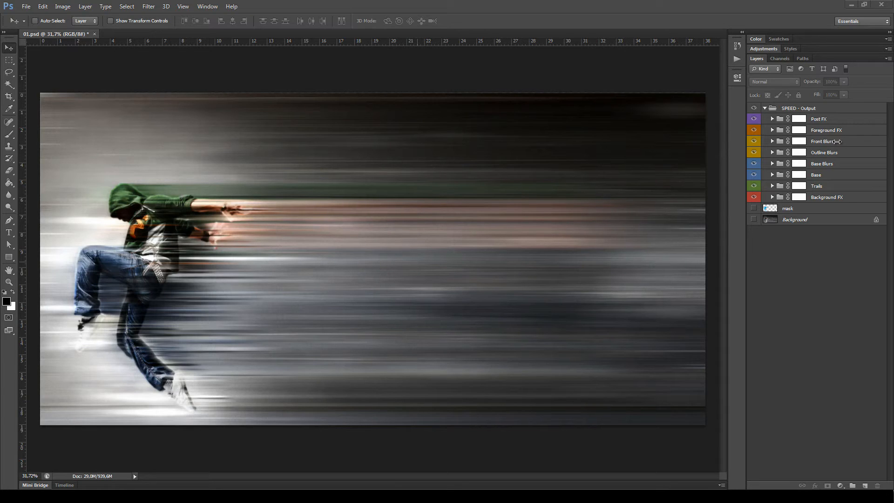
pyautogui.click(822, 141)
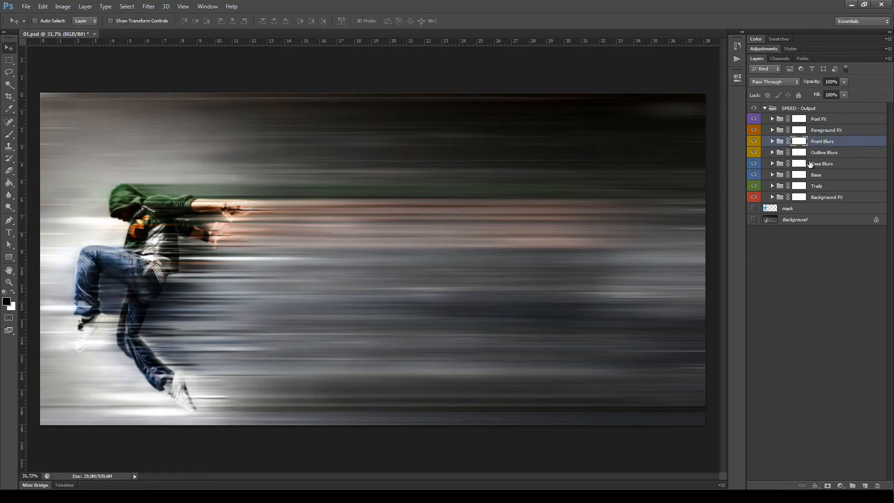
pyautogui.click(772, 140)
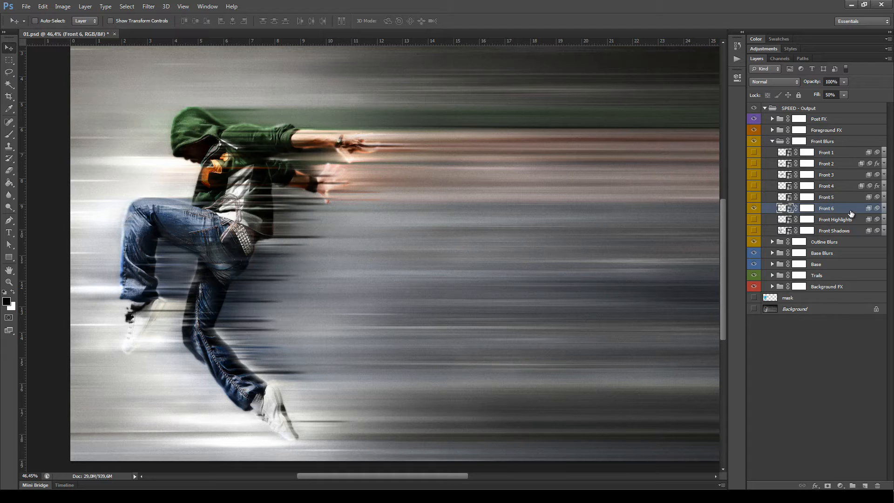
pyautogui.click(774, 81)
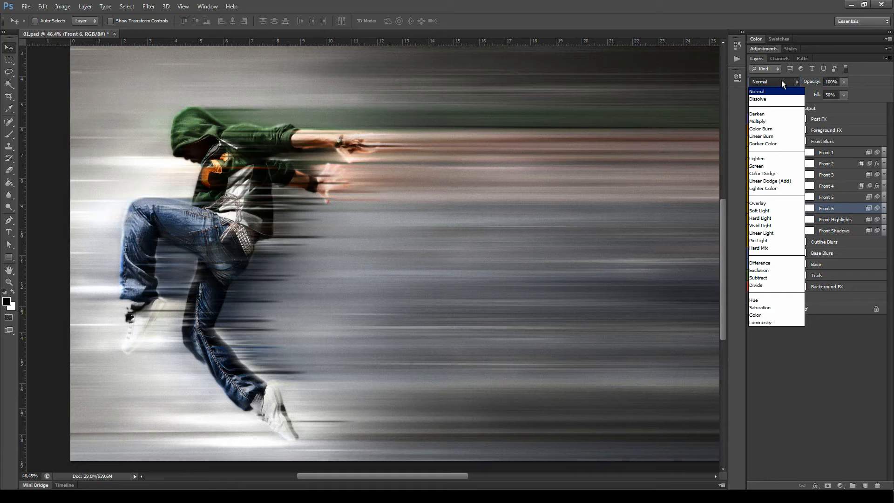
pyautogui.moveTo(781, 113)
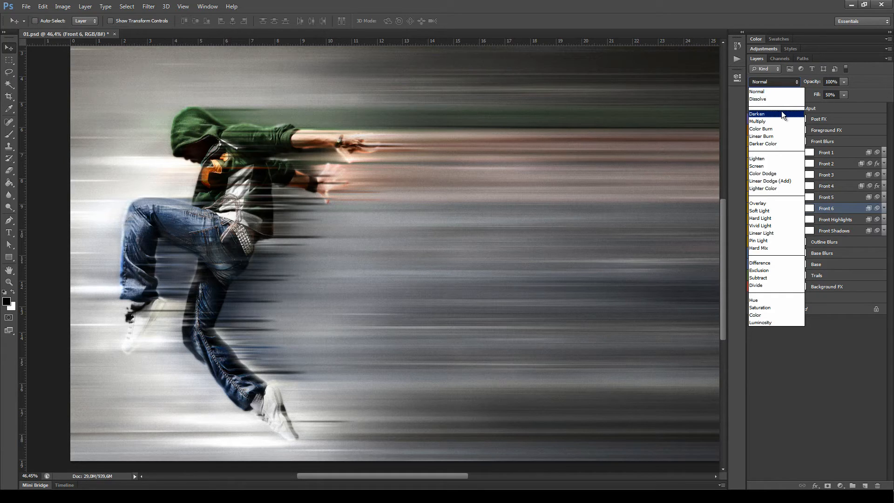
pyautogui.moveTo(757, 121)
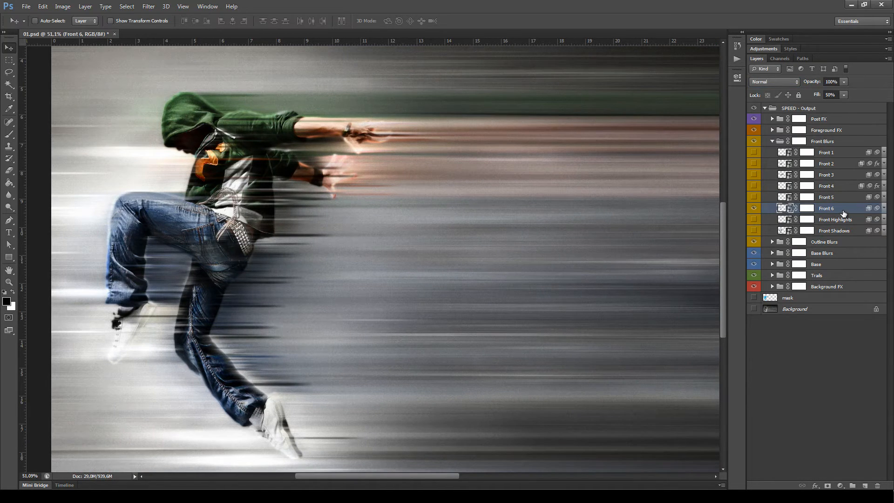
# Step: Switch Front 6 to Color Dodge blending and set its Fill Opacity to 50 in Layer Style
pyautogui.click(773, 82)
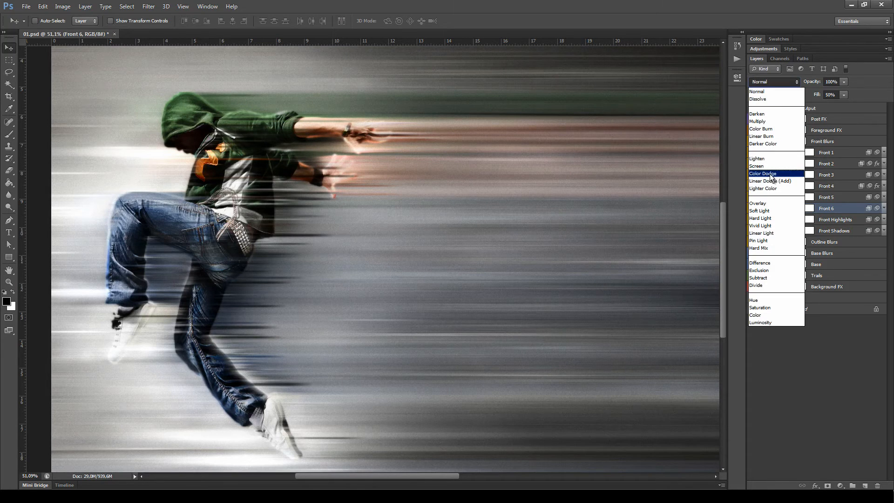
pyautogui.click(762, 173)
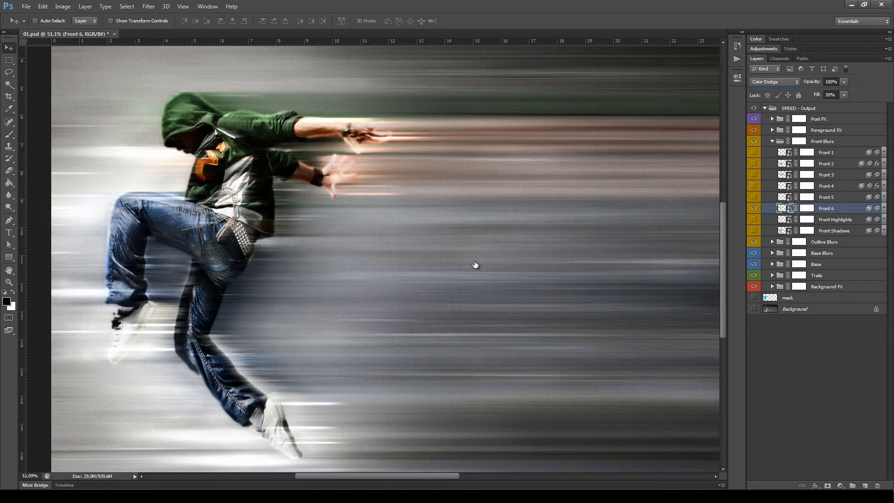
pyautogui.doubleClick(826, 207)
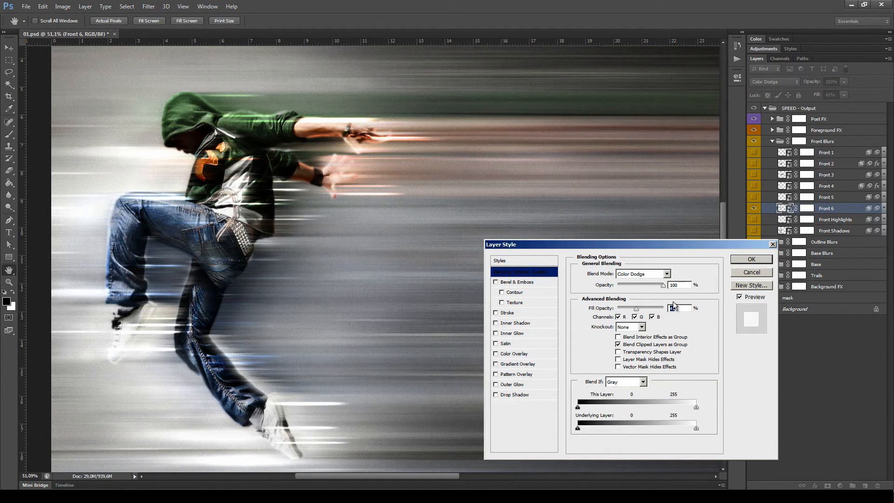
pyautogui.write('50')
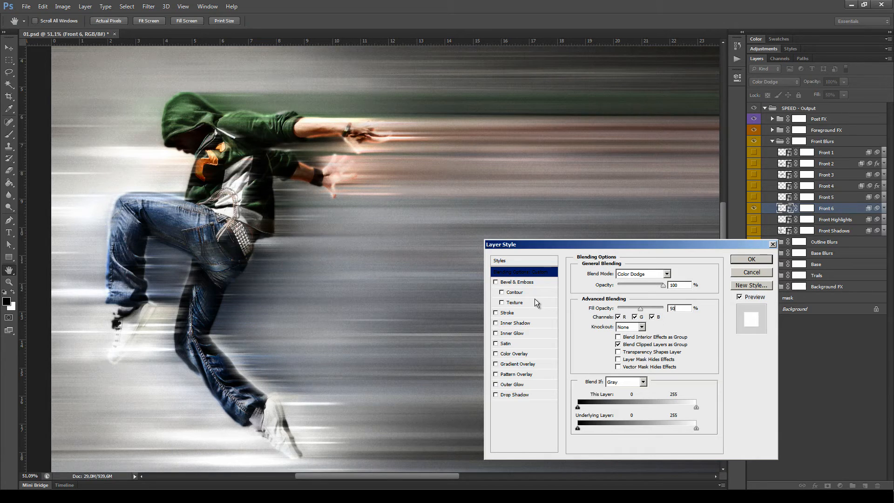
pyautogui.click(750, 259)
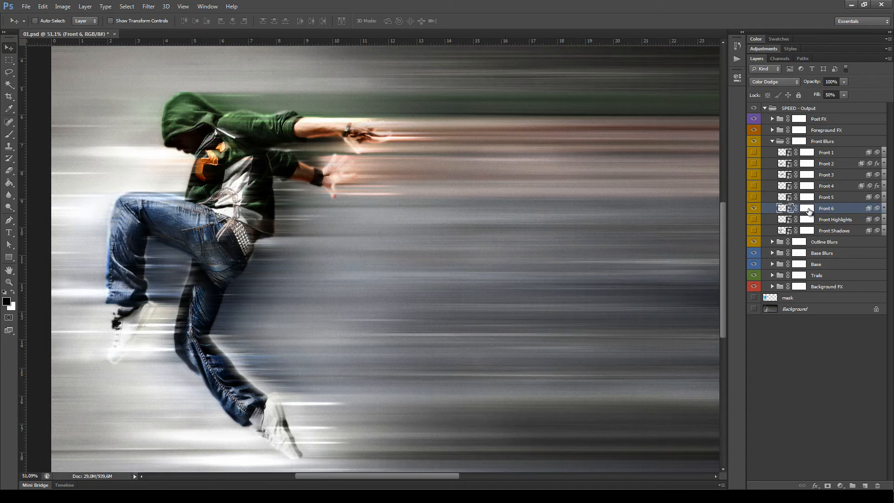
# Step: Raise Front 6's fill to 100% and paint black on its layer mask to hide some streaks
pyautogui.click(806, 207)
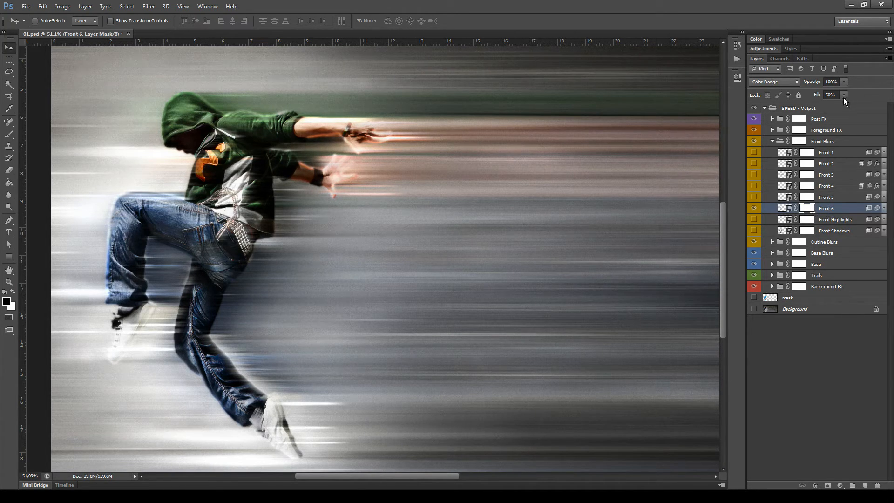
pyautogui.click(843, 95)
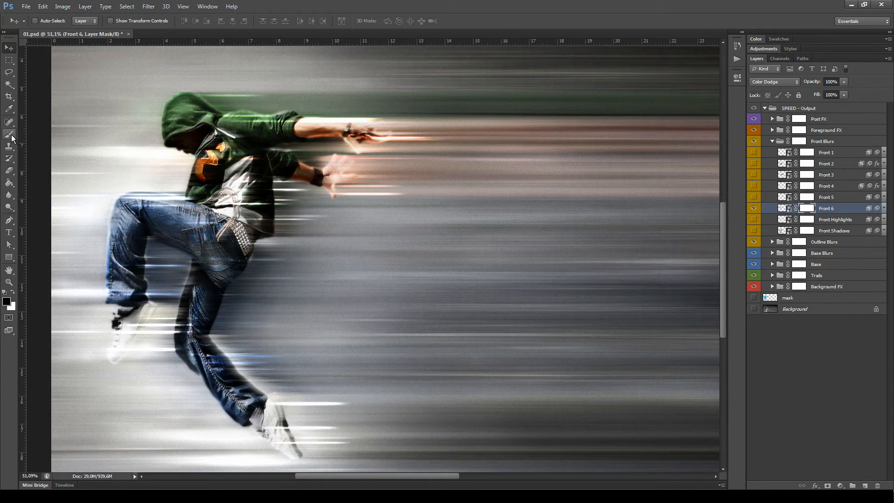
pyautogui.click(9, 136)
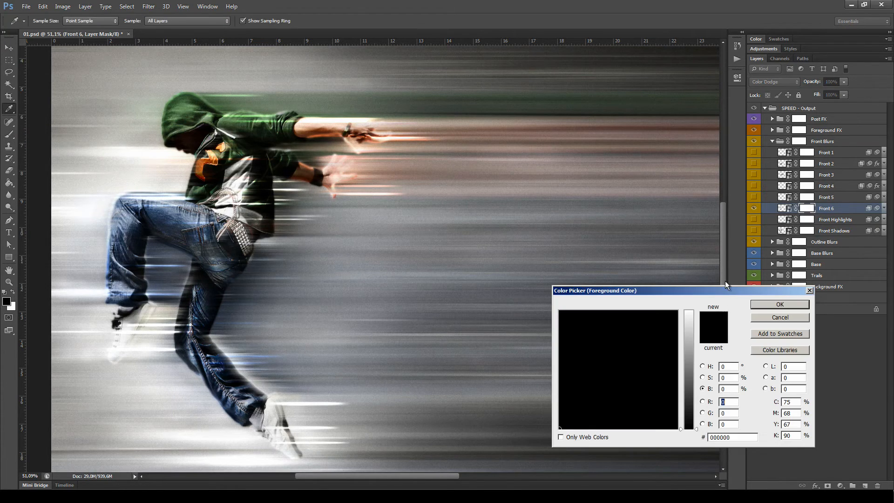
pyautogui.click(778, 304)
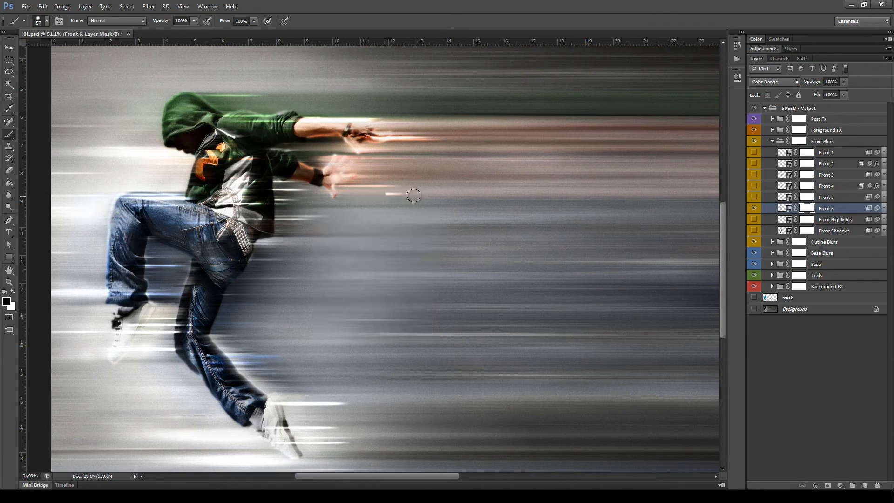
pyautogui.moveTo(414, 194); pyautogui.dragTo(385, 396)
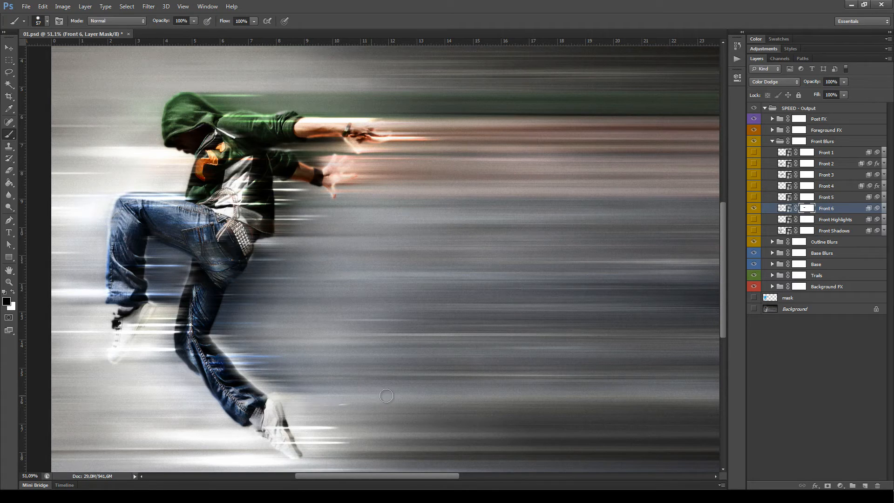
pyautogui.moveTo(390, 193)
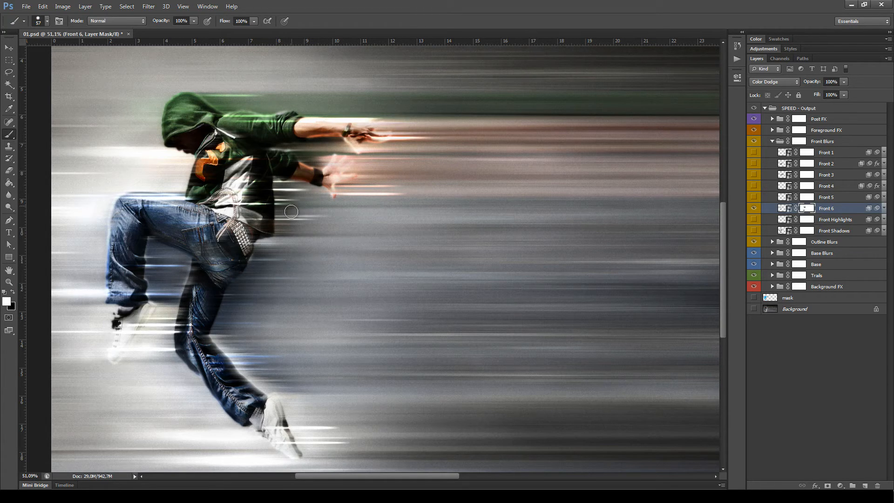
pyautogui.moveTo(806, 208)
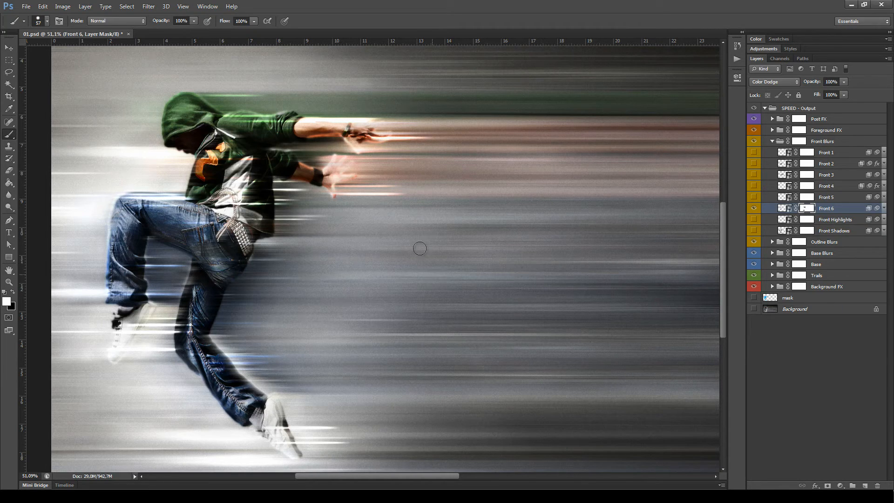
pyautogui.moveTo(271, 319)
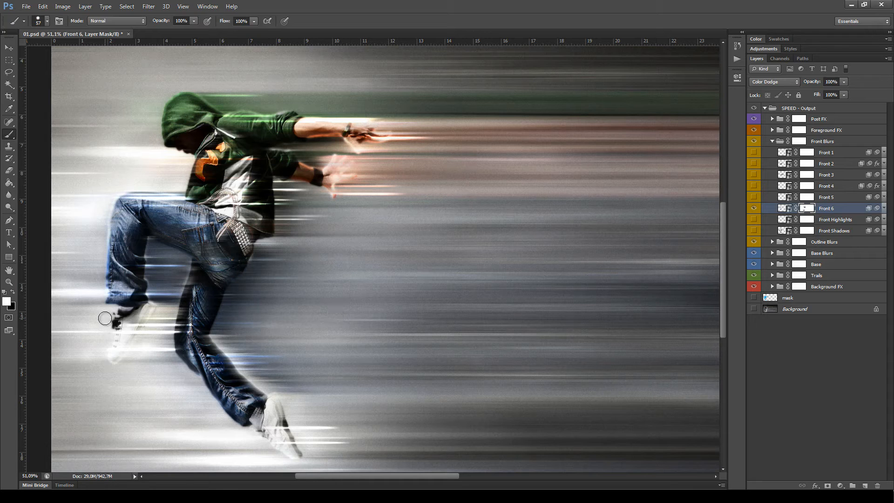
pyautogui.moveTo(8, 463)
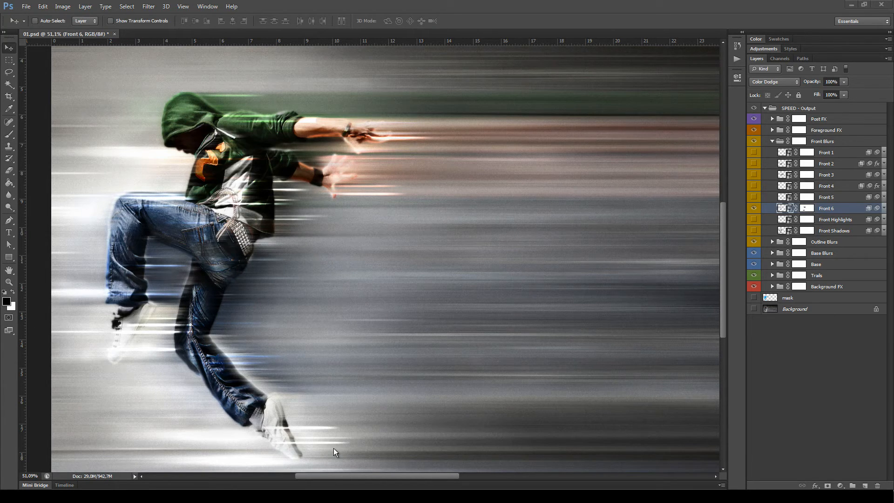
pyautogui.moveTo(348, 456)
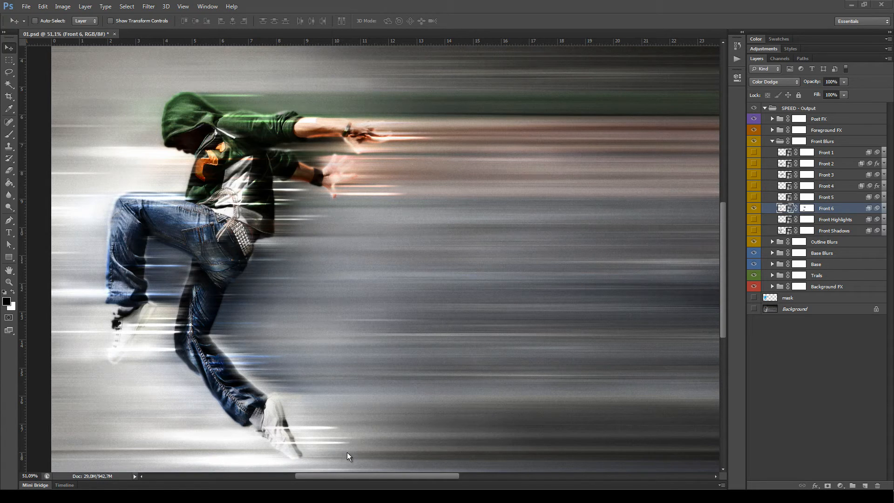
pyautogui.moveTo(877, 74)
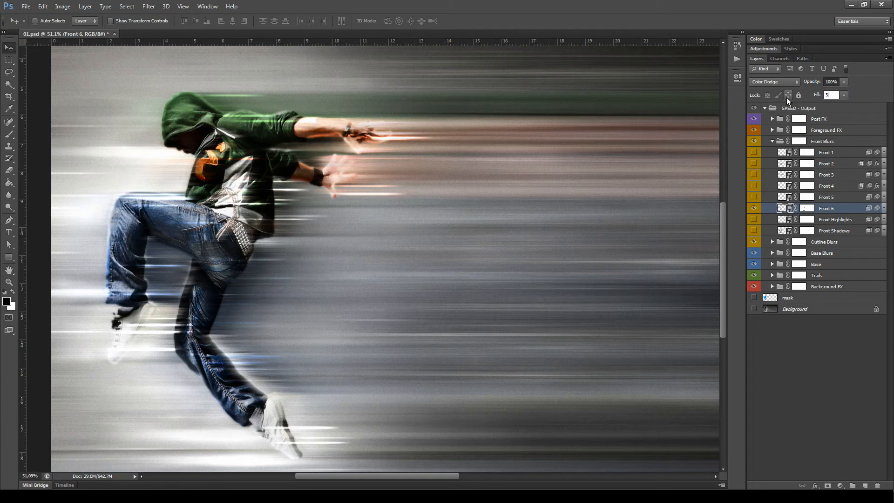
# Step: Return Front 6's fill to 50% and expand the Foreground FX group instead of Front Blurs
pyautogui.write('50%')
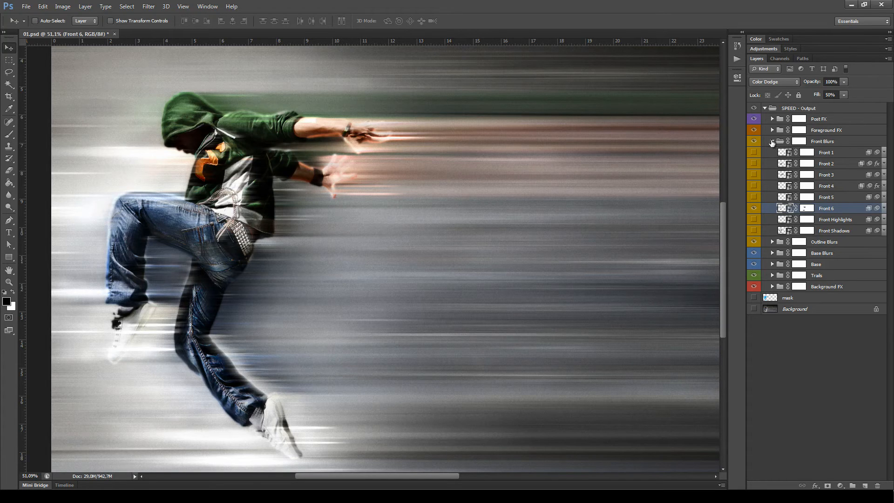
pyautogui.click(772, 141)
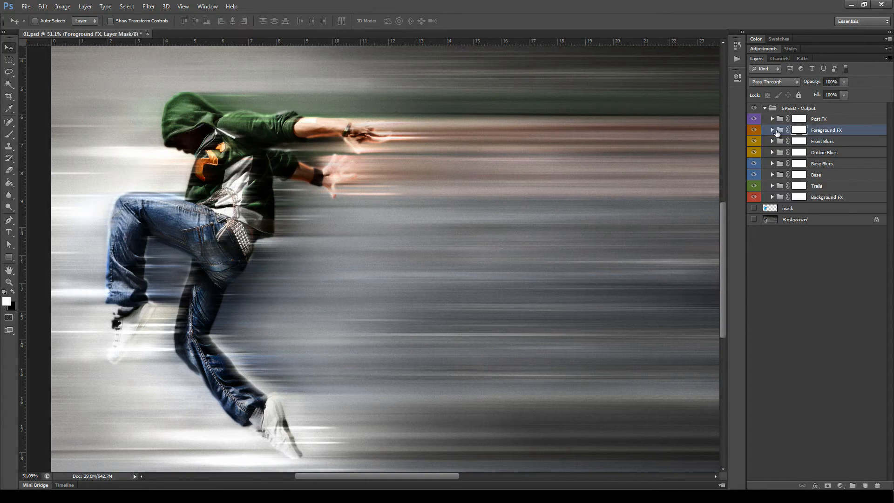
pyautogui.click(771, 130)
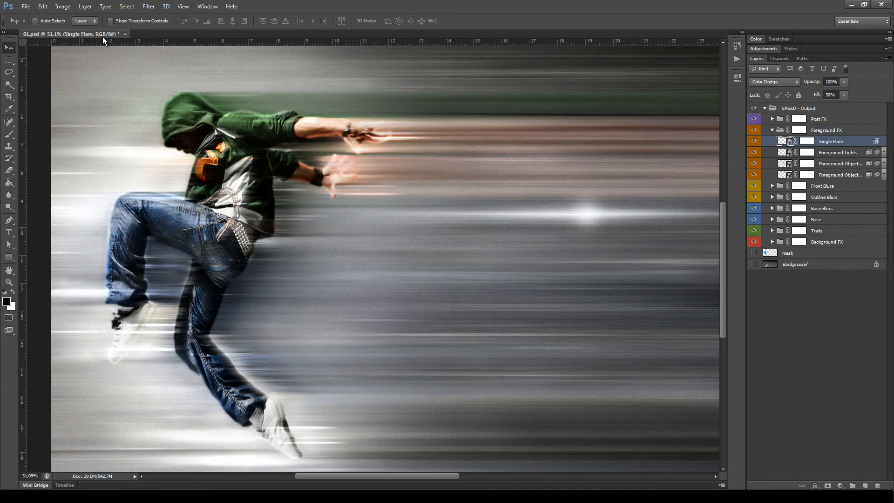
# Step: Attempt to transform Single Flare, dismiss the error, and expand Front Blurs again
pyautogui.click(85, 6)
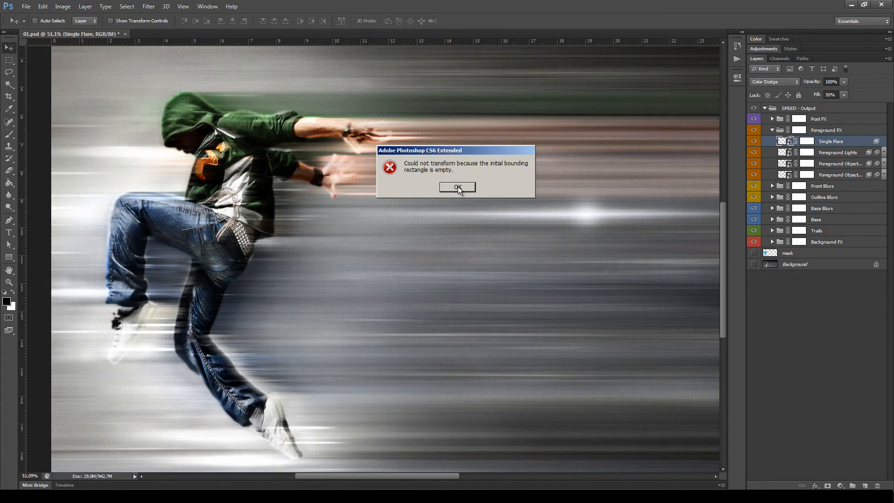
pyautogui.click(456, 187)
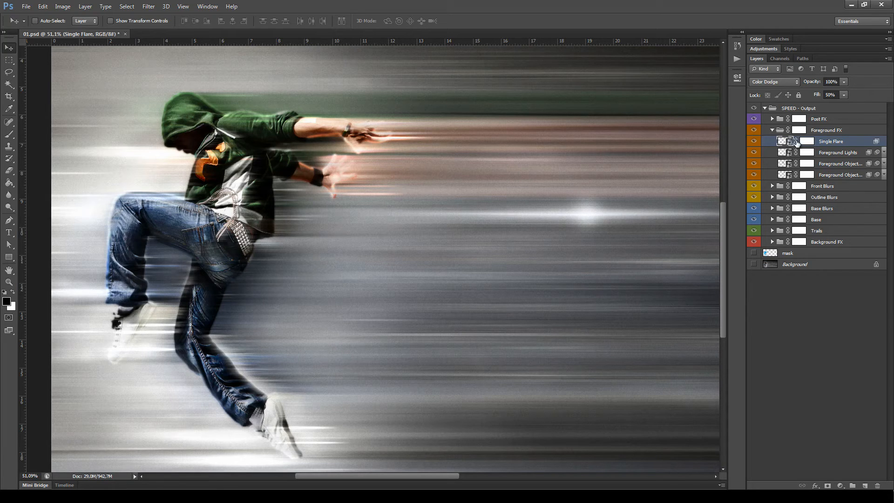
pyautogui.click(63, 6)
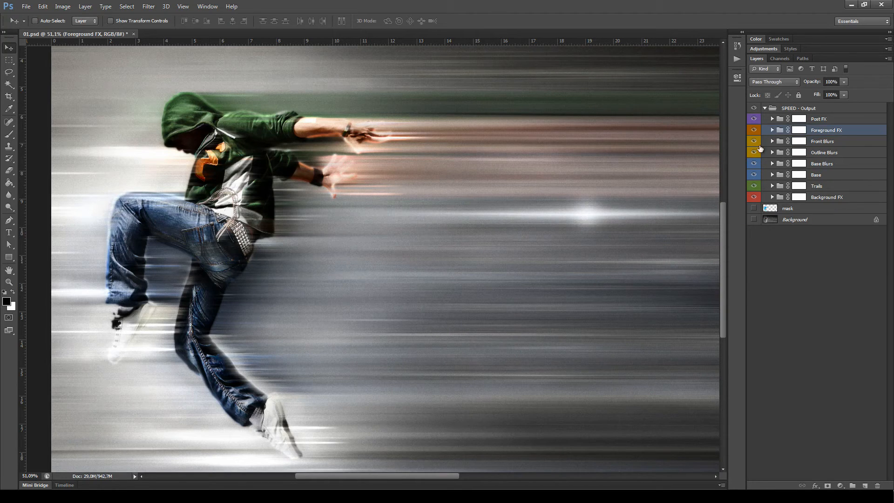
pyautogui.click(772, 141)
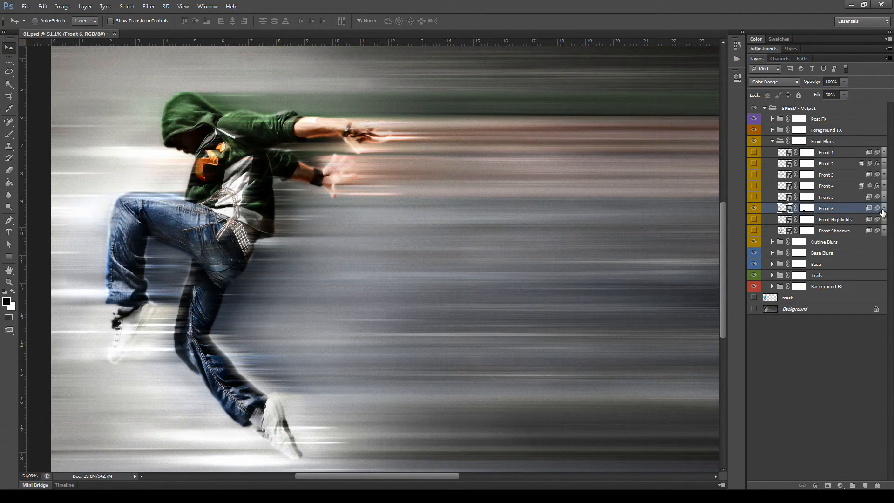
# Step: Inspect Front 6's Motion Blur smart filter, try a 200 px distance, then cancel without applying
pyautogui.click(787, 208)
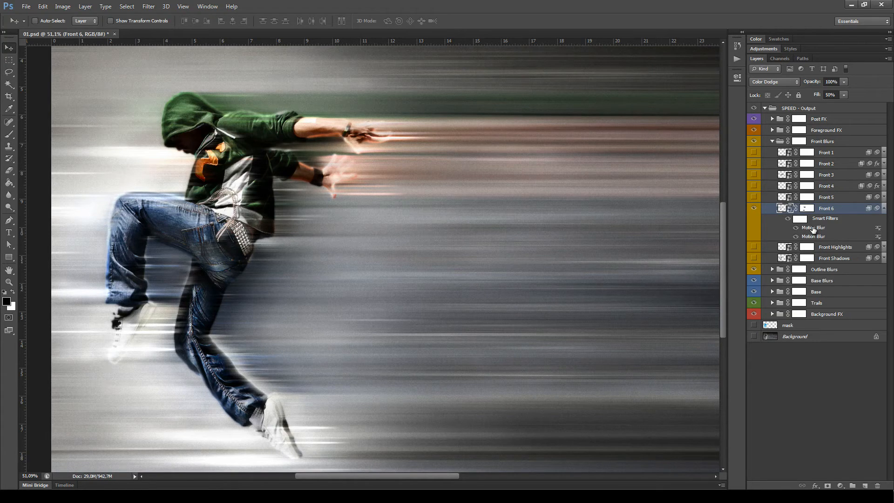
pyautogui.doubleClick(812, 227)
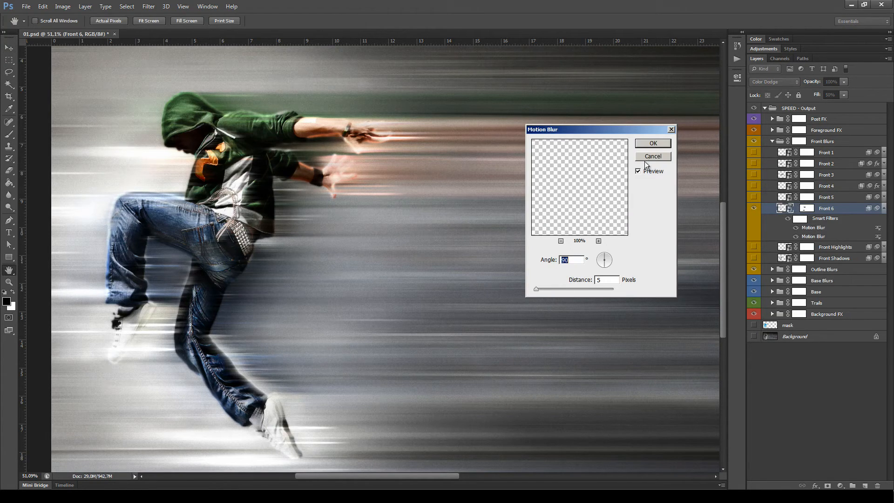
pyautogui.click(652, 144)
pyautogui.write('0')
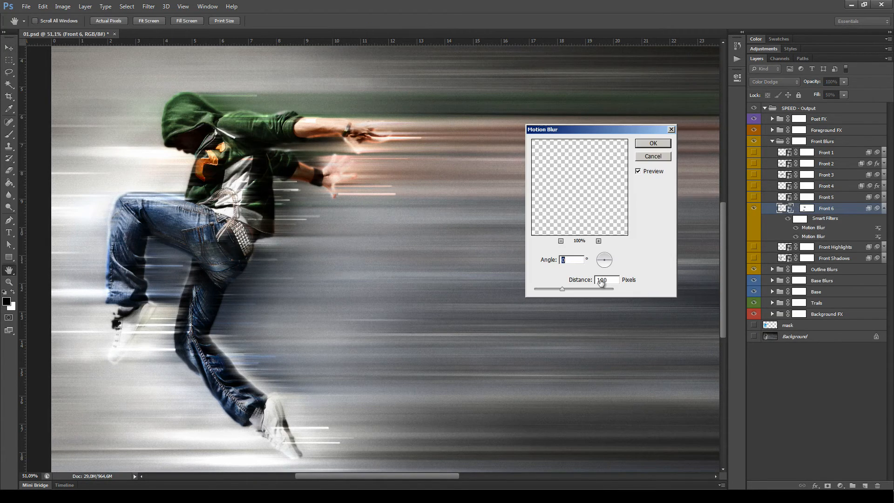
pyautogui.moveTo(562, 289); pyautogui.dragTo(574, 289)
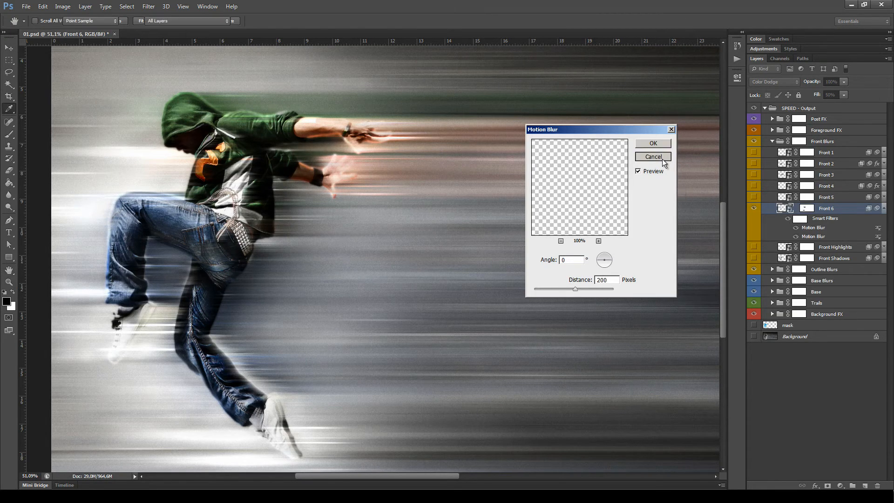
pyautogui.click(651, 157)
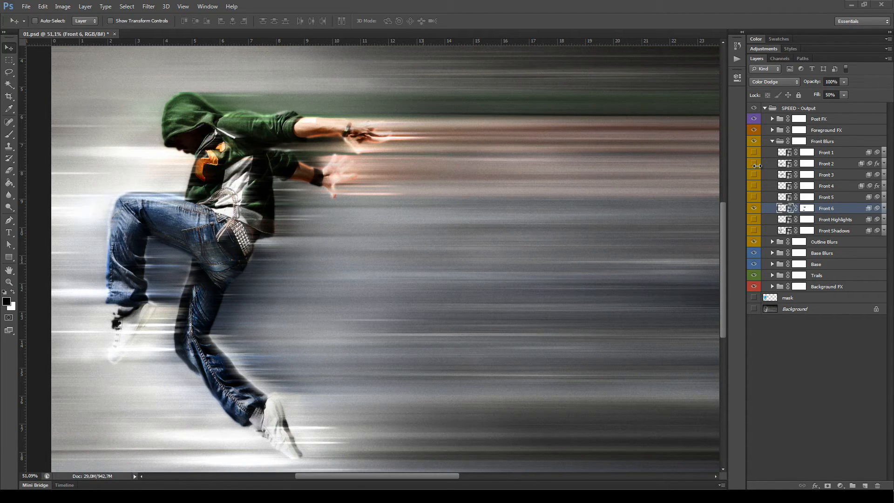
pyautogui.moveTo(743, 159)
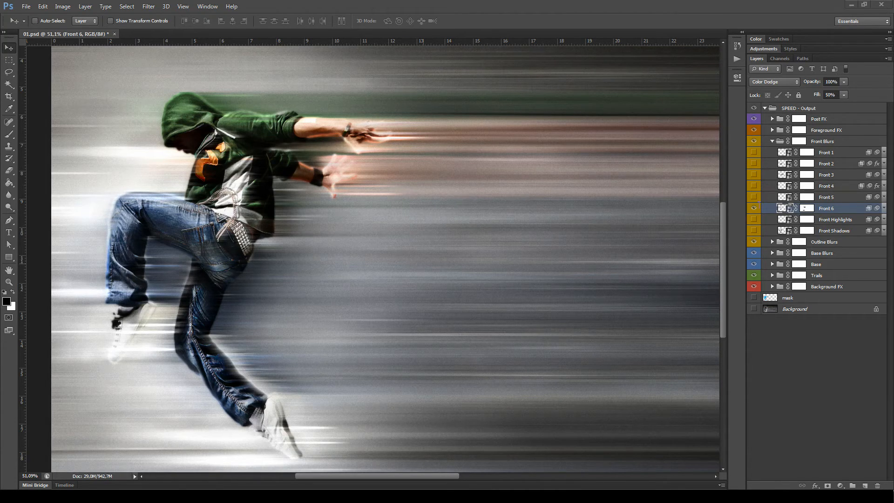
# Step: Adjust Front Blurs layer visibility and blending, then collapse the Front Blurs subgroup
pyautogui.click(753, 218)
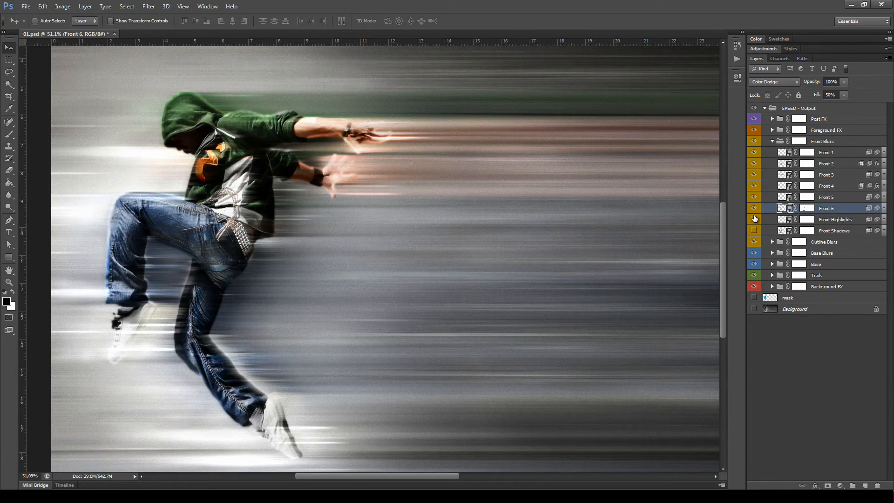
pyautogui.click(774, 82)
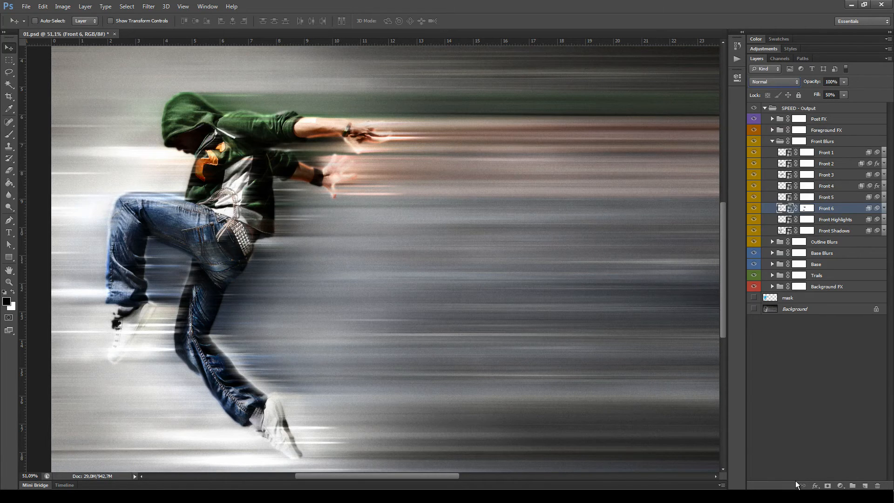
pyautogui.click(822, 140)
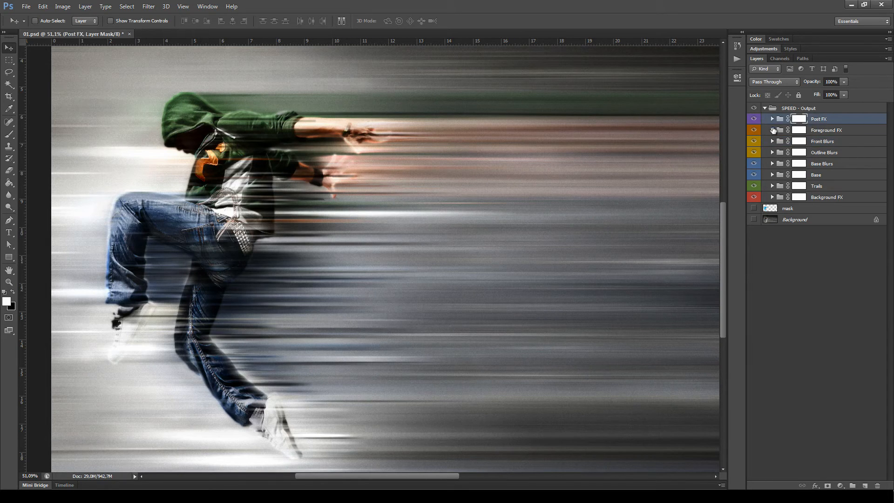
# Step: Expand Post FX and inspect the Global Levels and Global Contrast adjustment layers
pyautogui.click(773, 118)
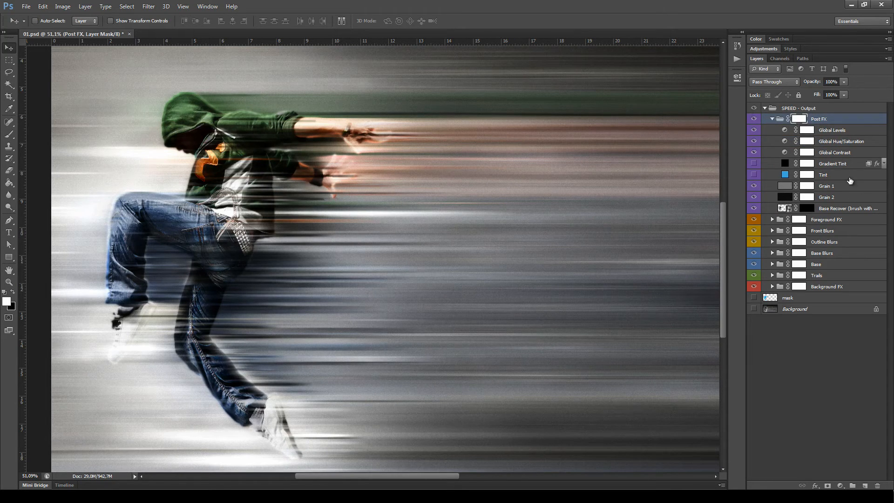
pyautogui.click(831, 130)
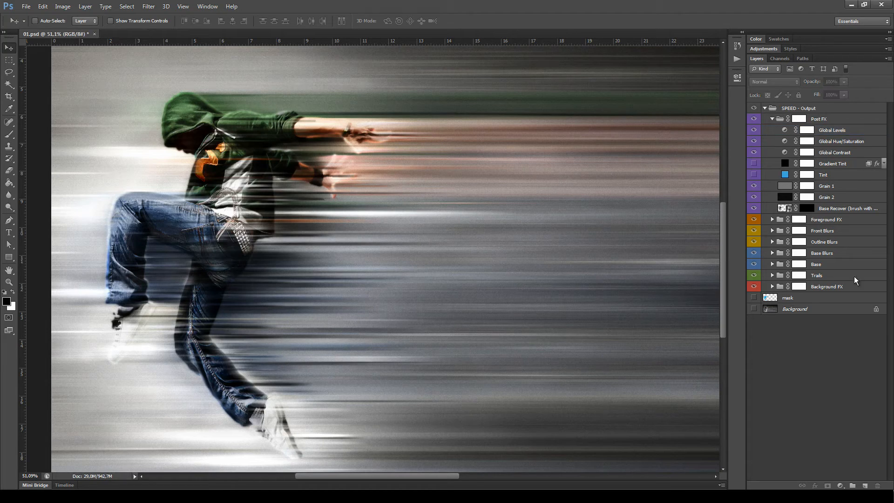
pyautogui.click(834, 152)
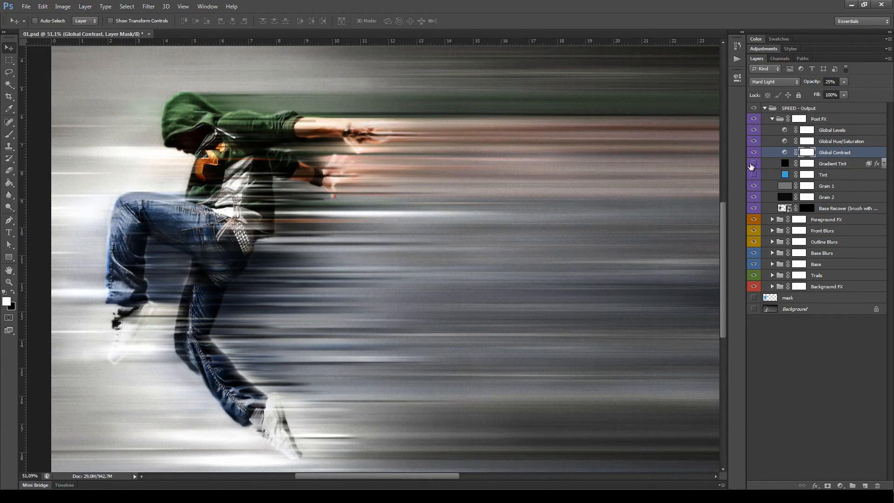
# Step: Turn on Gradient Tint and view its raw gradient with Normal blending at 100% fill
pyautogui.click(832, 164)
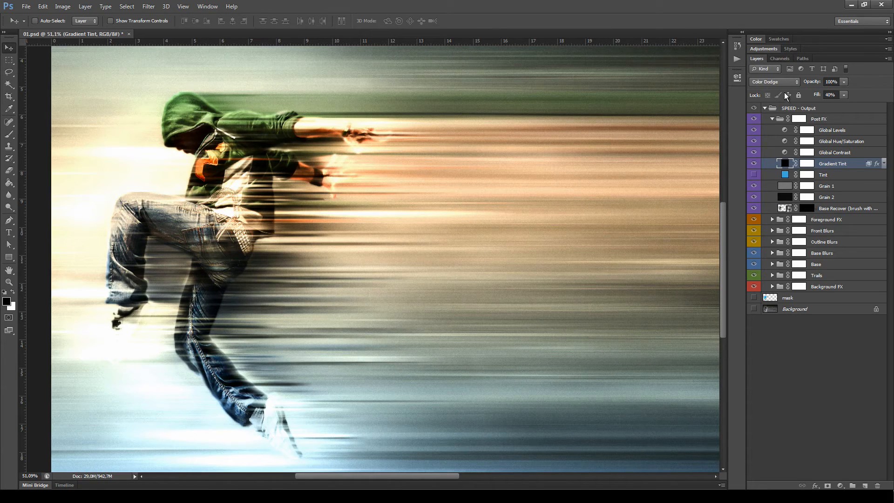
pyautogui.moveTo(764, 95)
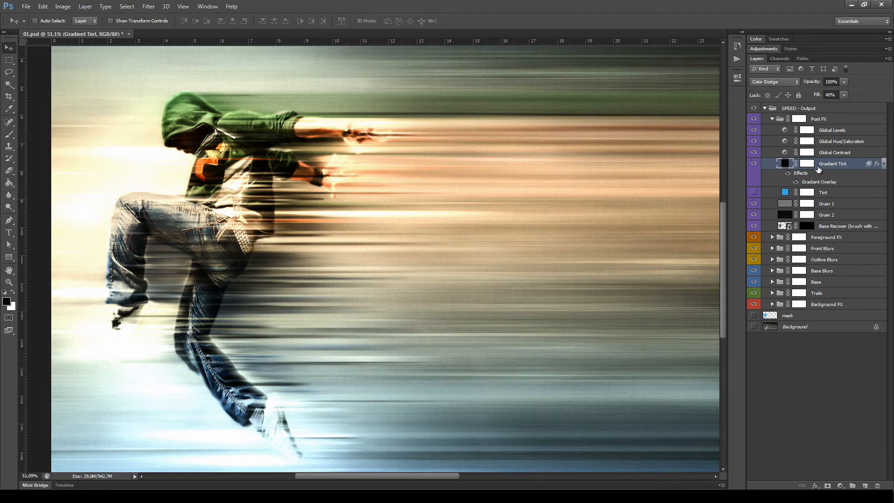
pyautogui.moveTo(823, 189)
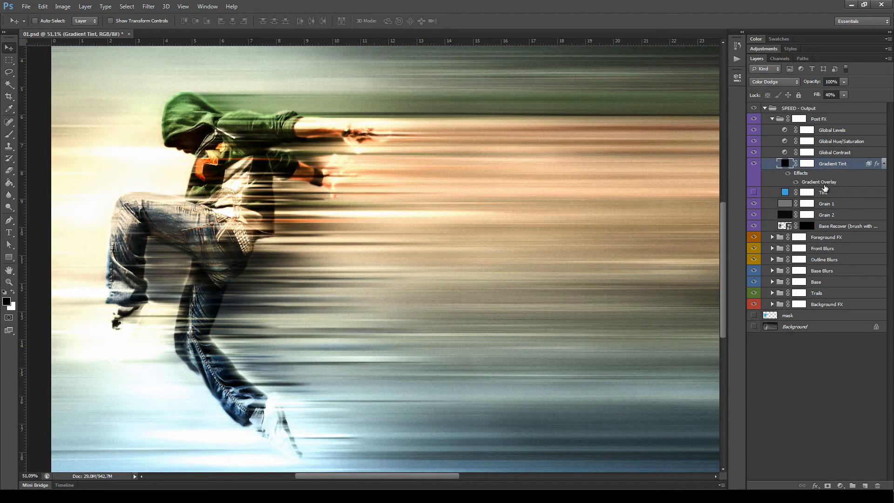
pyautogui.doubleClick(818, 182)
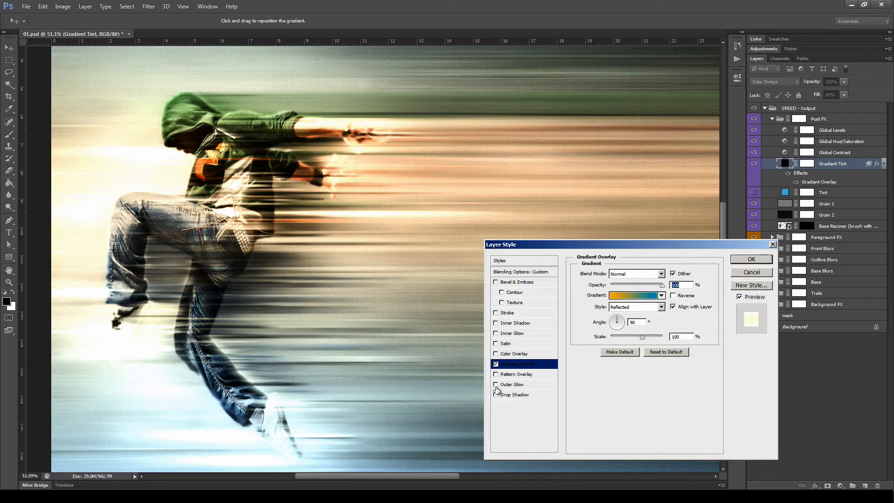
pyautogui.click(750, 259)
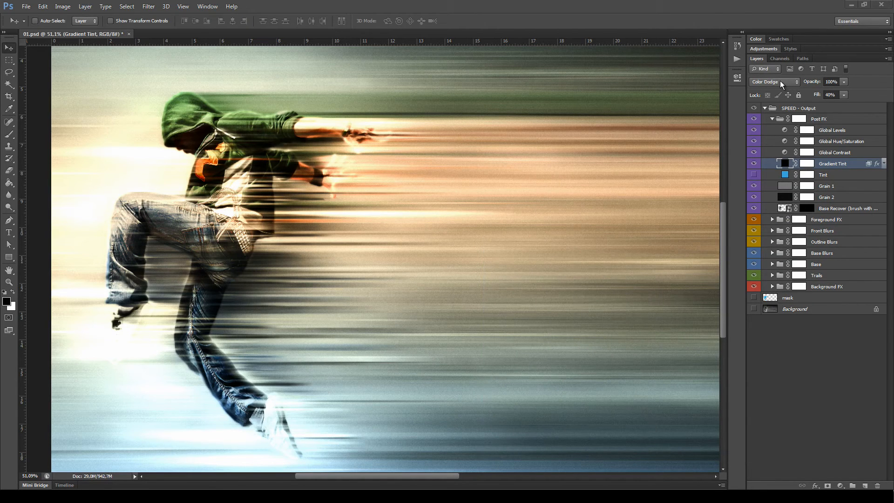
pyautogui.click(774, 82)
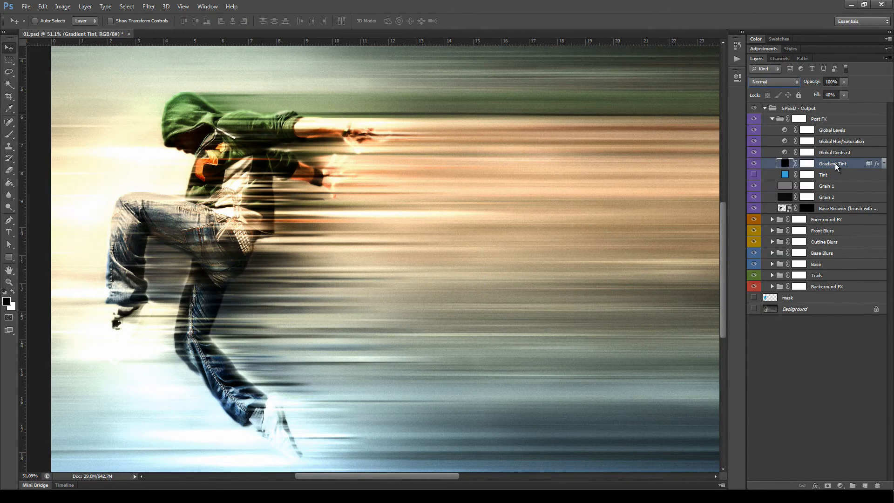
pyautogui.click(844, 95)
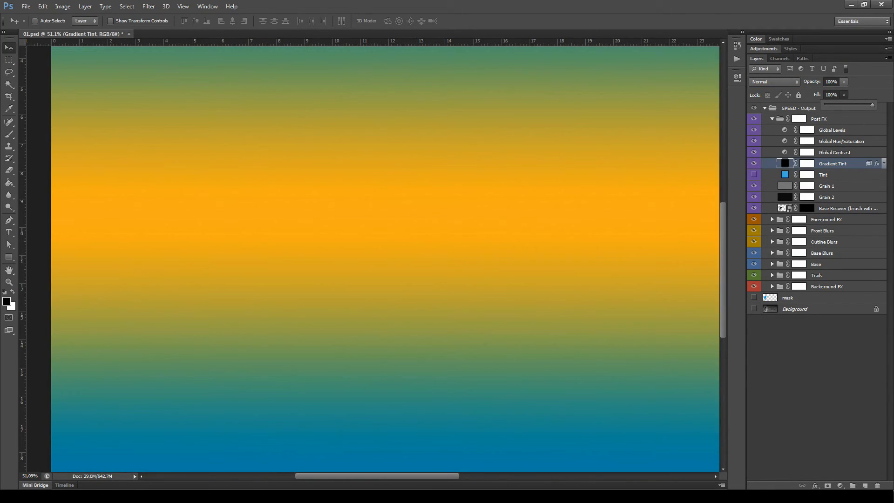
pyautogui.click(796, 164)
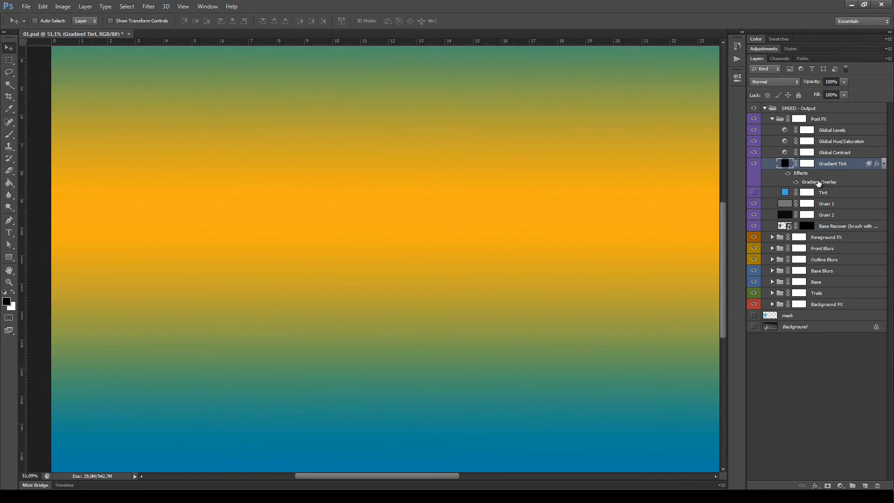
# Step: In Layer Style, try Soft Light then set Gradient Tint to Color Dodge at 40% fill
pyautogui.doubleClick(820, 181)
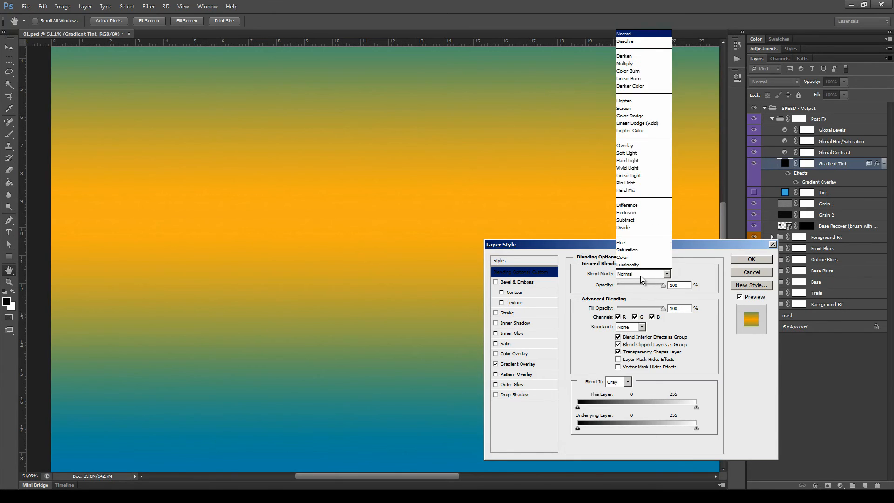
pyautogui.click(626, 160)
pyautogui.write('40')
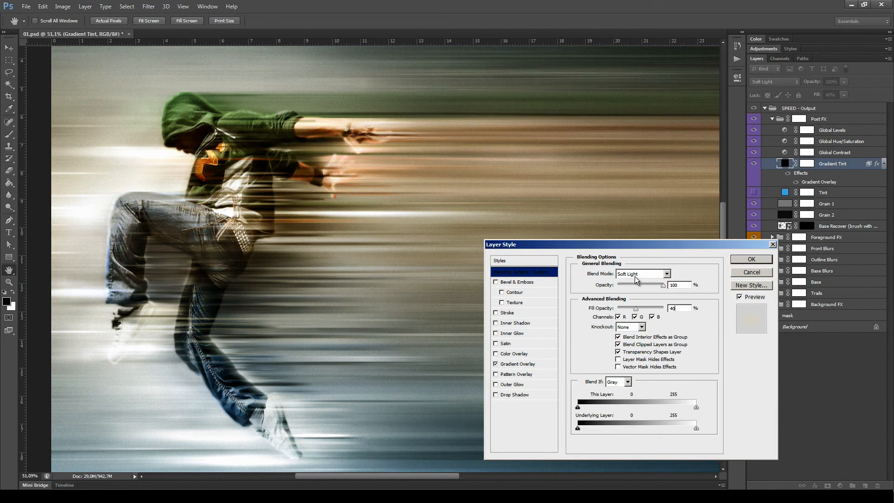
pyautogui.click(641, 274)
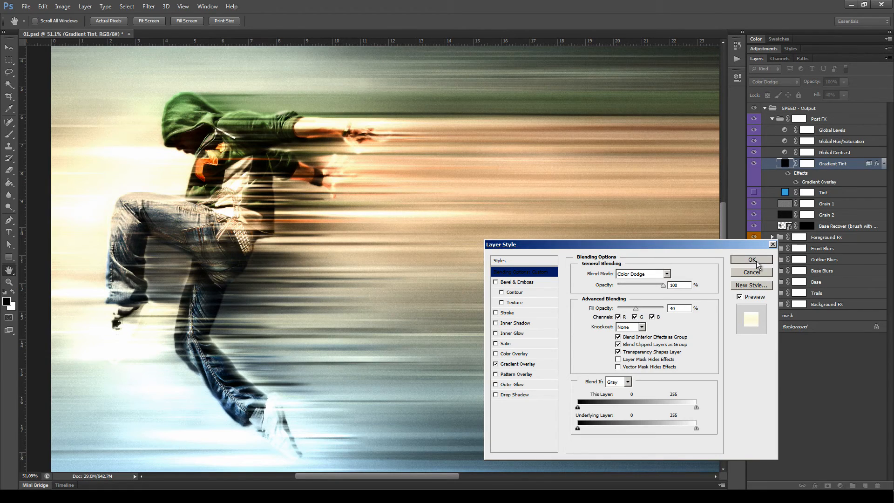
pyautogui.click(751, 260)
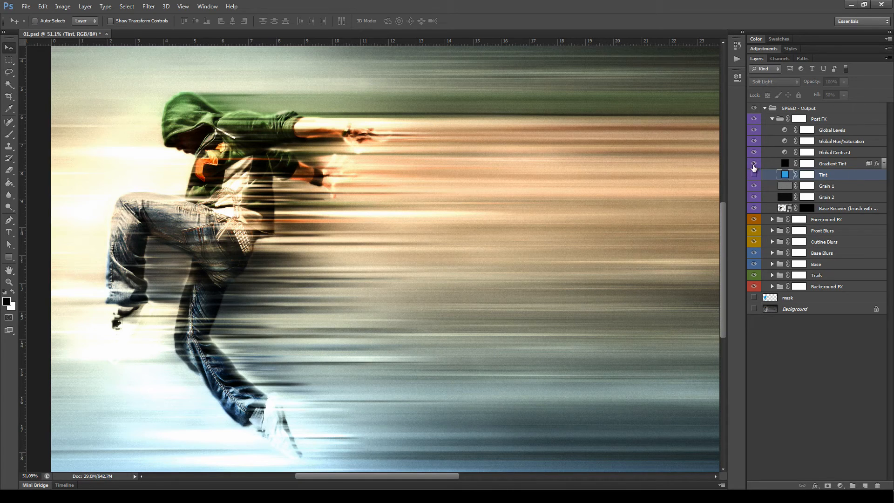
# Step: Show the cool blue Tint layer and view its colour in the picker without changing it
pyautogui.click(753, 175)
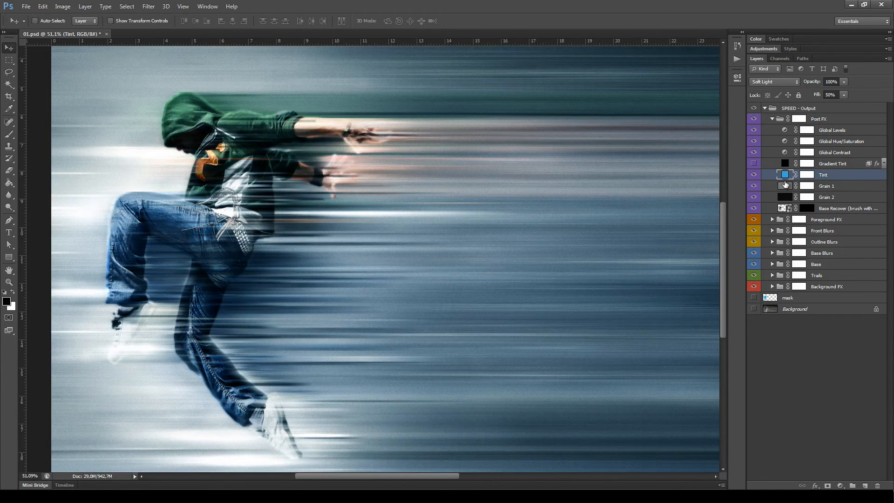
pyautogui.moveTo(838, 182)
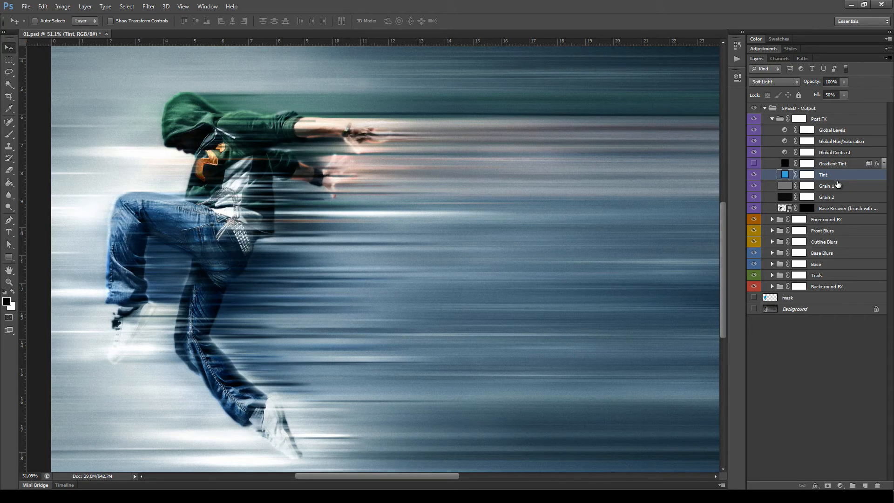
pyautogui.moveTo(836, 187)
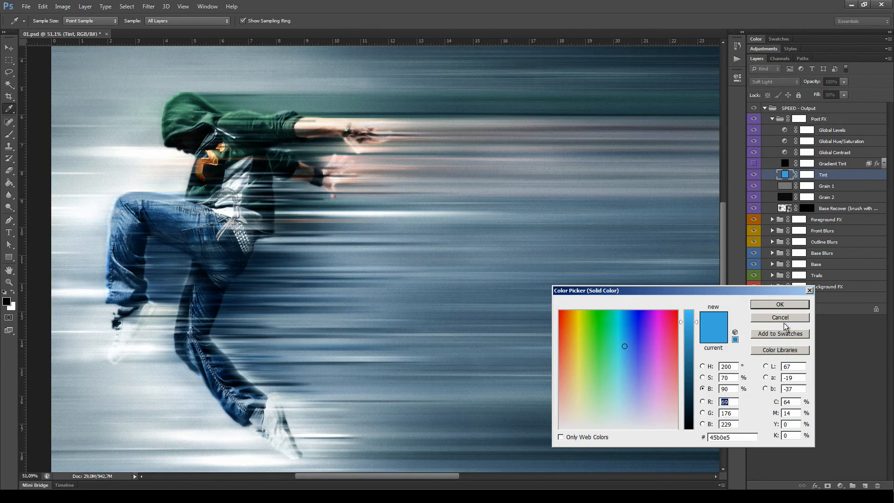
pyautogui.click(779, 303)
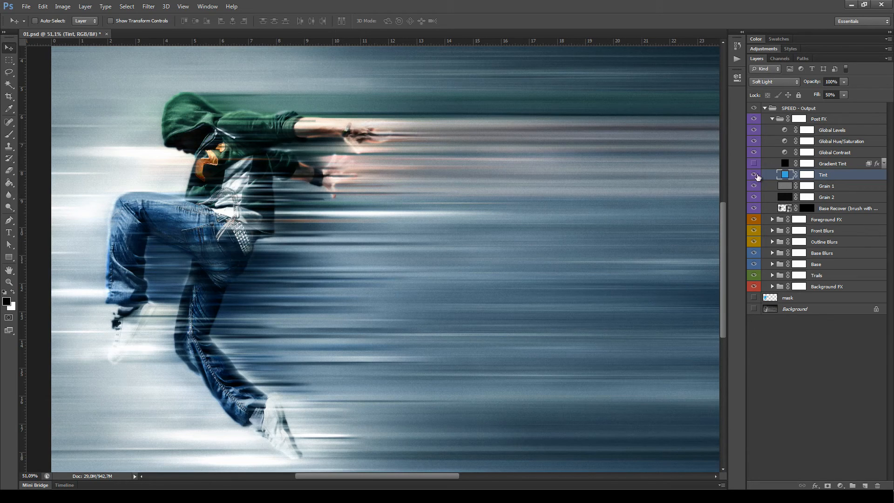
pyautogui.click(826, 185)
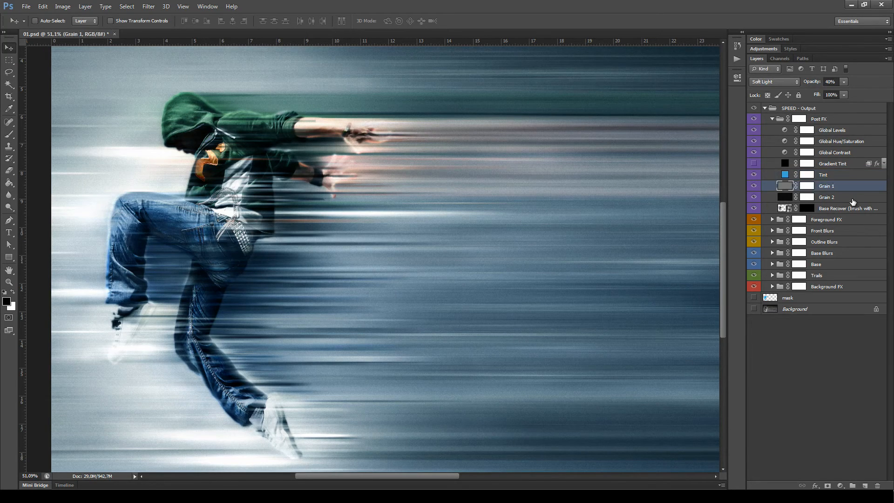
pyautogui.click(825, 197)
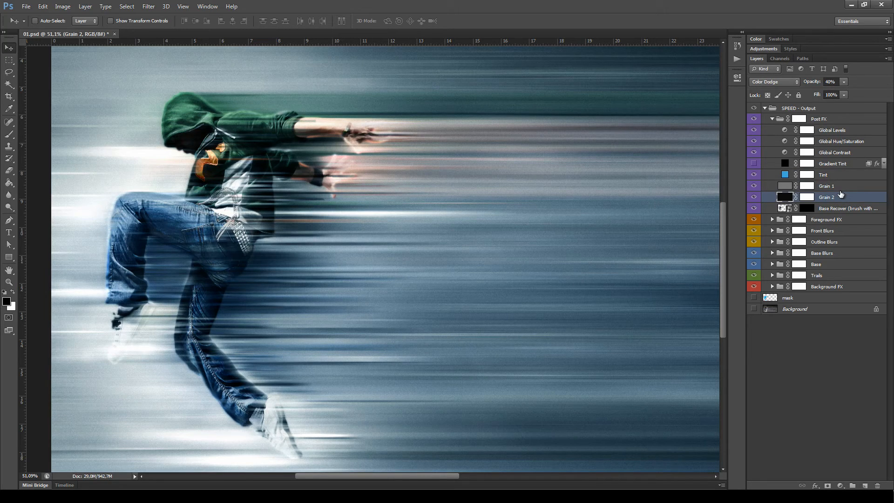
pyautogui.moveTo(814, 82)
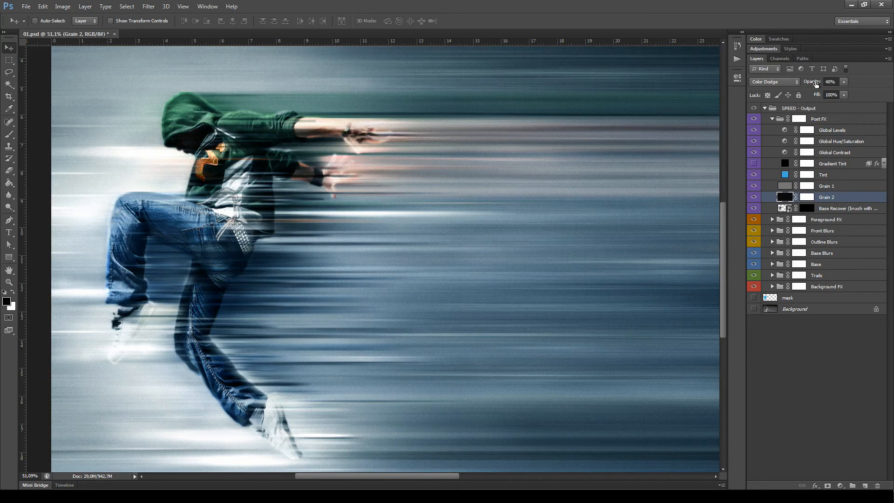
pyautogui.click(825, 186)
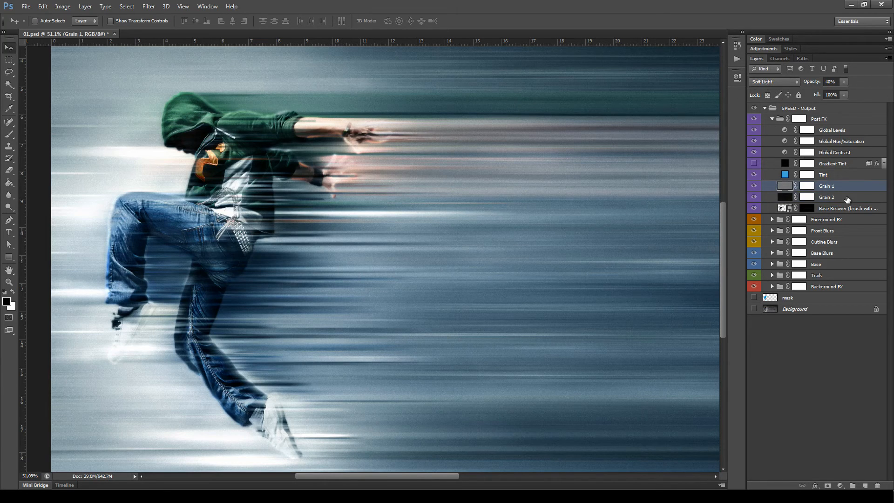
pyautogui.click(827, 197)
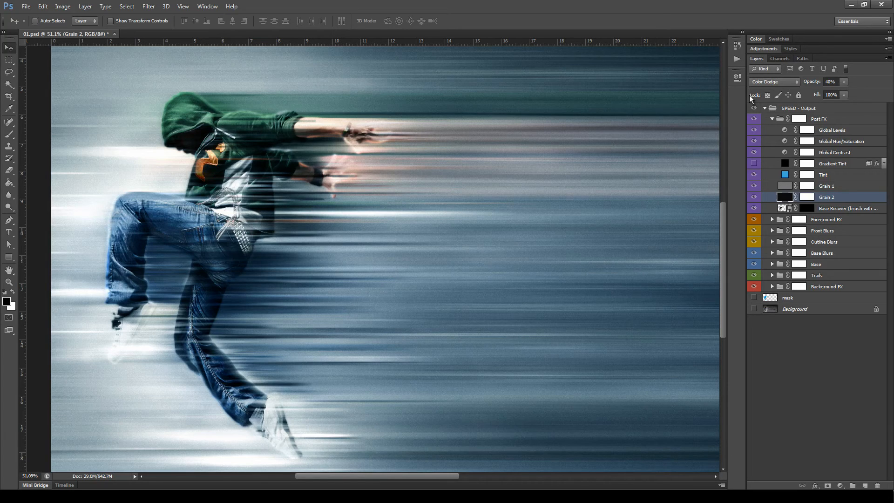
pyautogui.click(847, 208)
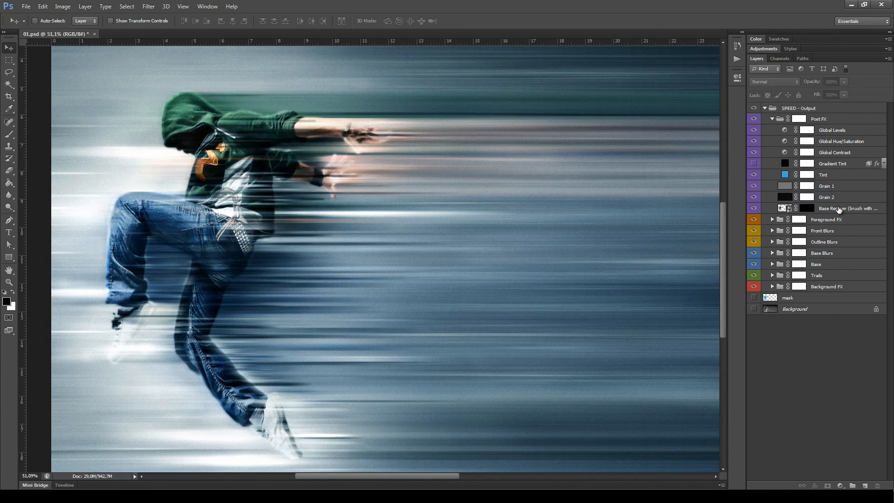
# Step: Target Base Recover's mask with a soft brush at 50% opacity, then collapse Post FX
pyautogui.click(847, 208)
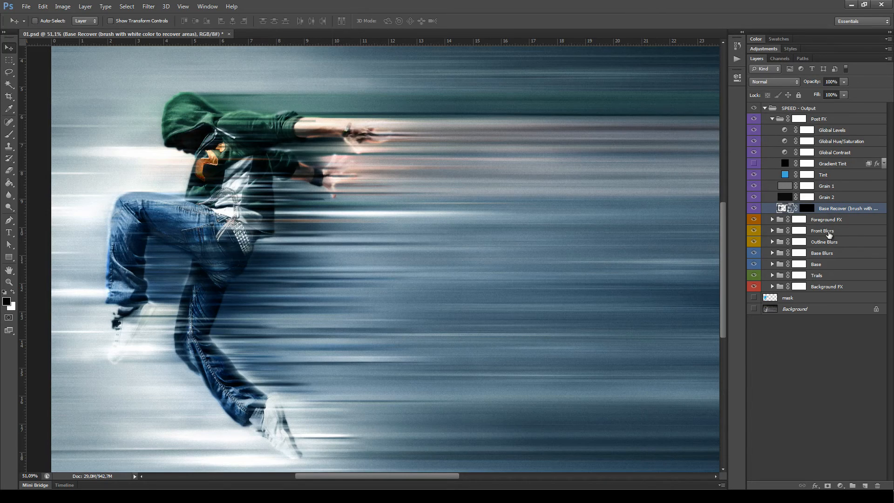
pyautogui.click(805, 207)
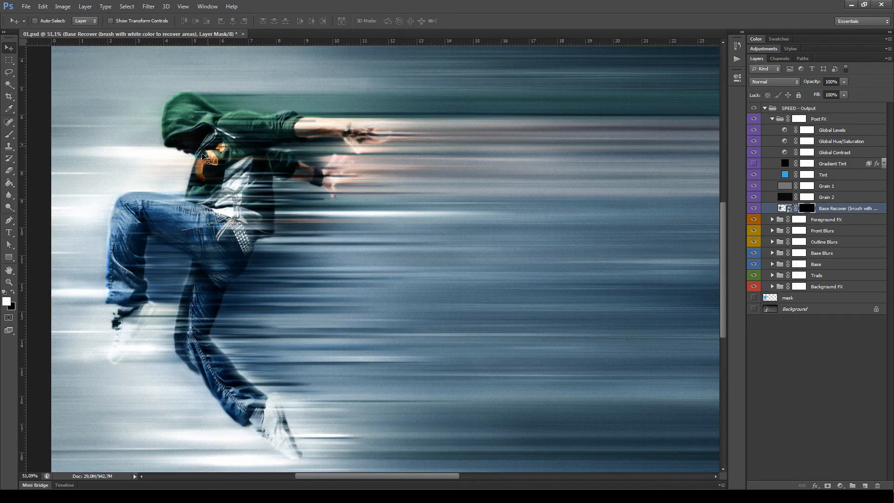
pyautogui.moveTo(683, 87)
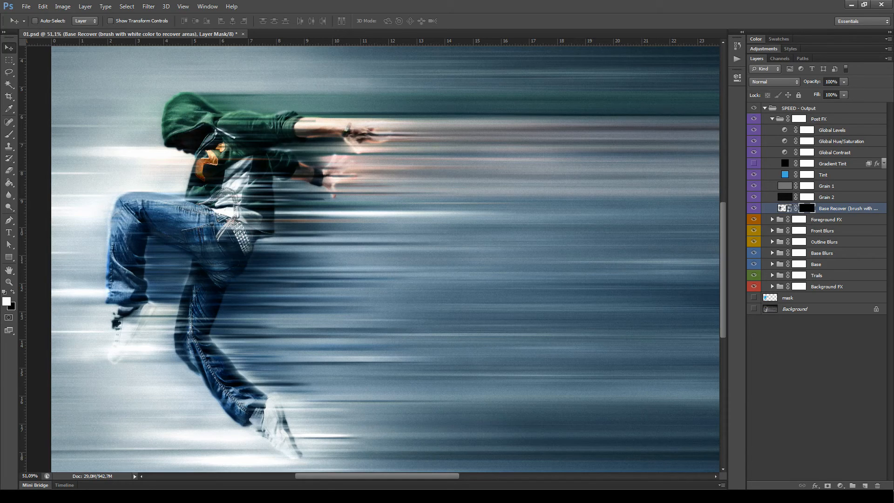
pyautogui.click(9, 301)
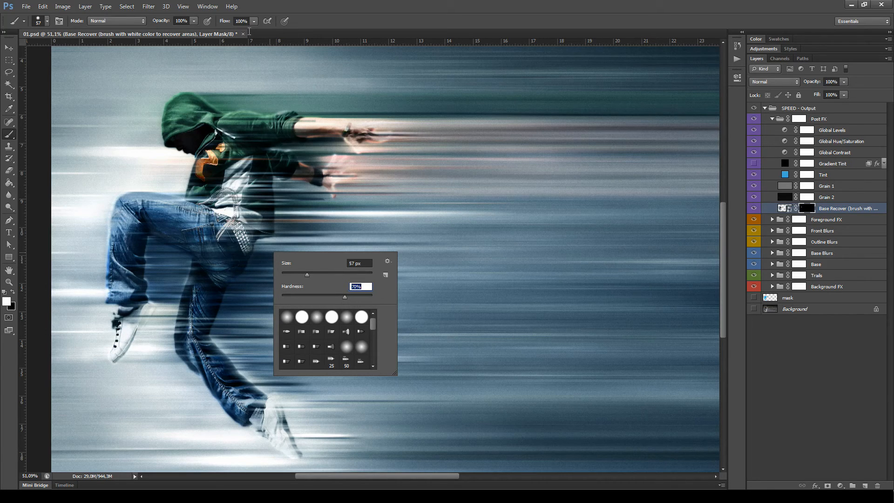
pyautogui.click(182, 20)
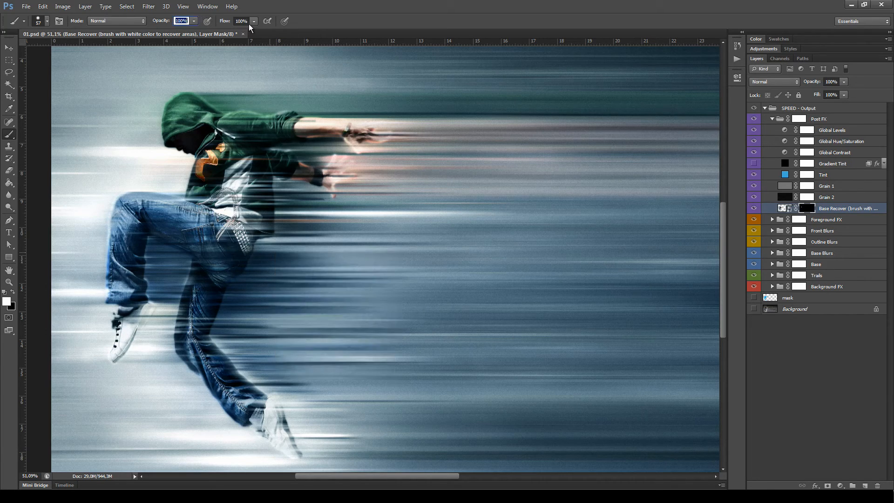
pyautogui.write('50')
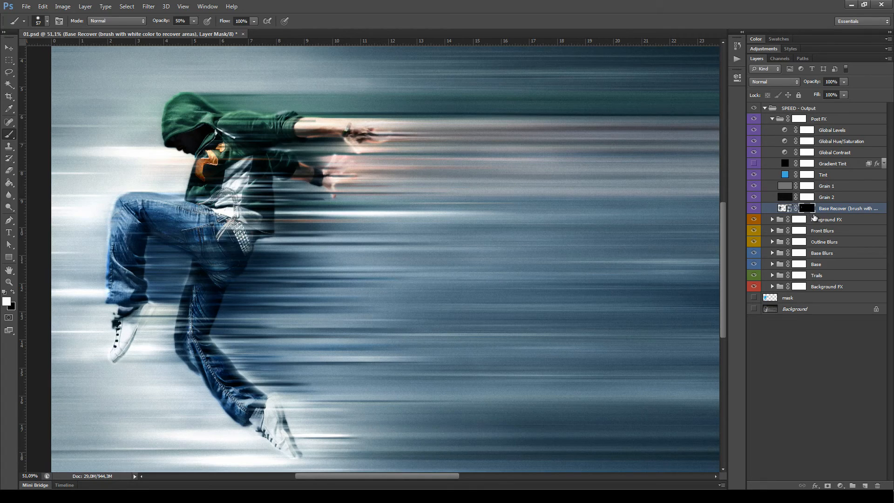
pyautogui.moveTo(844, 217)
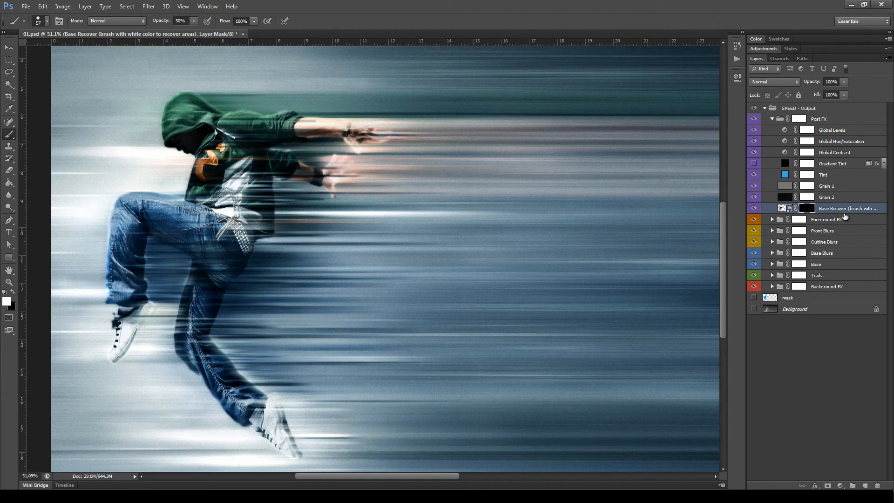
pyautogui.moveTo(844, 217)
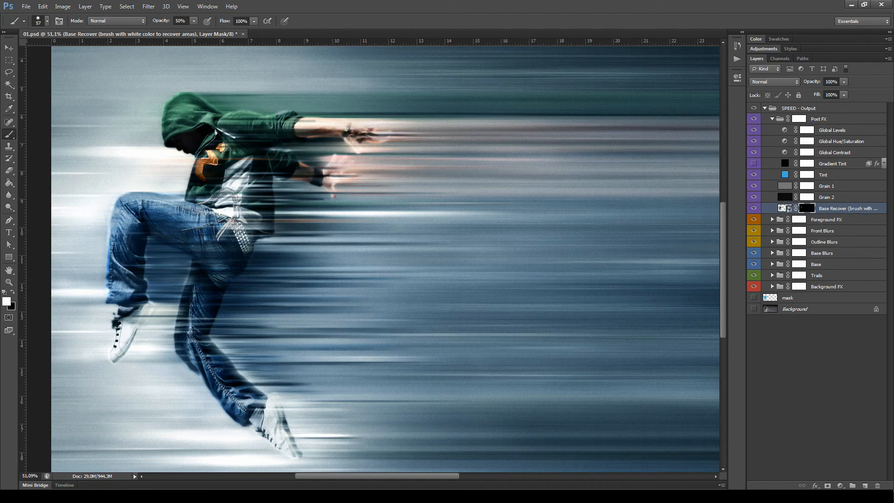
pyautogui.click(798, 108)
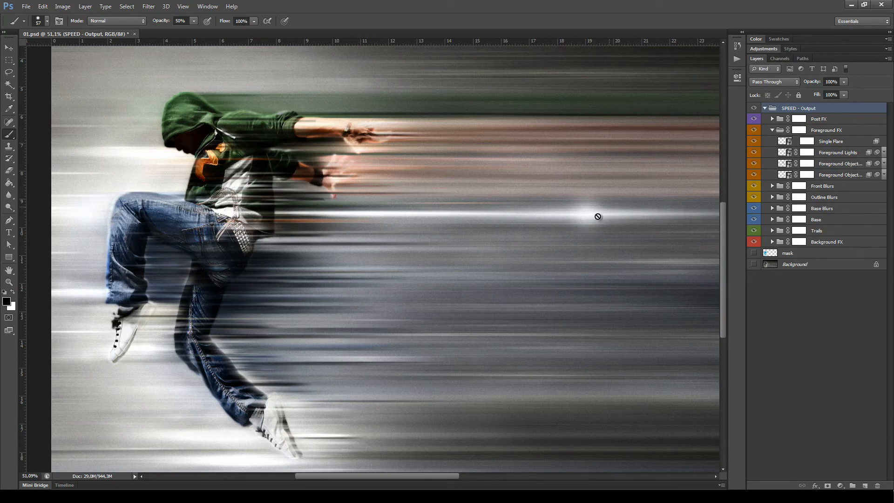
# Step: Try higher and lower fill strengths on the Single Flare layer, returning it to 50%
pyautogui.click(830, 141)
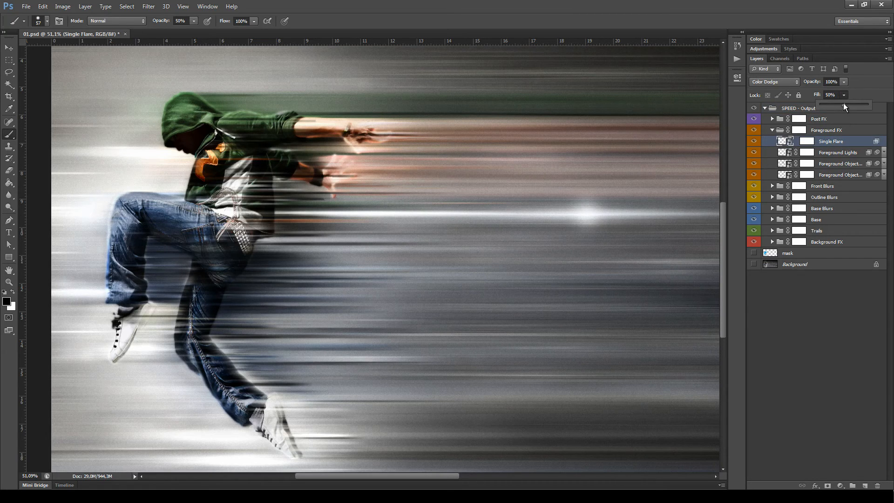
pyautogui.moveTo(846, 105); pyautogui.dragTo(856, 106)
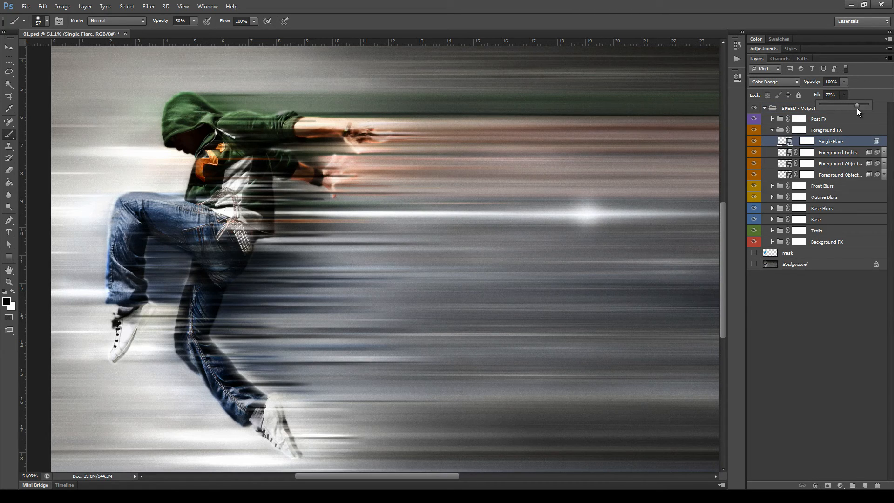
pyautogui.moveTo(856, 104); pyautogui.dragTo(847, 104)
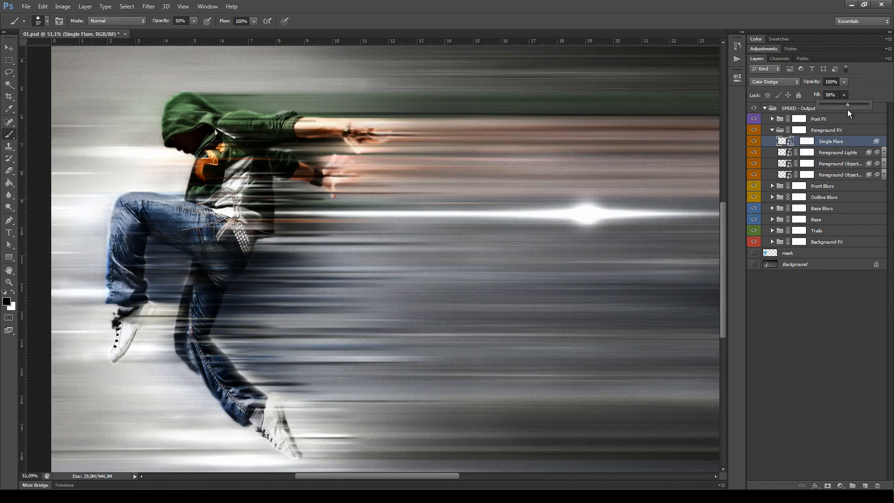
pyautogui.moveTo(847, 104); pyautogui.dragTo(863, 105)
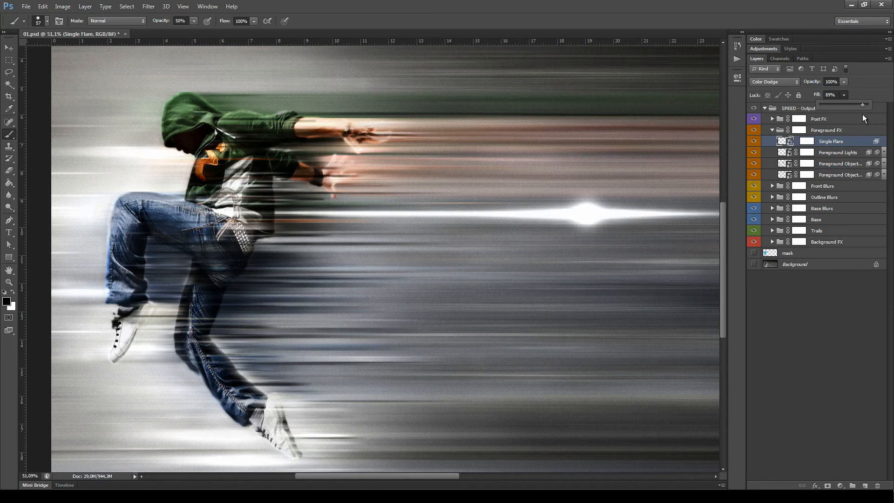
pyautogui.moveTo(860, 104); pyautogui.dragTo(846, 104)
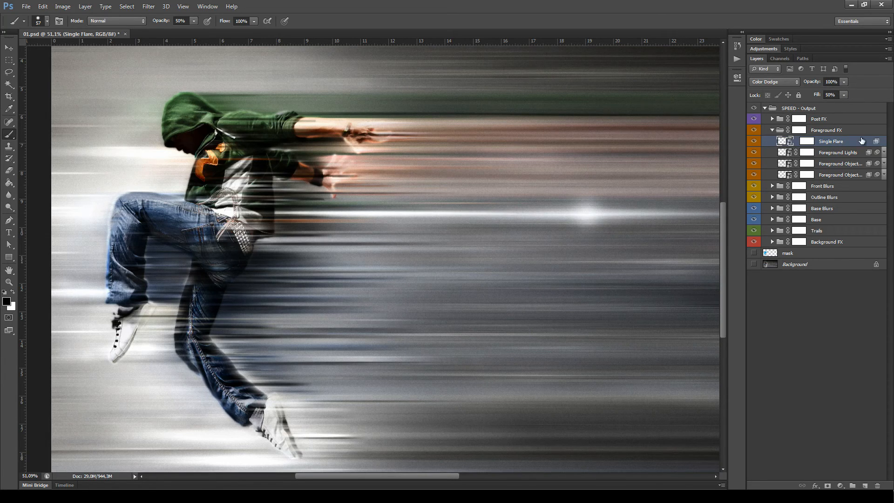
# Step: Review the blending modes and keep the flare on Color Dodge
pyautogui.click(773, 81)
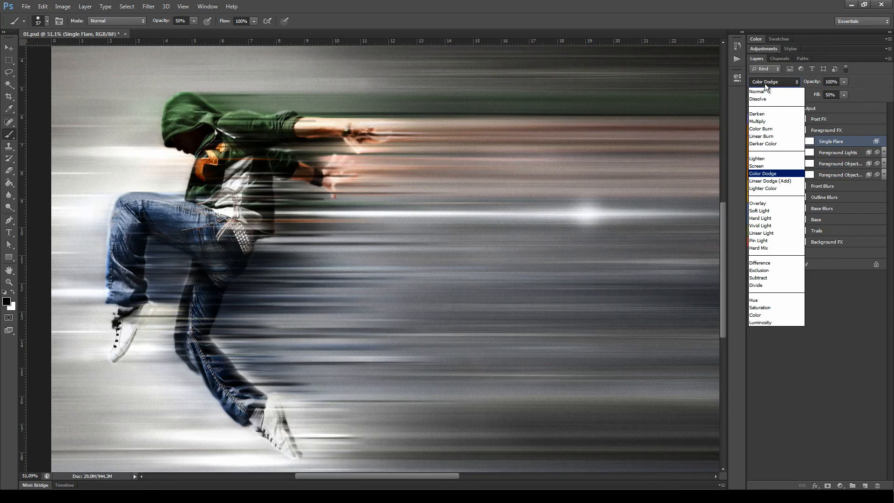
pyautogui.moveTo(768, 181)
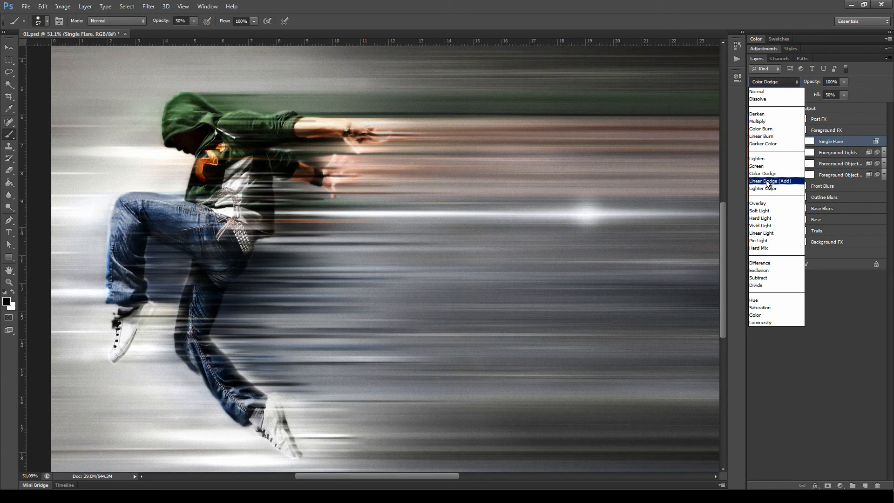
pyautogui.click(763, 173)
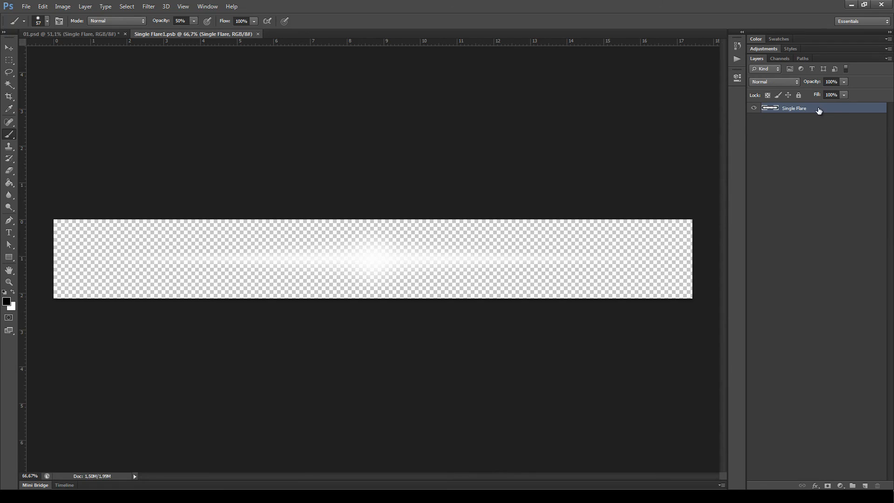
# Step: Apply a warm orange Color Overlay with Normal blending and adjusted opacity to the flare
pyautogui.doubleClick(794, 108)
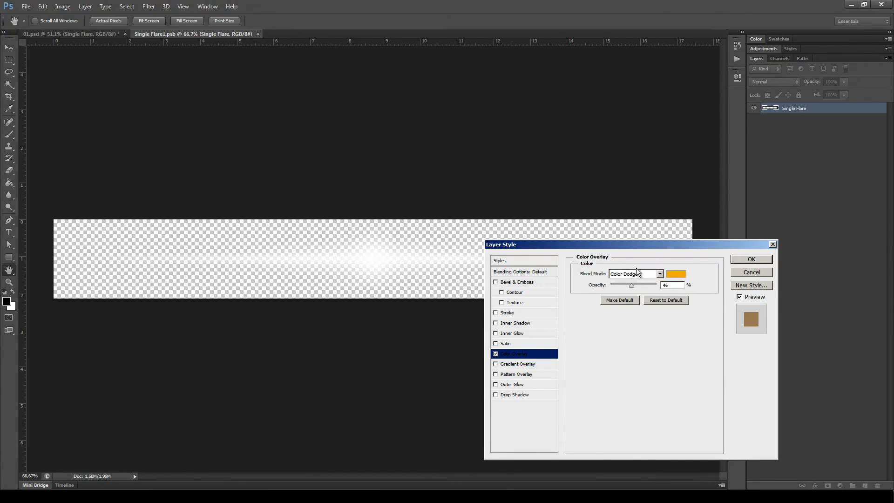
pyautogui.click(634, 274)
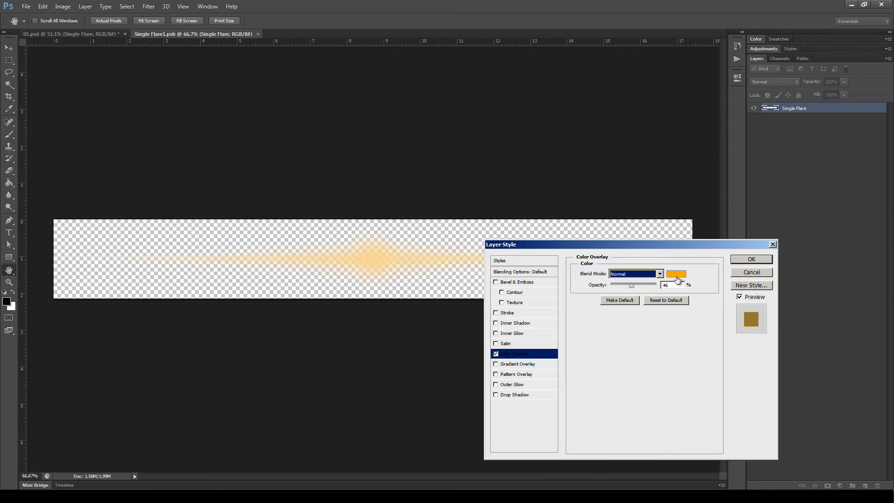
pyautogui.moveTo(631, 284); pyautogui.dragTo(637, 285)
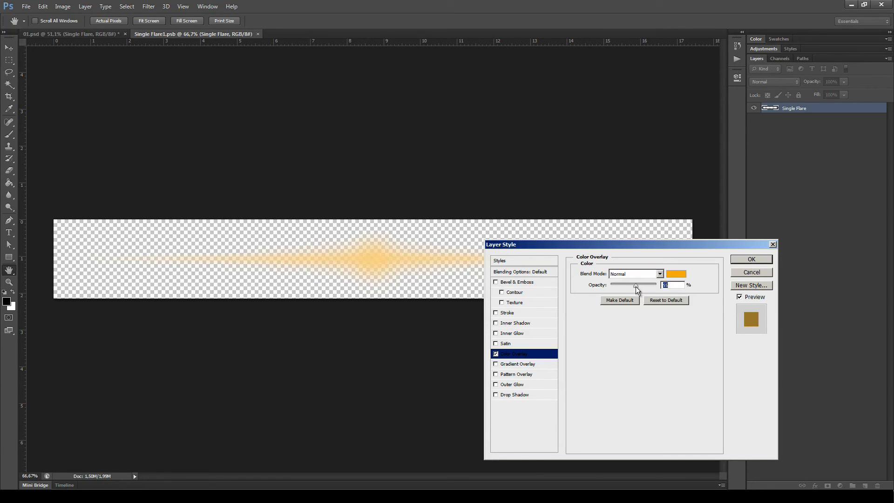
pyautogui.click(751, 258)
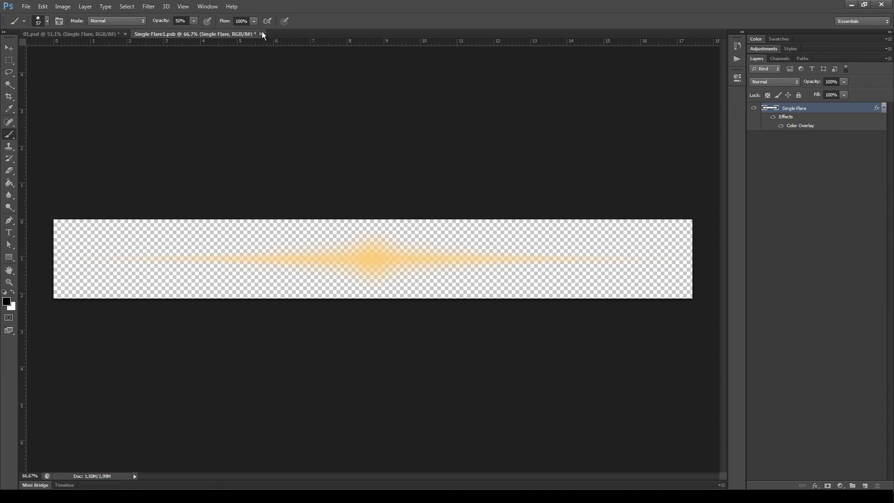
# Step: Return to the dancer composite and lower the orange Single Flare's fill to 62%
pyautogui.click(261, 33)
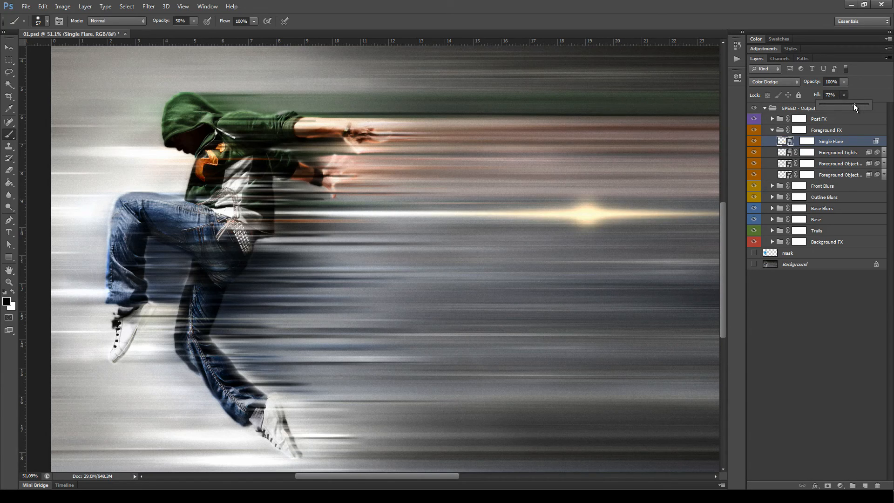
pyautogui.moveTo(854, 106); pyautogui.dragTo(849, 106)
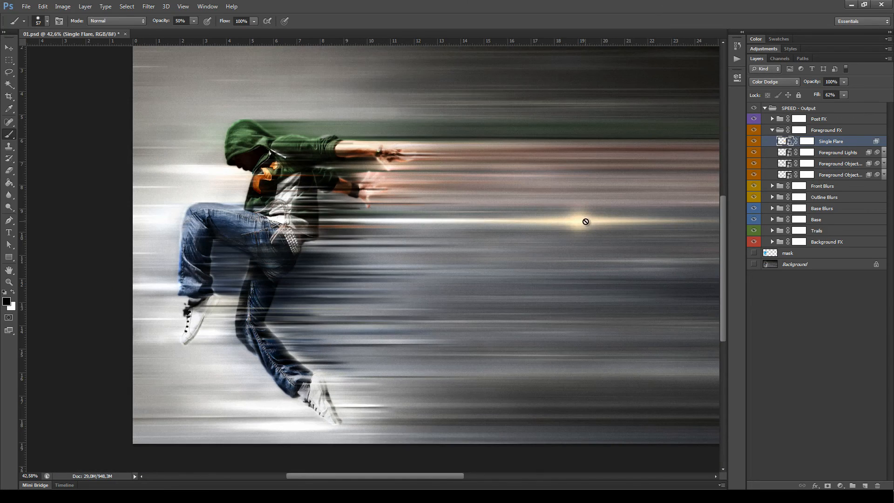
pyautogui.moveTo(832, 461)
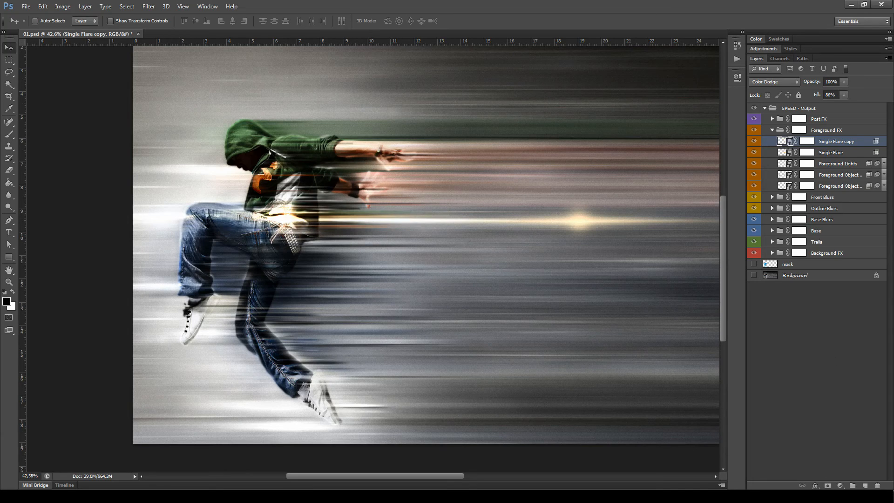
# Step: Collapse Foreground FX, list the Front Blurs layers, and fold that group shut again
pyautogui.click(837, 164)
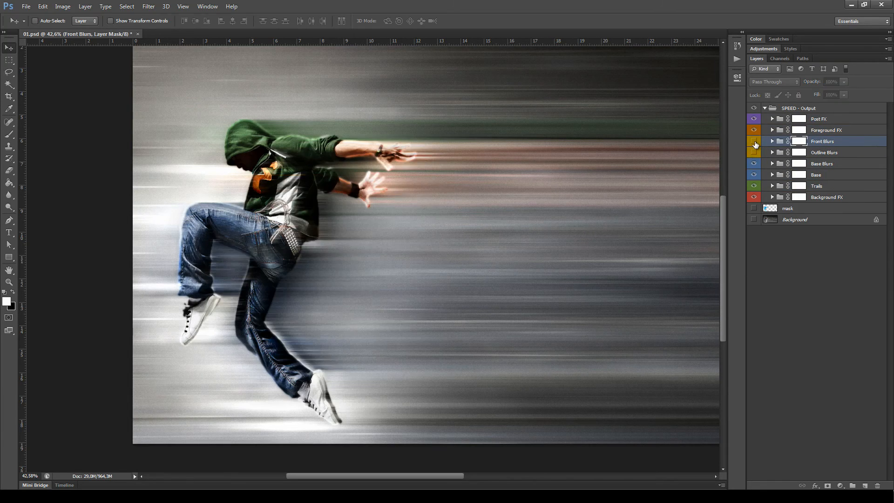
pyautogui.click(771, 140)
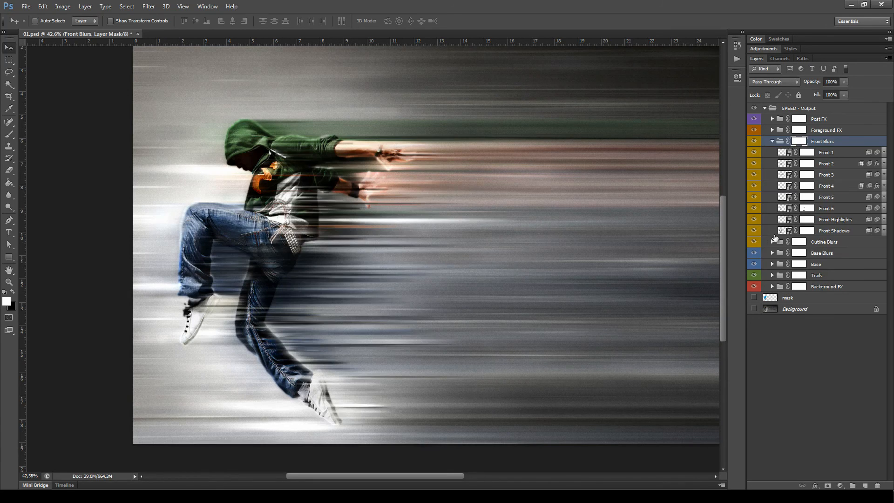
pyautogui.click(771, 242)
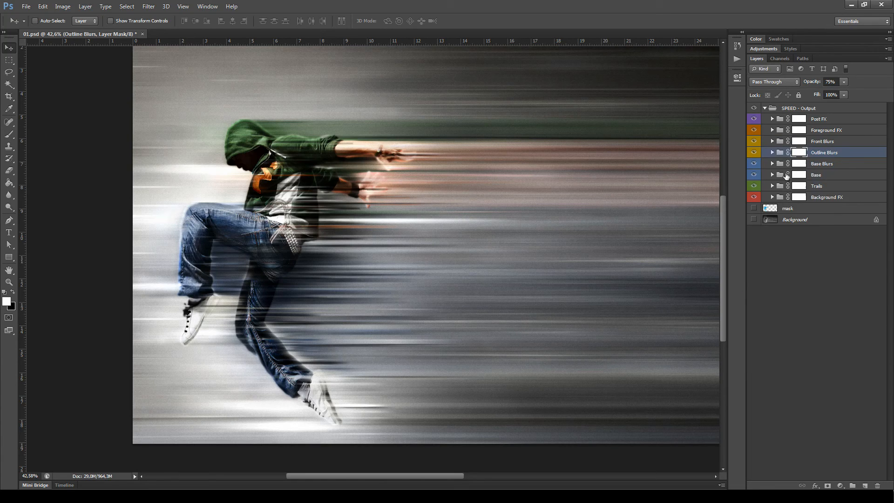
pyautogui.click(822, 163)
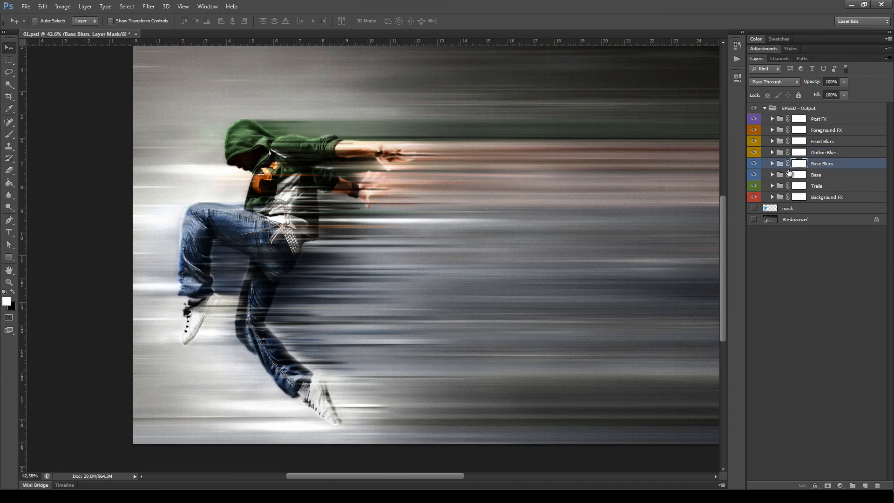
pyautogui.click(771, 164)
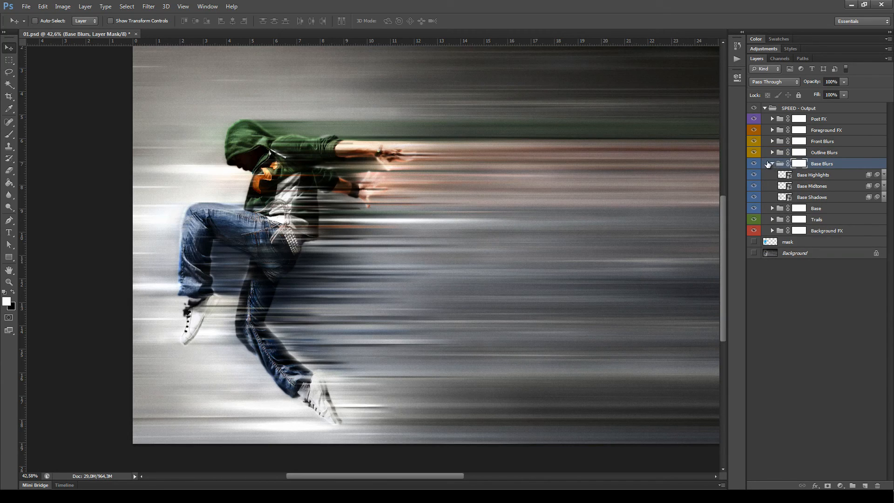
pyautogui.click(771, 164)
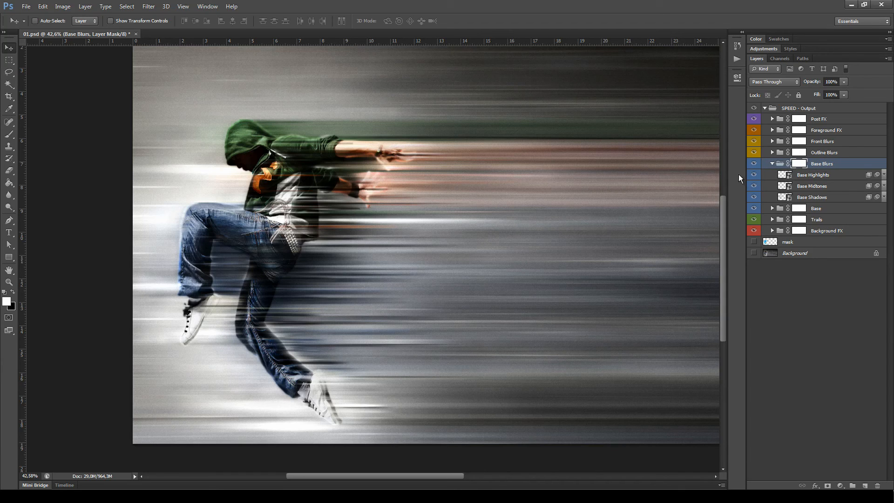
pyautogui.click(753, 163)
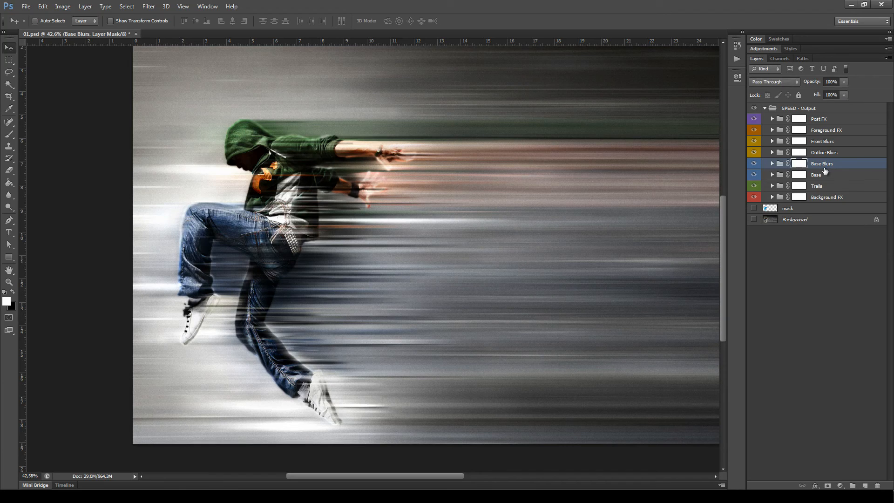
pyautogui.click(773, 174)
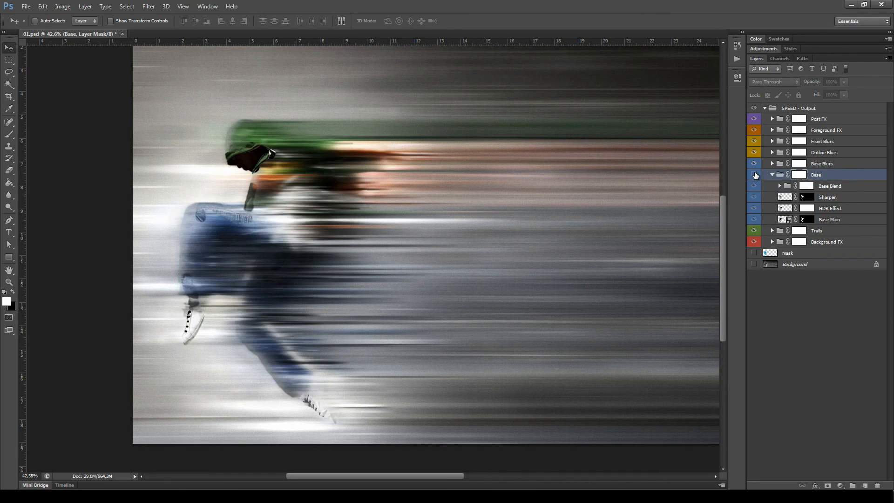
pyautogui.click(753, 174)
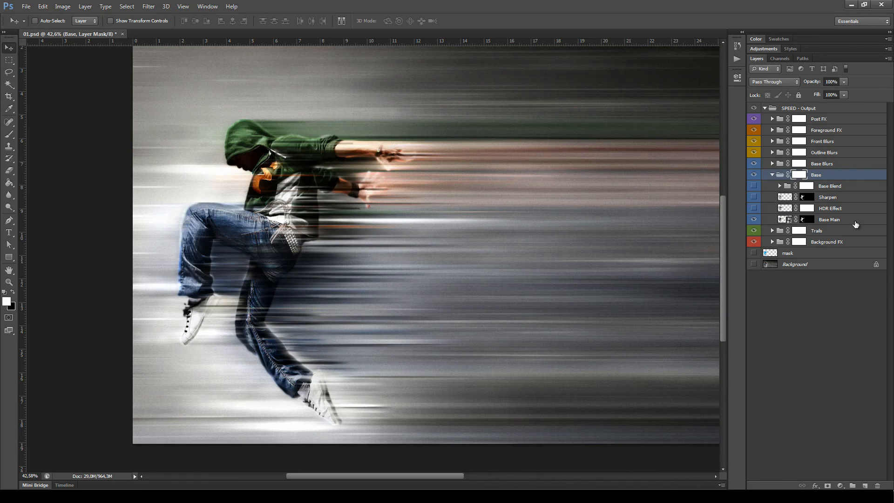
pyautogui.click(829, 218)
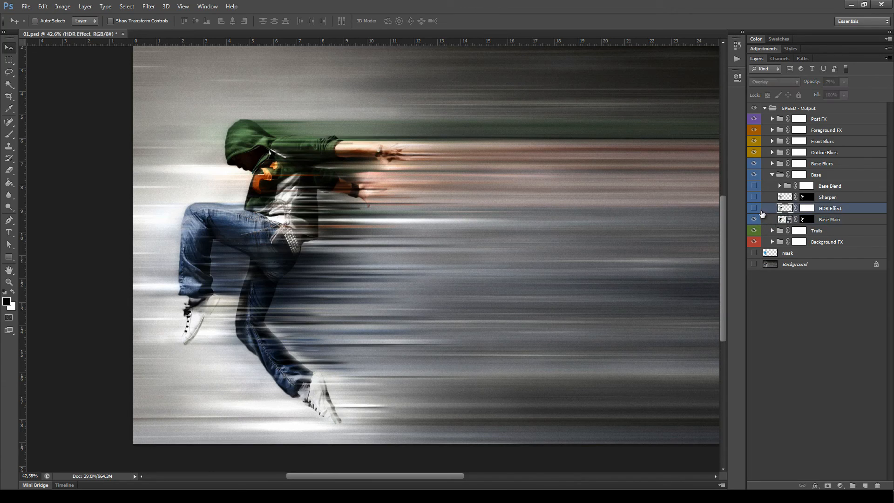
pyautogui.click(827, 196)
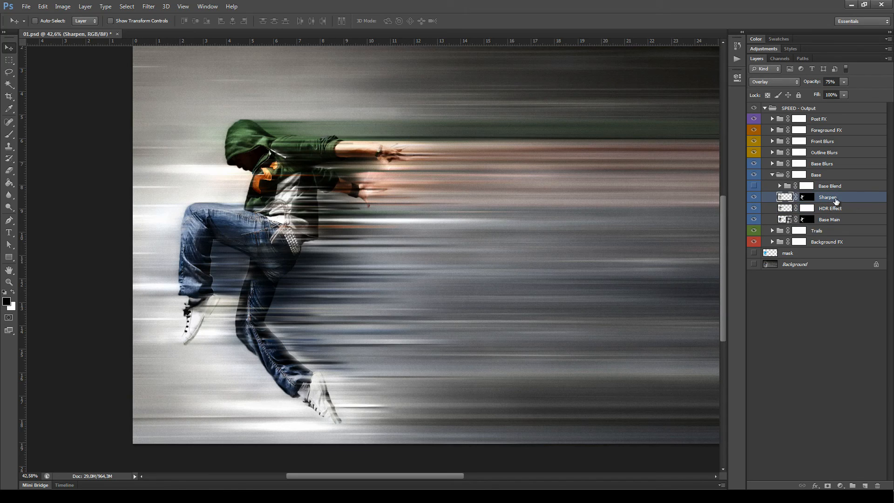
pyautogui.click(830, 207)
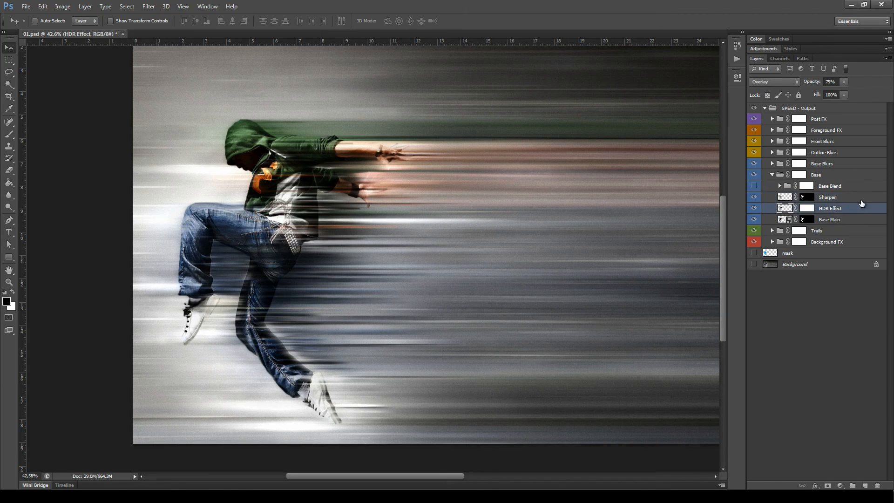
pyautogui.click(827, 196)
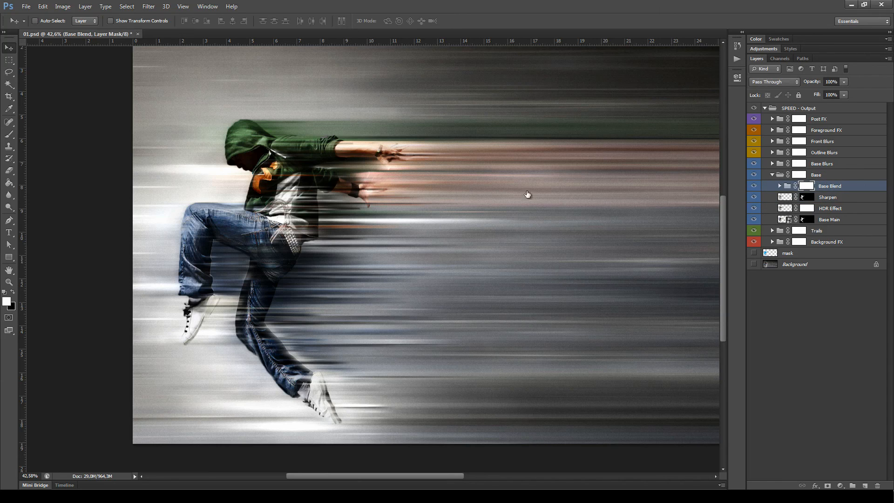
pyautogui.moveTo(288, 152)
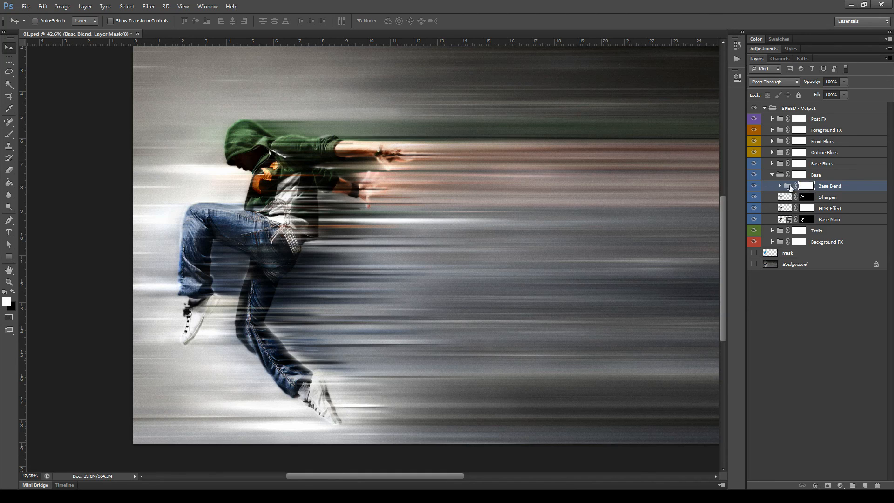
pyautogui.click(778, 186)
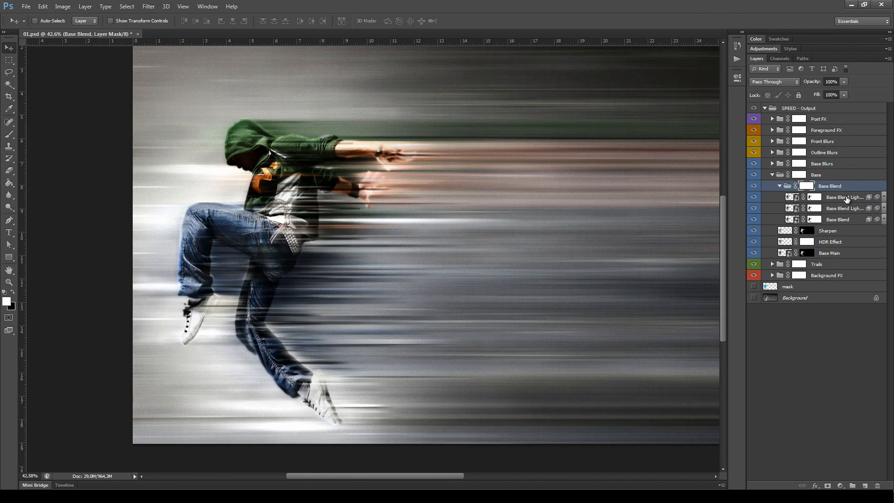
pyautogui.click(843, 196)
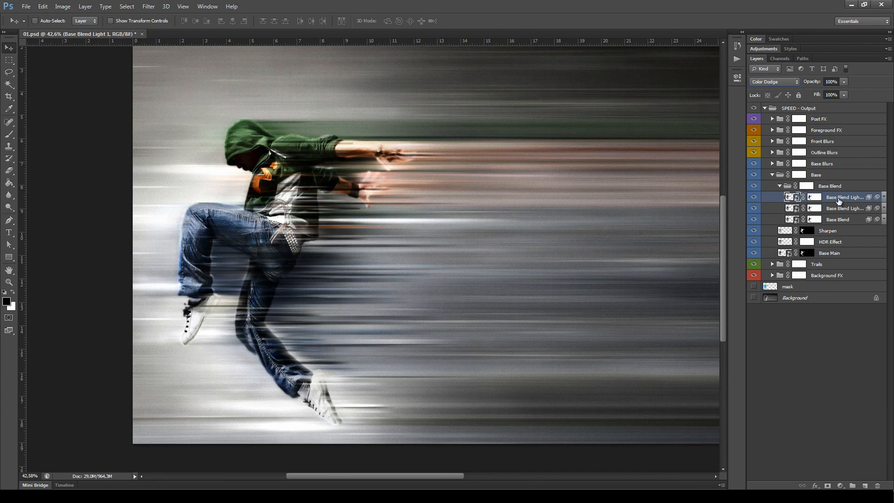
pyautogui.click(838, 219)
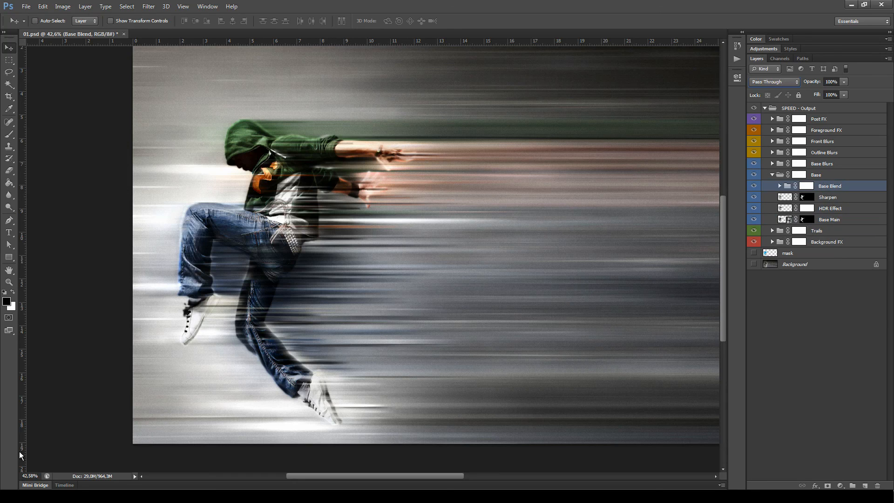
# Step: Collapse Base, show the Trail 1–11 Echo copies behind the dancer, then hide them again
pyautogui.click(815, 174)
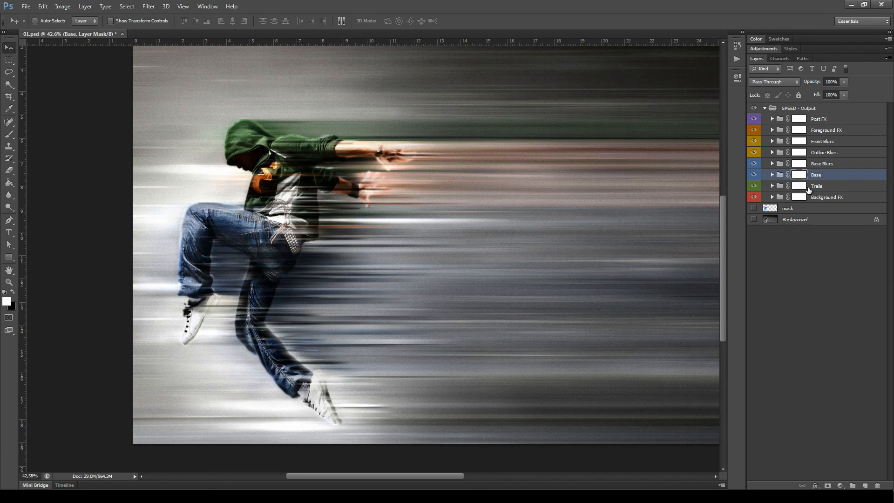
pyautogui.click(772, 186)
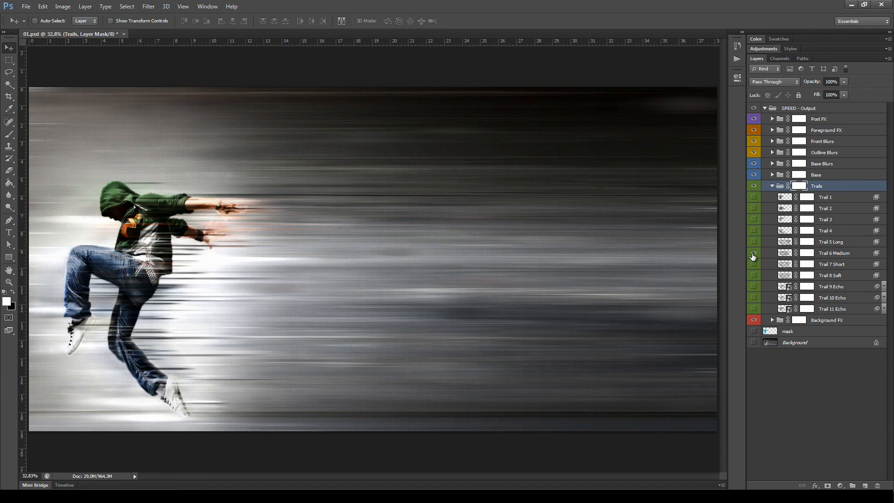
pyautogui.click(753, 264)
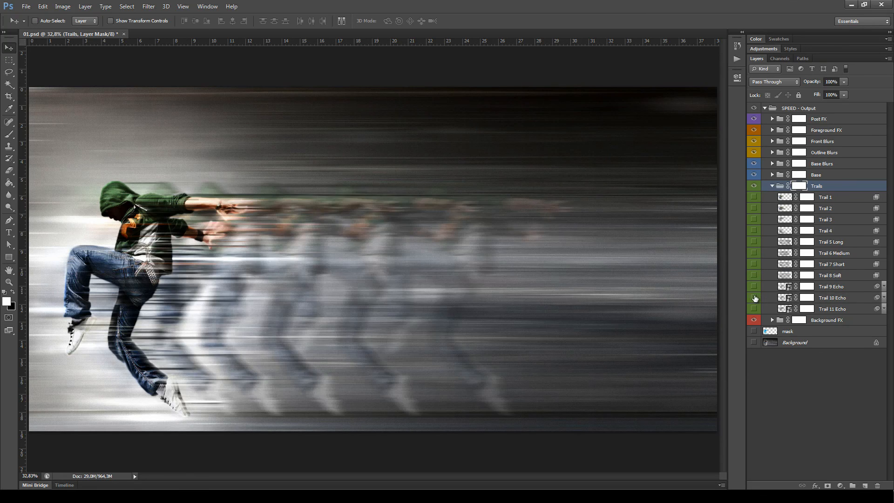
pyautogui.click(754, 311)
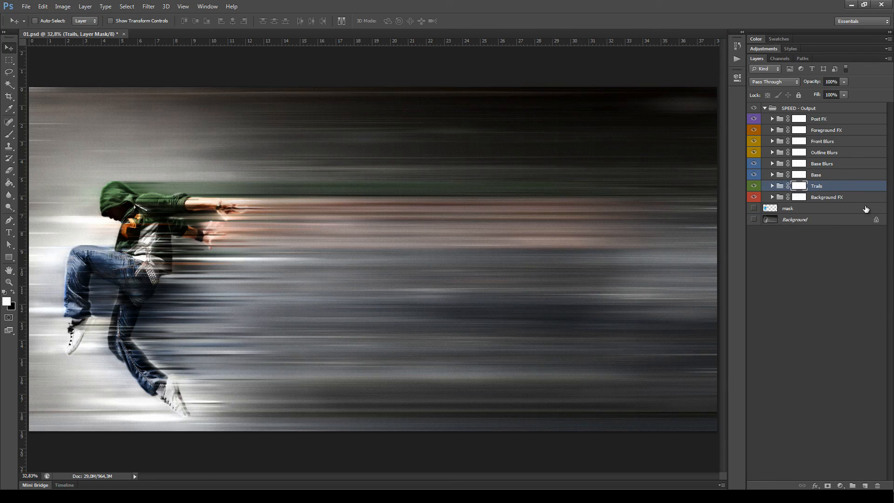
# Step: Expand Background FX and compare the image with its bright and dark gradients on, inspecting Bright Gradient 1
pyautogui.click(826, 196)
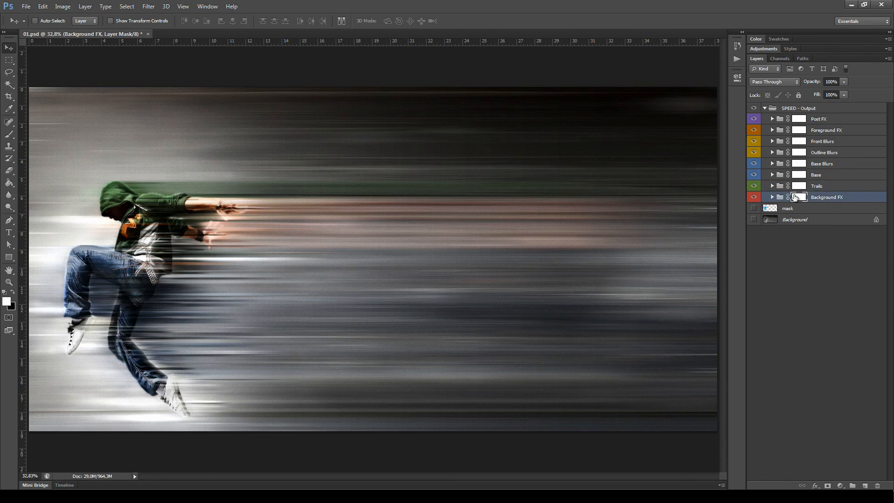
pyautogui.click(771, 197)
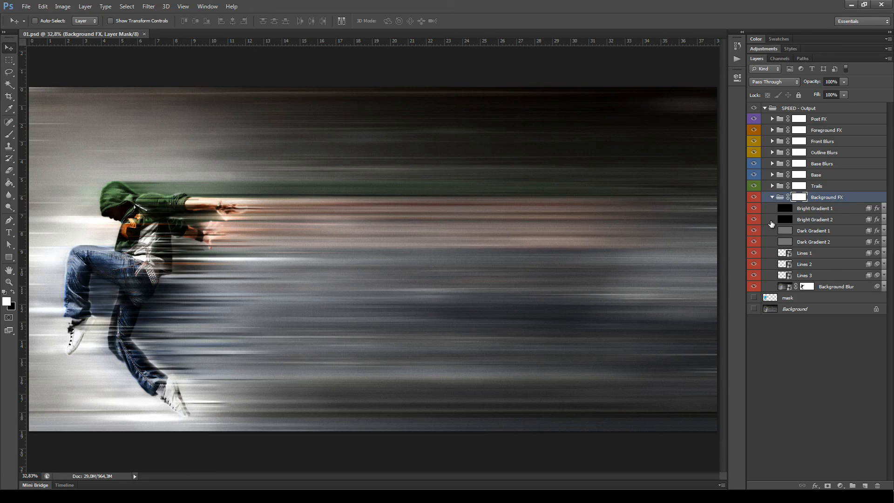
pyautogui.moveTo(325, 211)
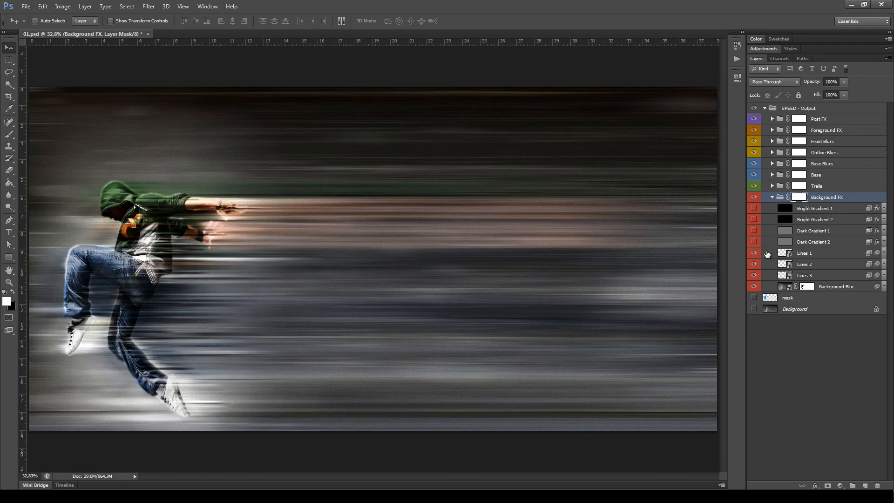
pyautogui.click(814, 207)
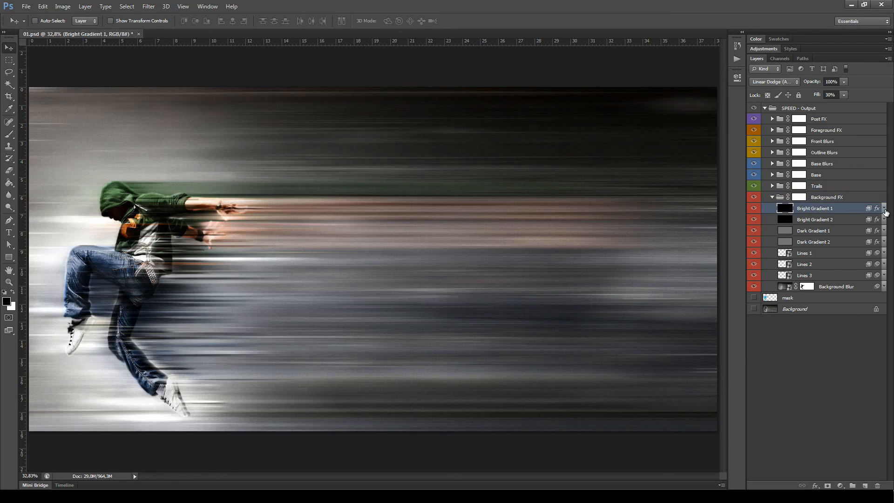
pyautogui.moveTo(842, 220)
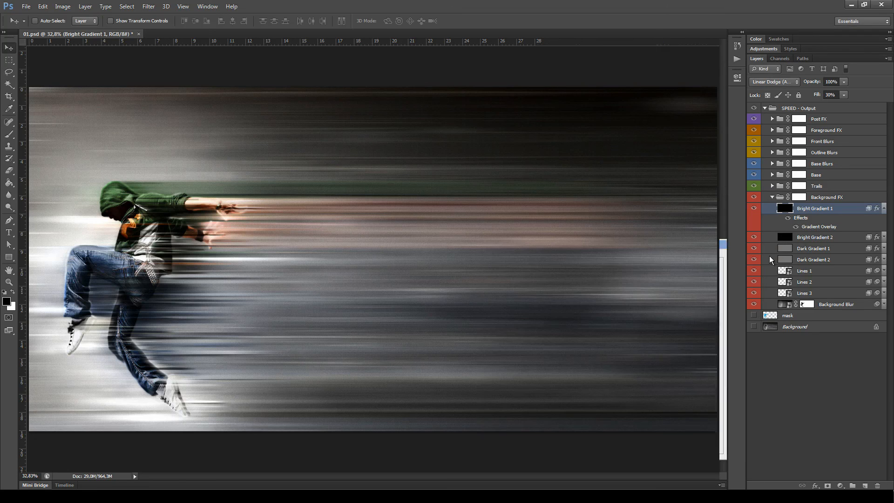
pyautogui.click(787, 218)
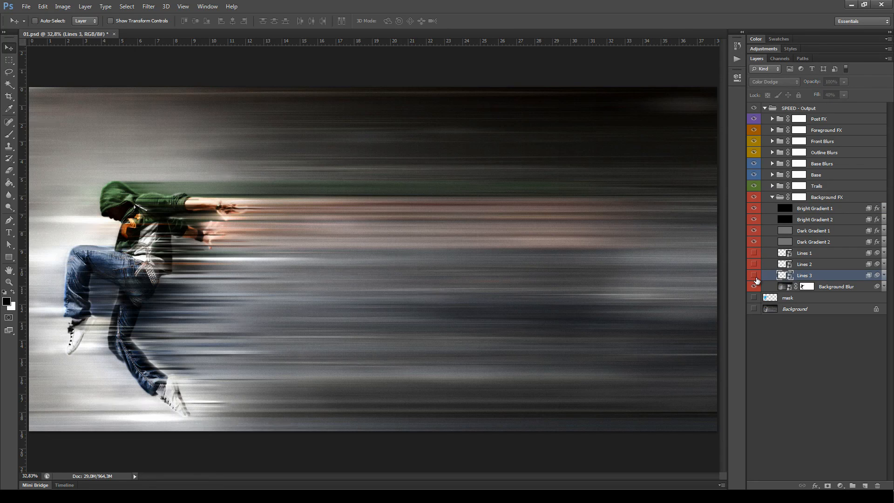
# Step: Toggle the Lines layers, solo Background Blur, and reveal its Motion Blur smart filter
pyautogui.click(803, 253)
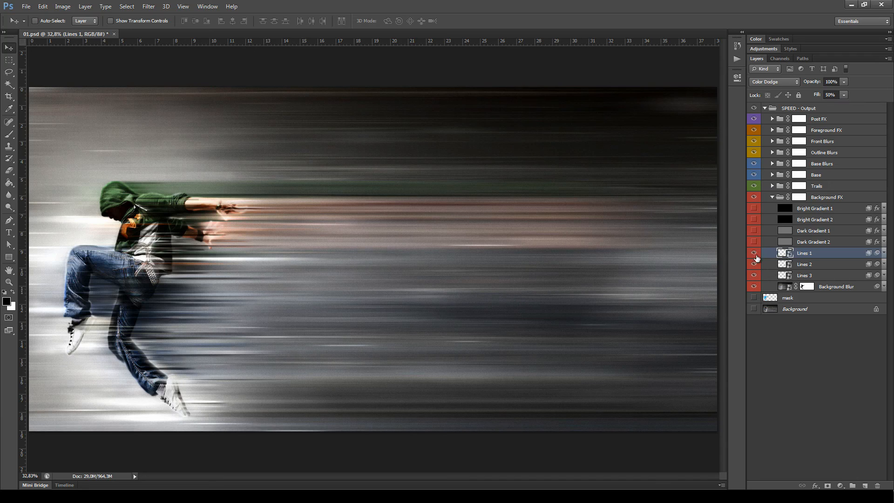
pyautogui.doubleClick(836, 286)
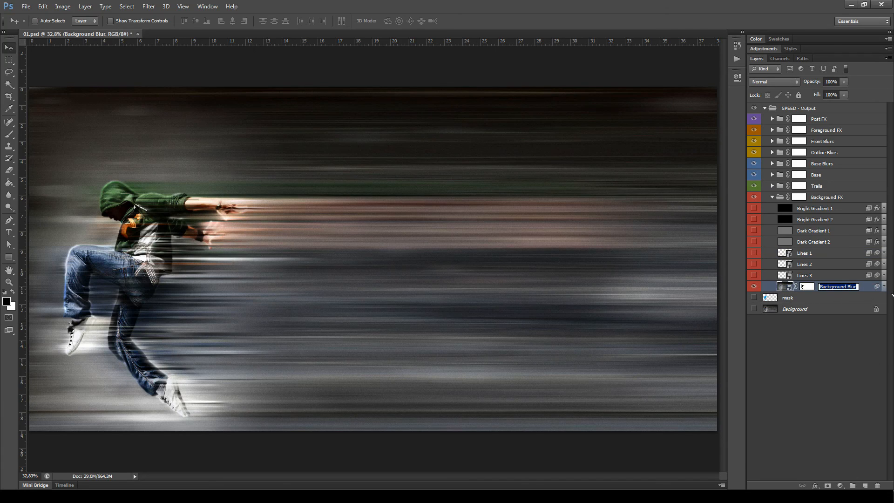
pyautogui.click(791, 286)
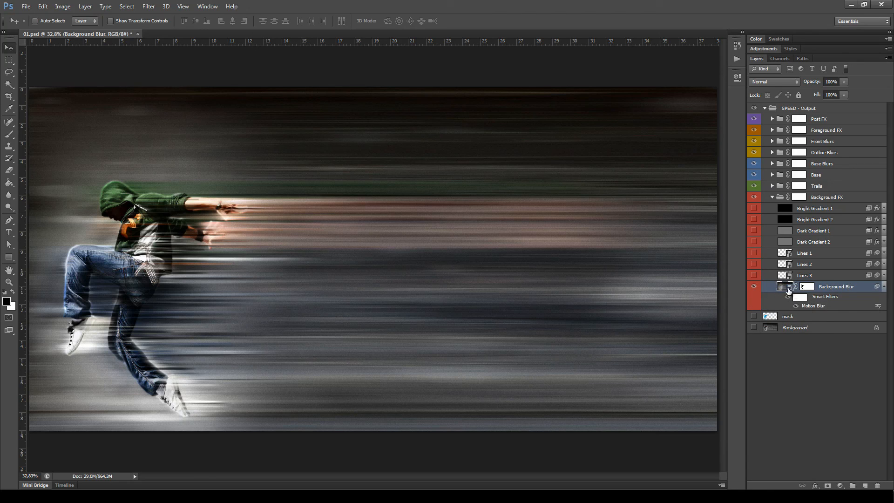
# Step: Check Motion Blur at 0°, 500 px unchanged, restore all Background FX layers, and collapse the group
pyautogui.doubleClick(812, 305)
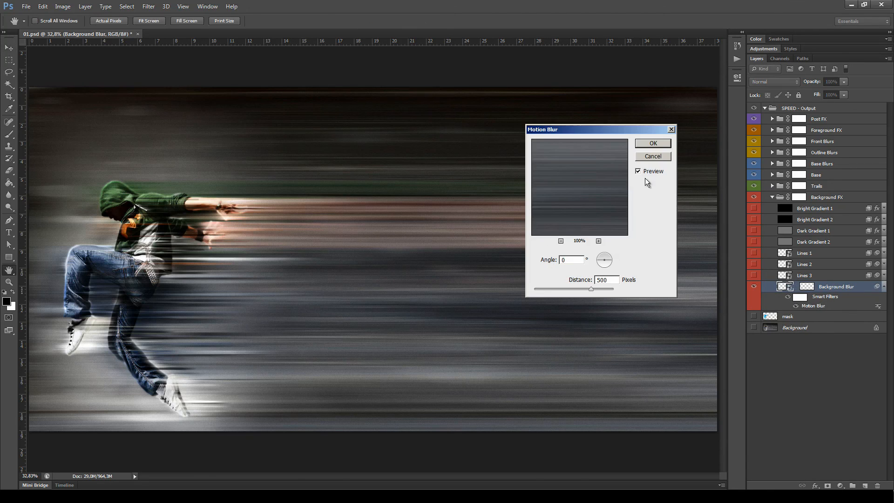
pyautogui.click(651, 144)
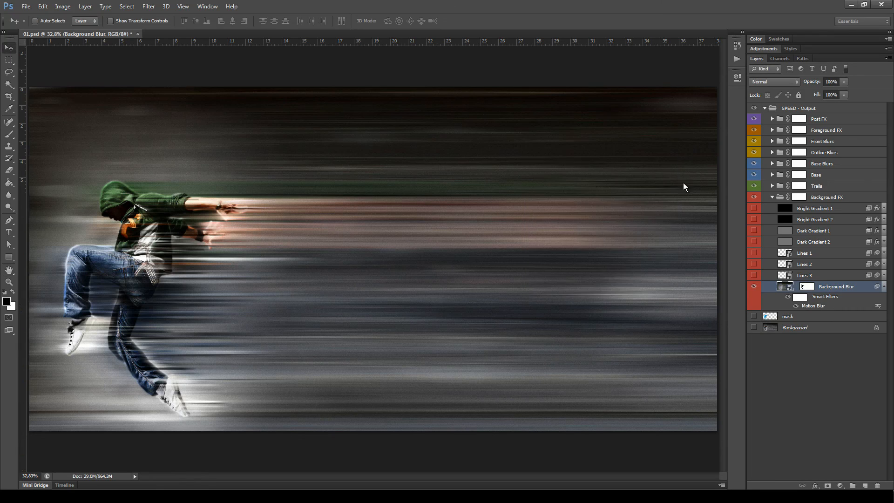
pyautogui.click(753, 241)
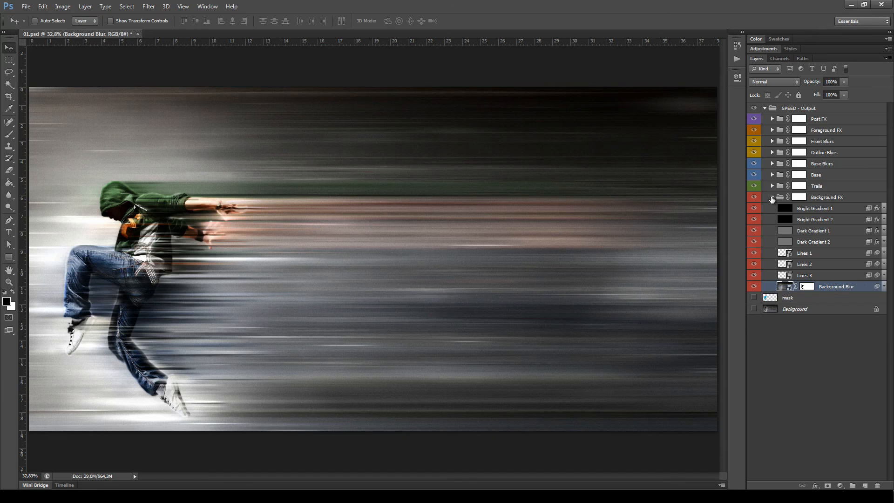
pyautogui.click(771, 196)
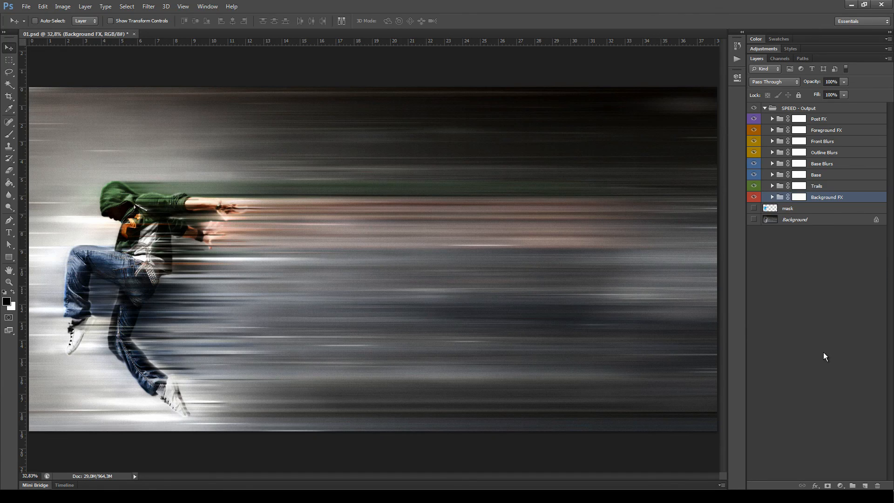